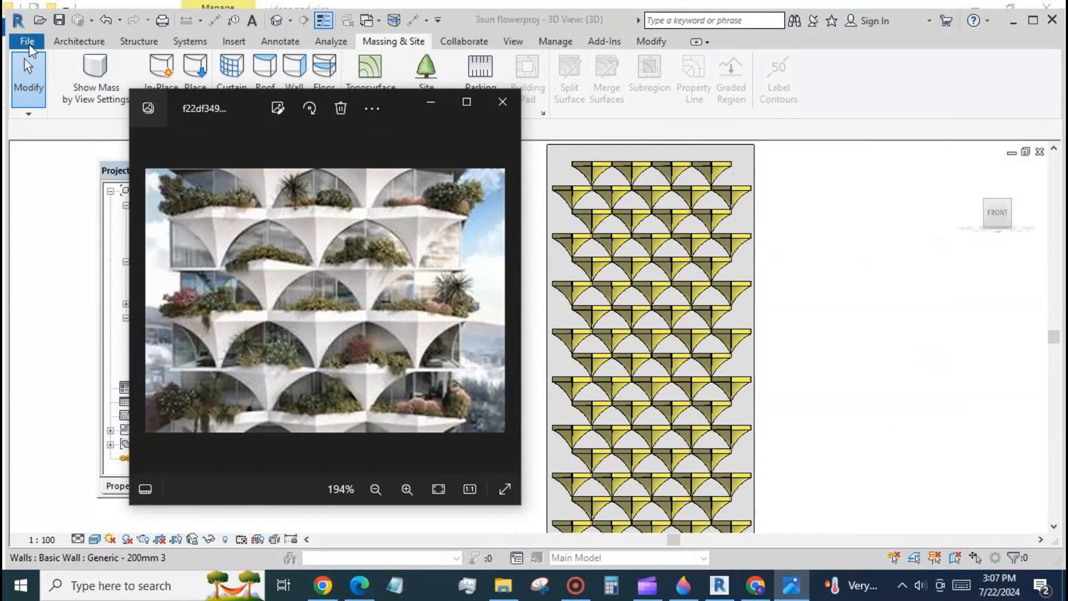
- Create a new conceptual mass family from the Metric Mass.rft template
click(26, 41)
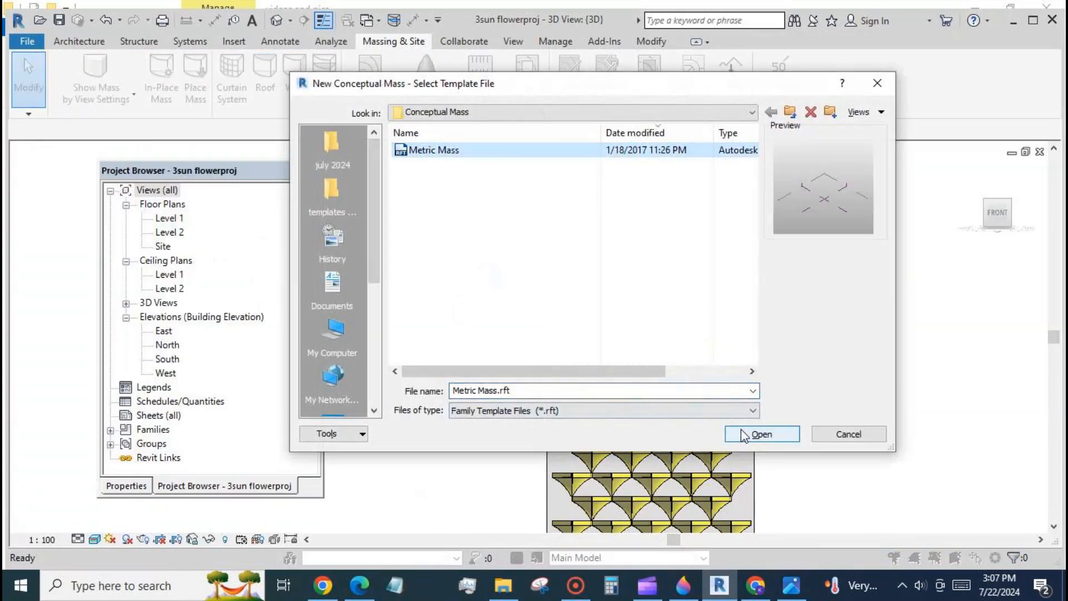
click(760, 434)
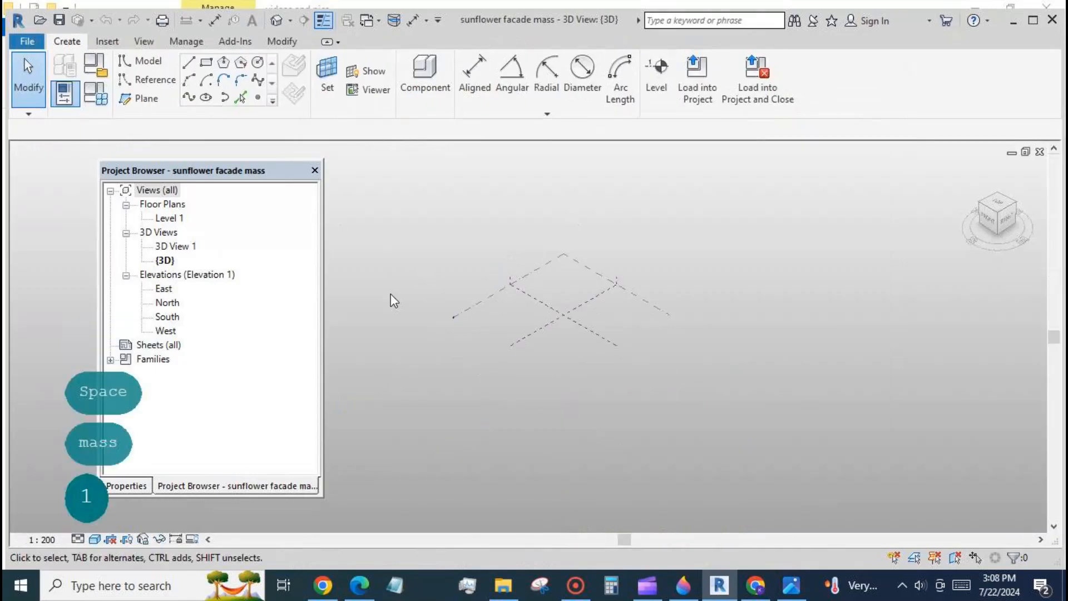
- In the South elevation, draw three horizontal reference planes above Level 1
double_click(167, 317)
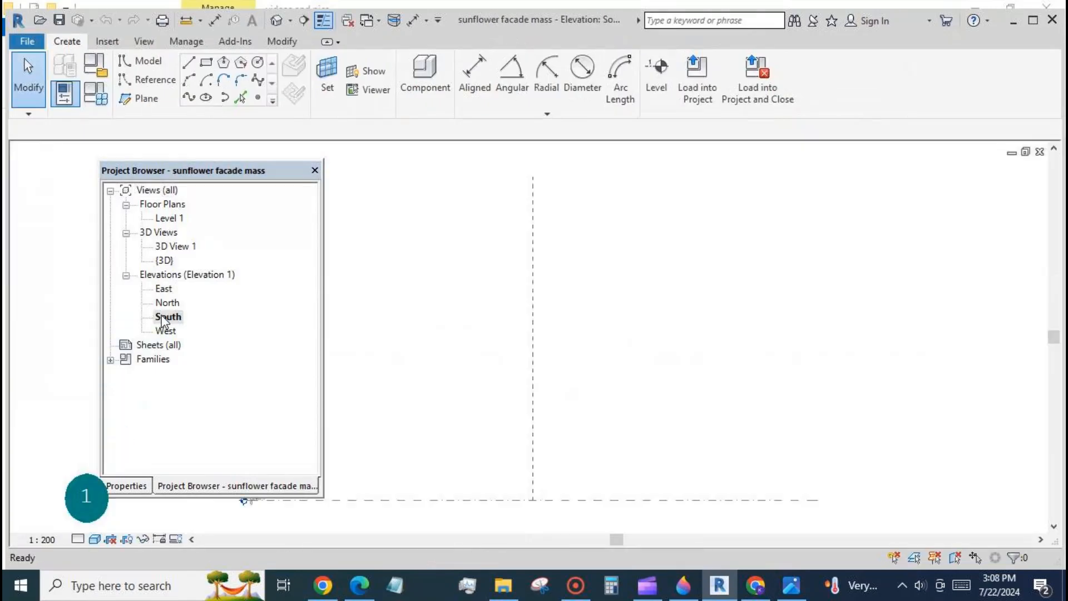
double_click(166, 317)
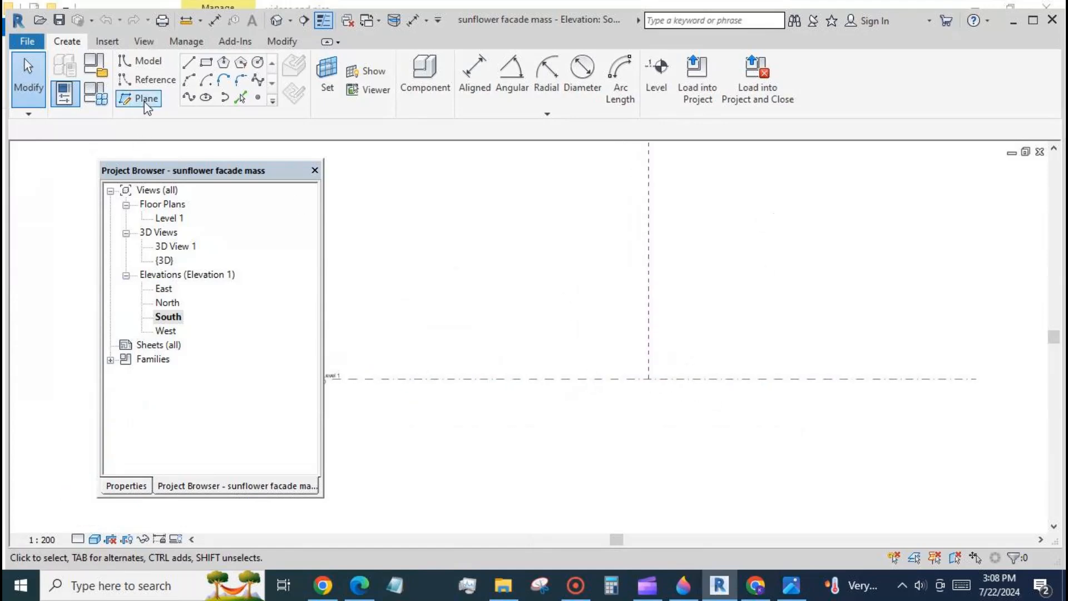
click(144, 98)
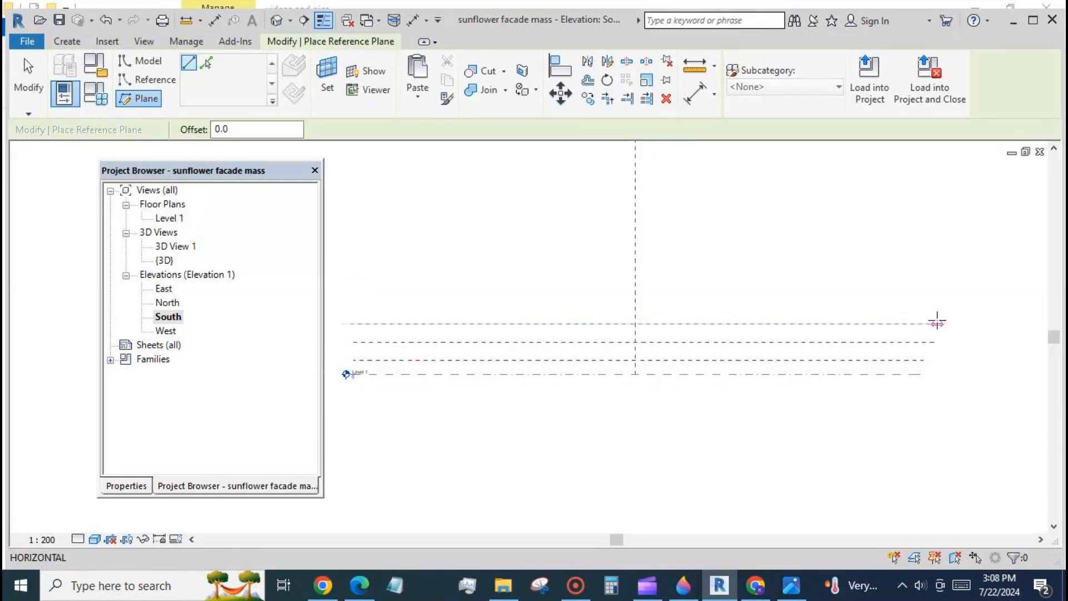
click(64, 93)
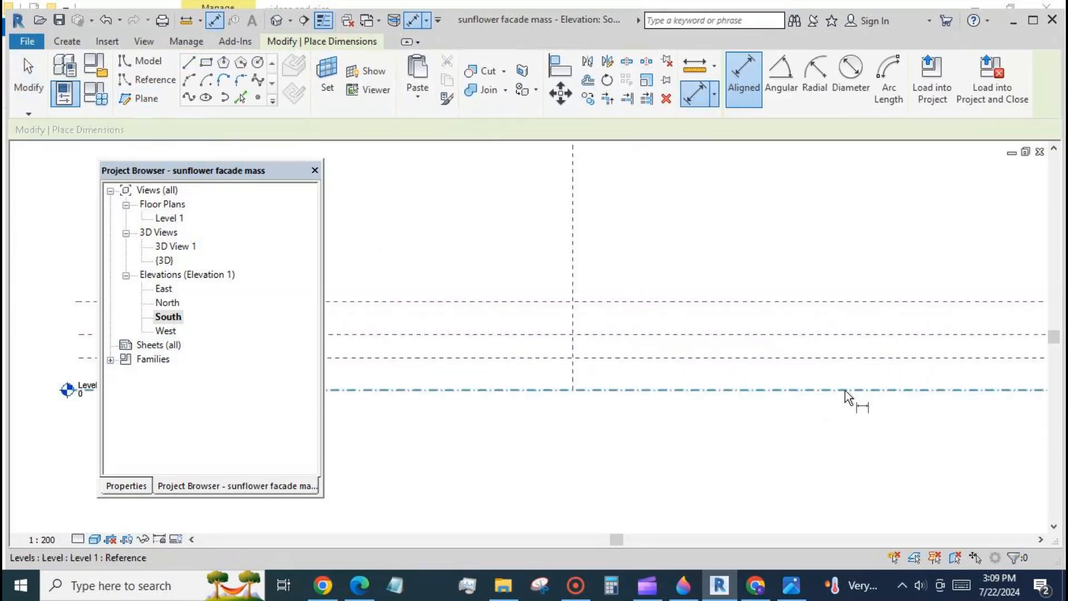
- Add aligned dimensions from Level 1 to each plane and between the top two planes
key(Tab)
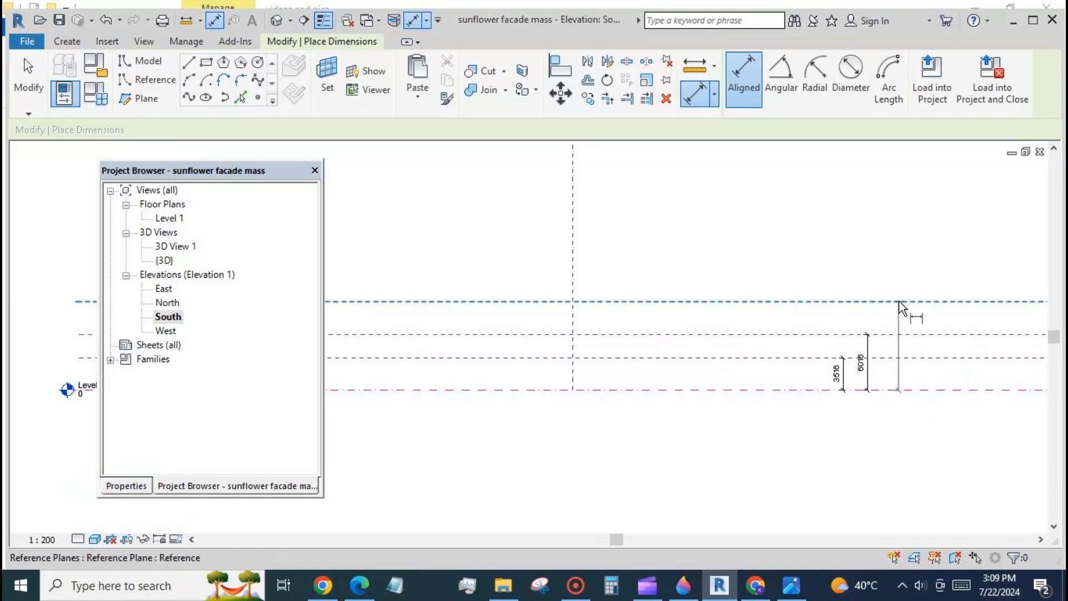
click(898, 301)
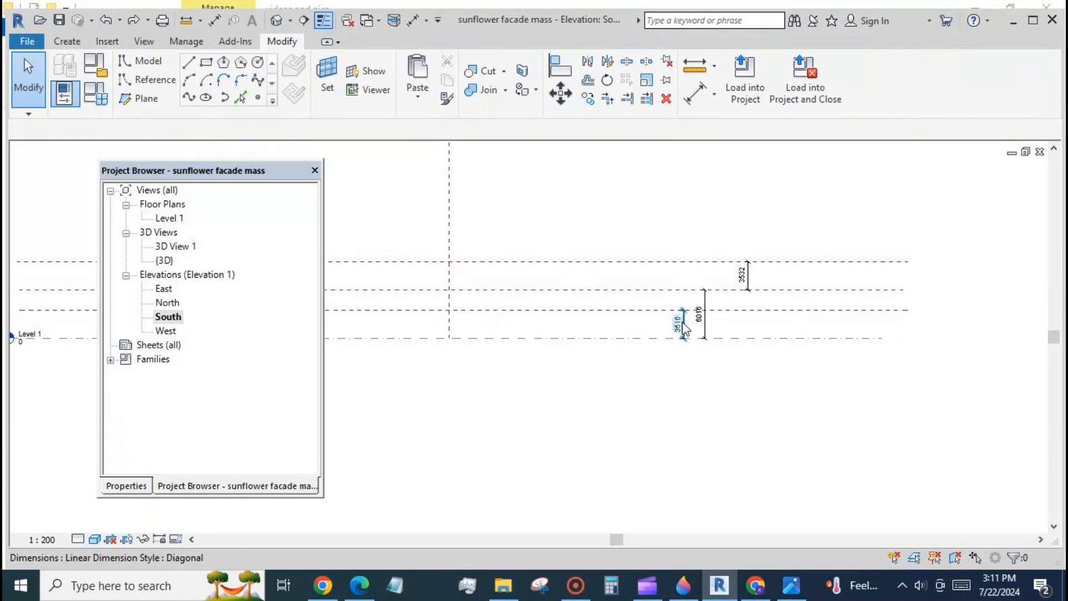
- Label the three height dimensions as type parameters v mid, v top and parapet
click(684, 326)
text(v mi)
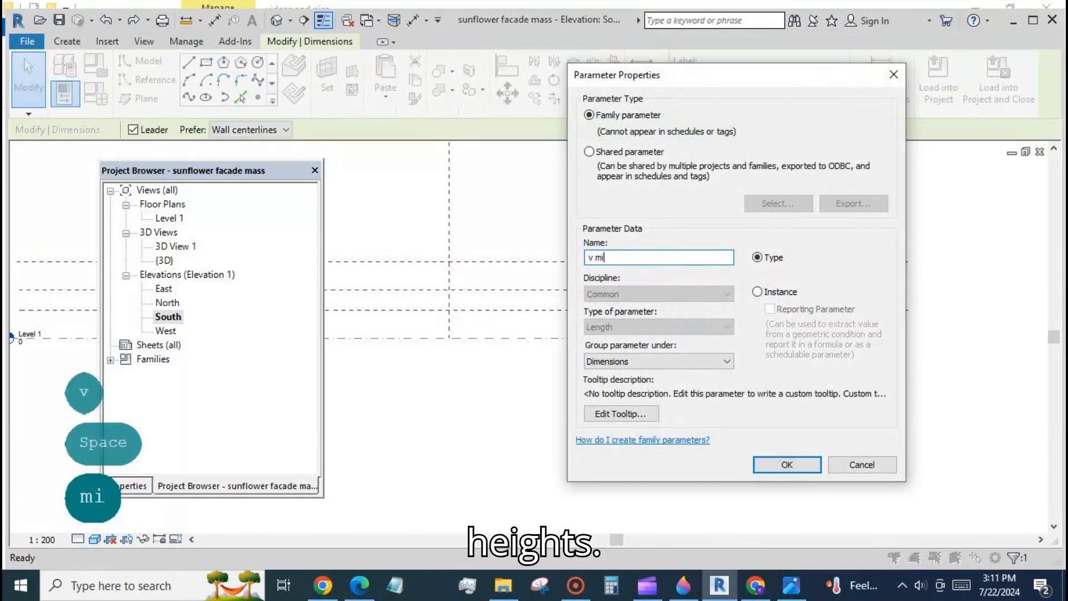
click(785, 464)
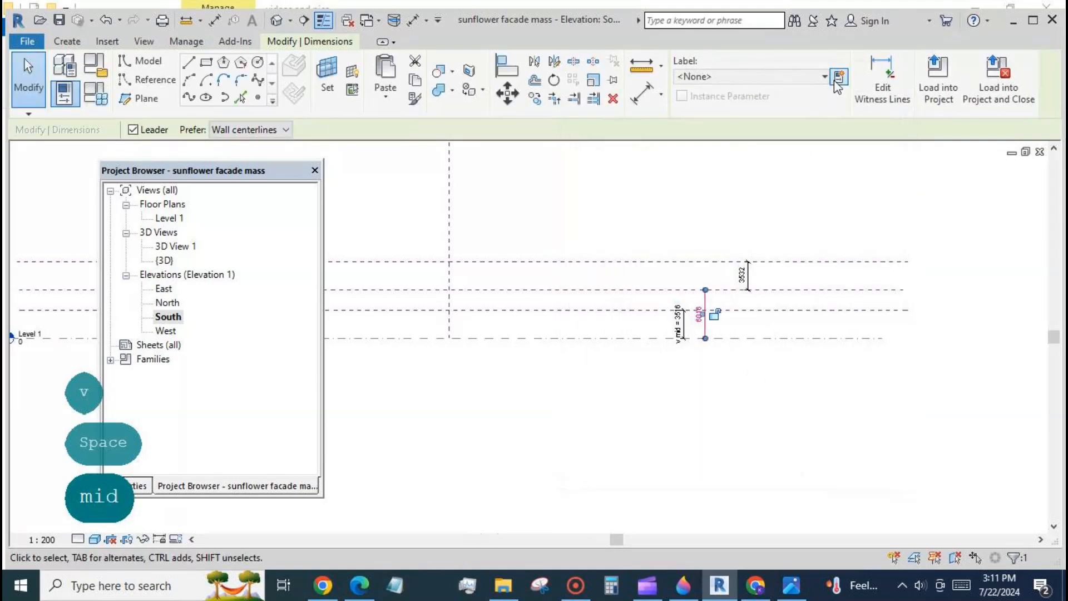
click(836, 77)
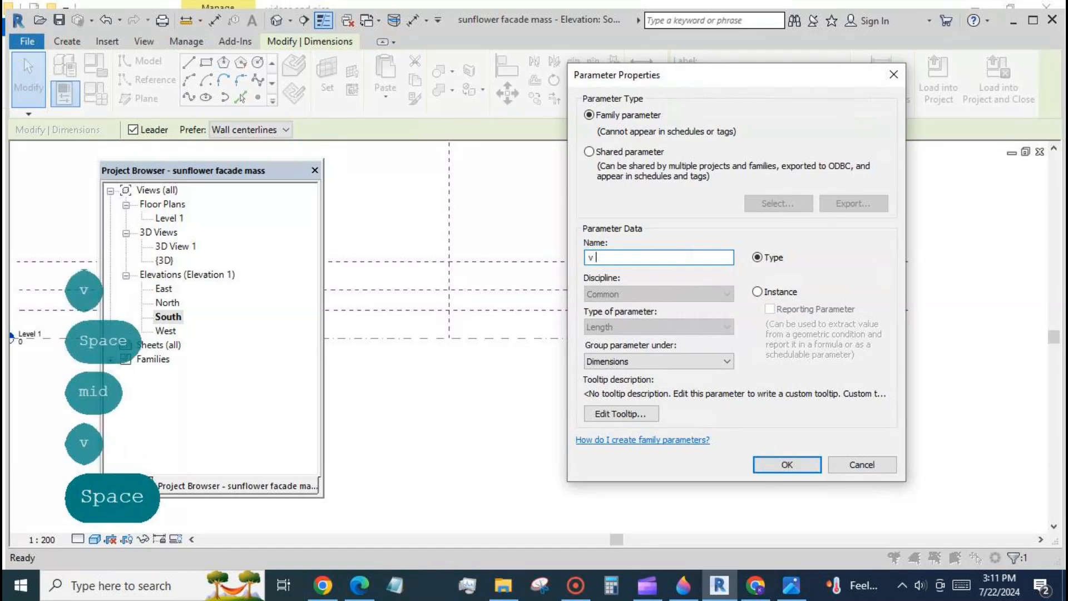
click(785, 465)
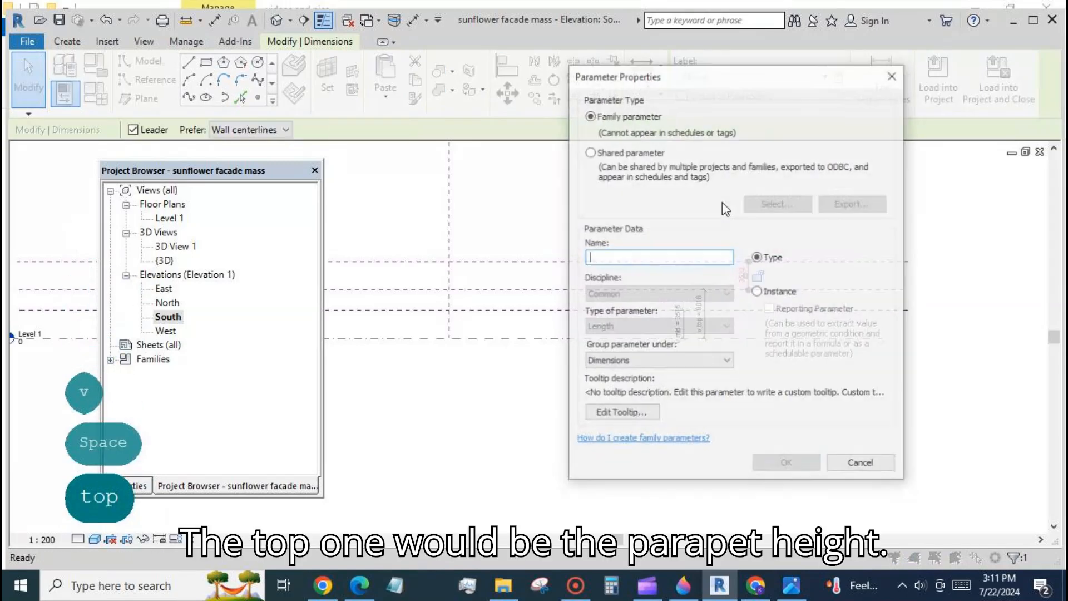
text(parapet)
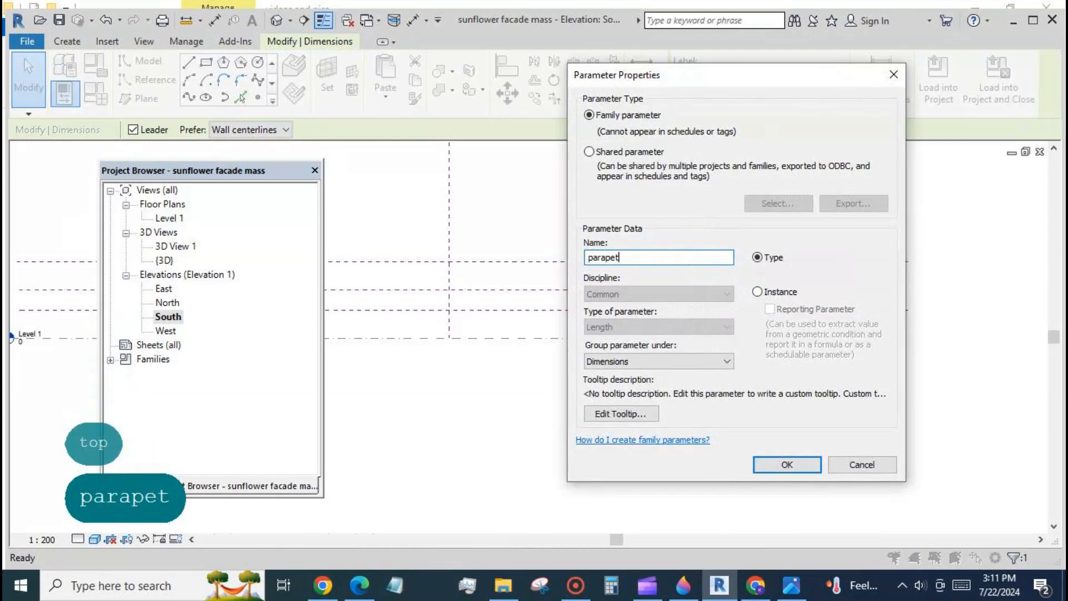
click(784, 465)
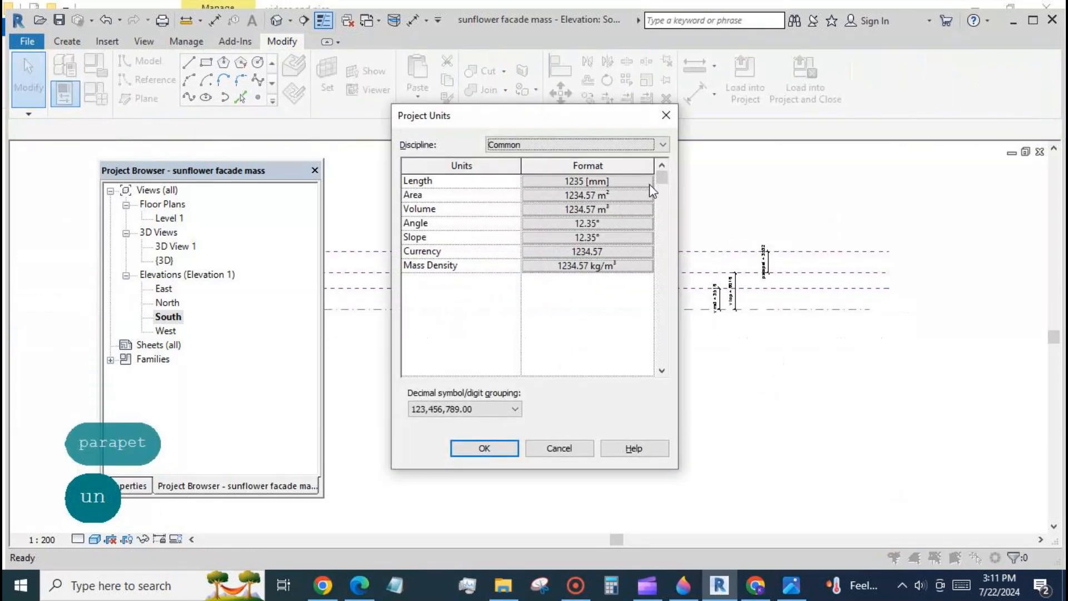
- Set the family's length units to meters with two decimal places
click(585, 180)
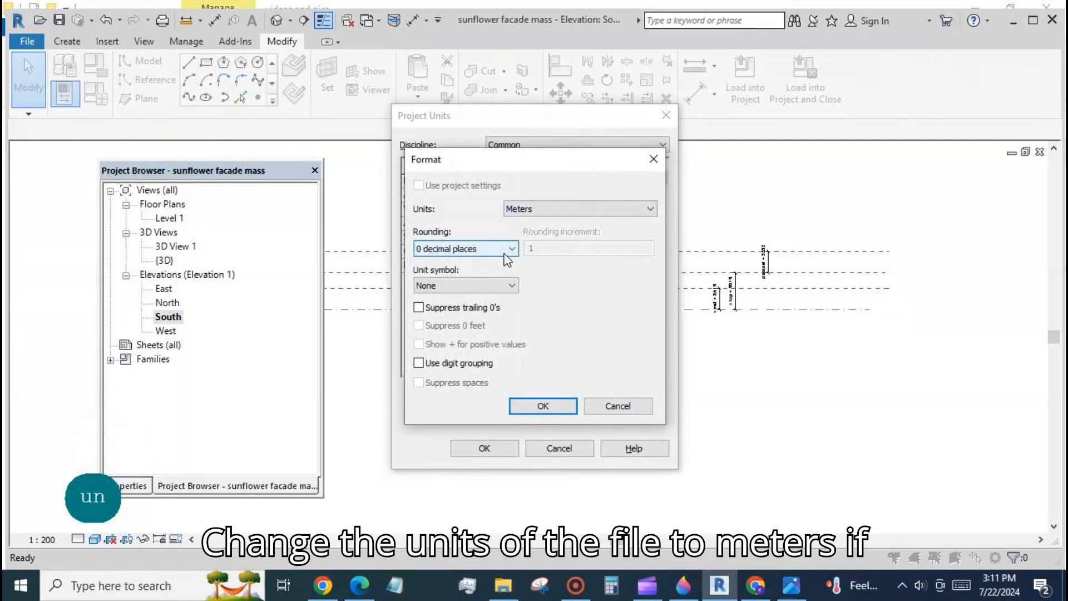
click(541, 405)
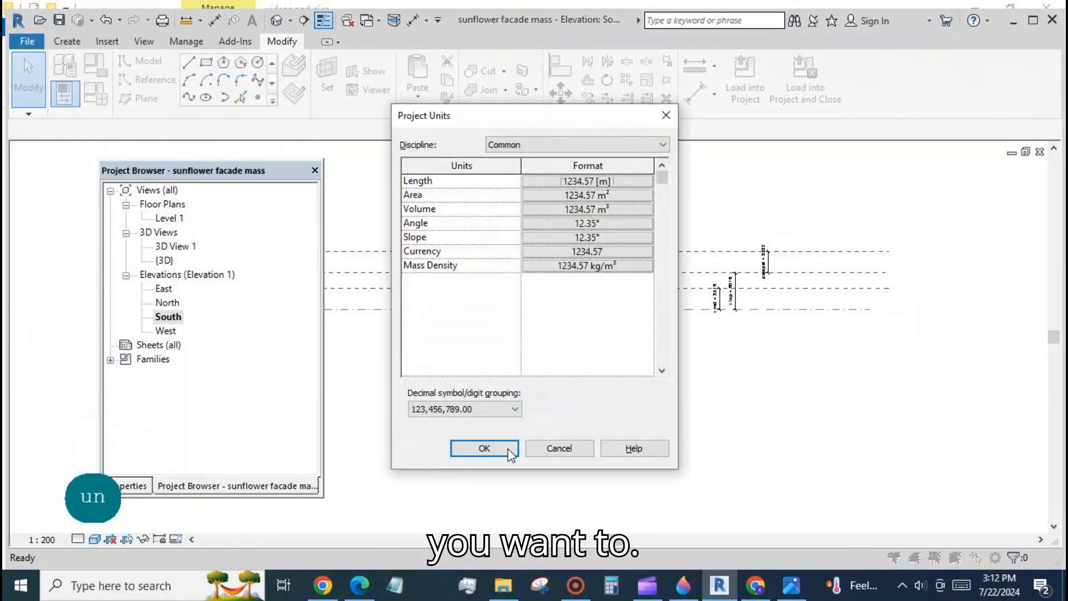
click(484, 449)
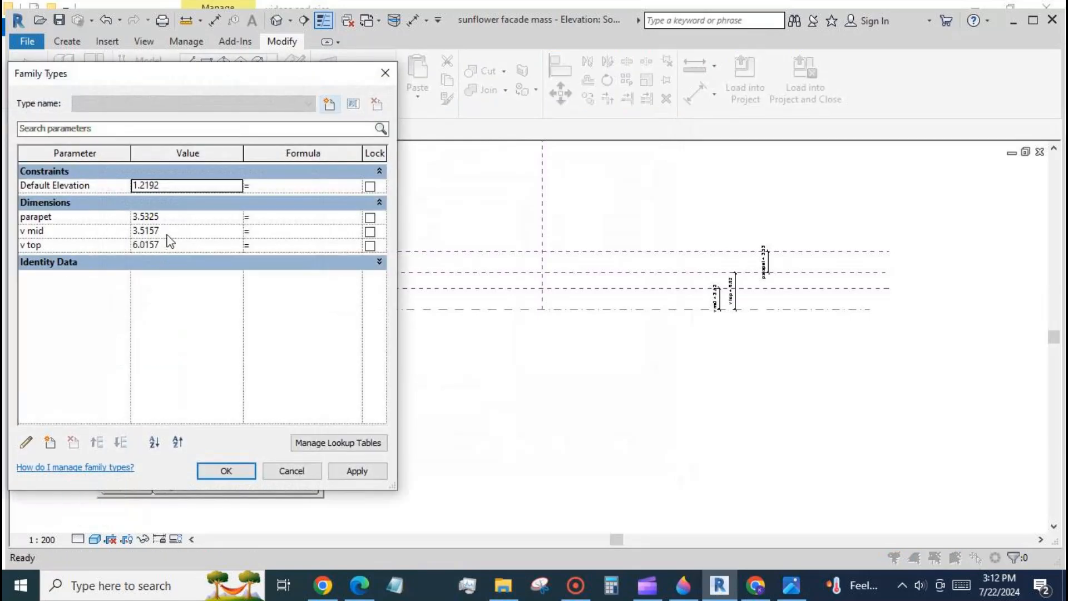
- Set v mid 2, v top 4, parapet 1 in Family Types and drag the dimension labels apart
click(145, 230)
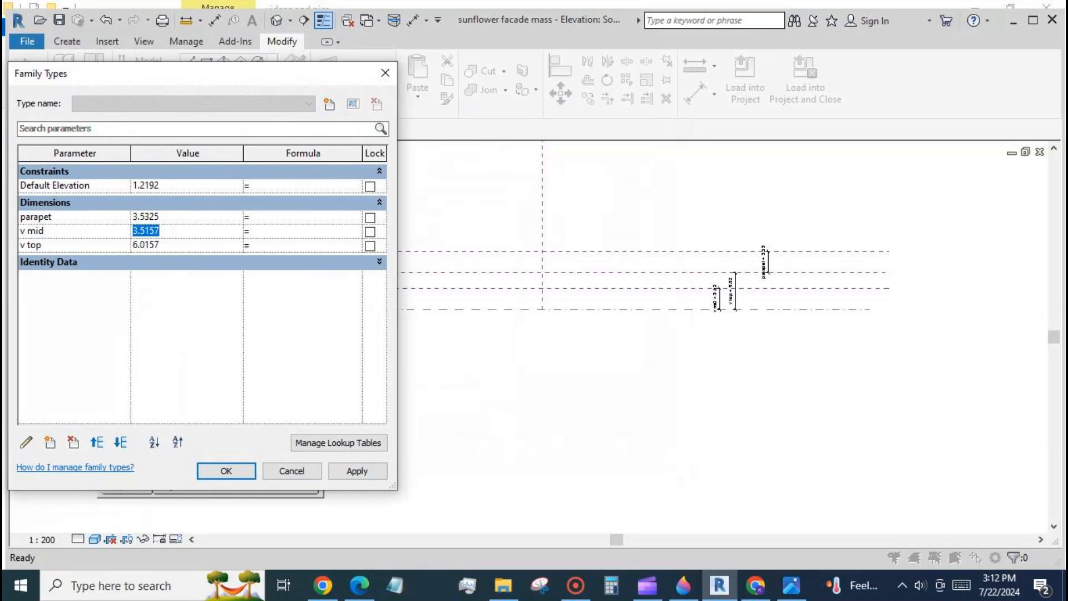
text(2)
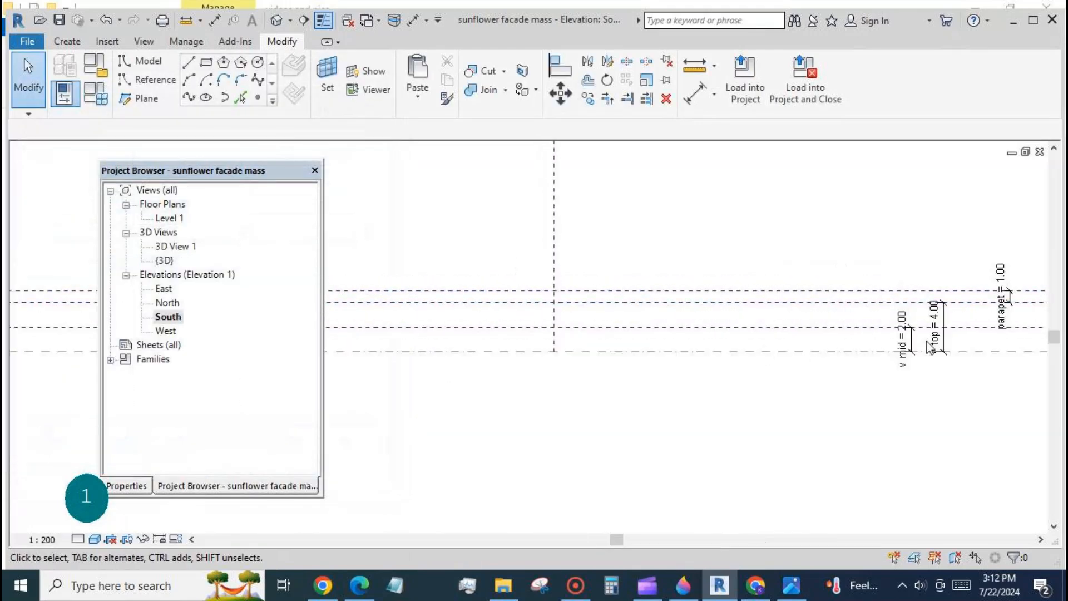
click(902, 333)
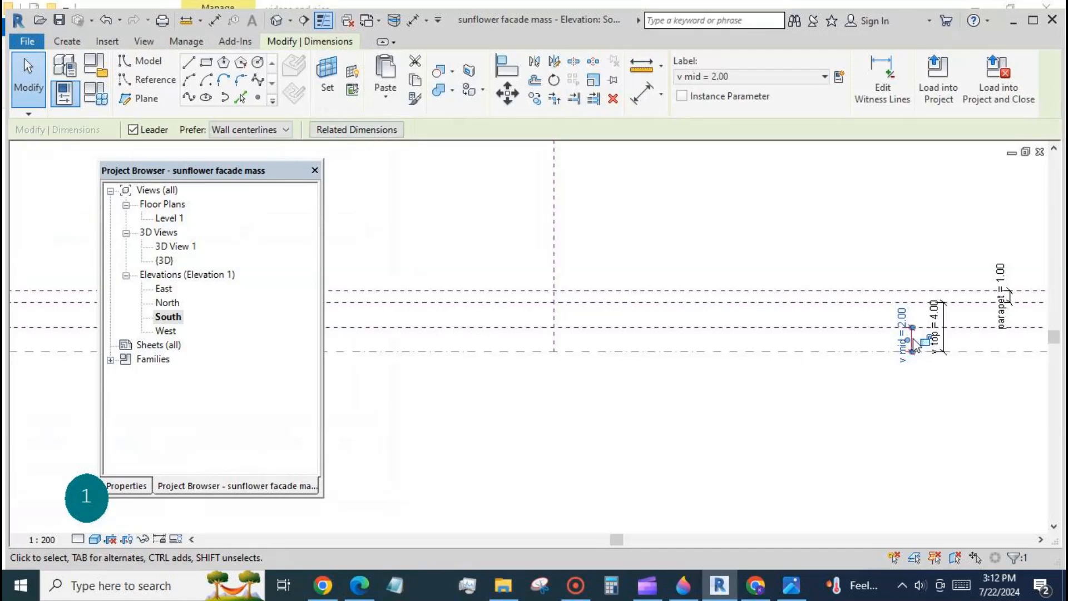
drag(915, 337, 757, 338)
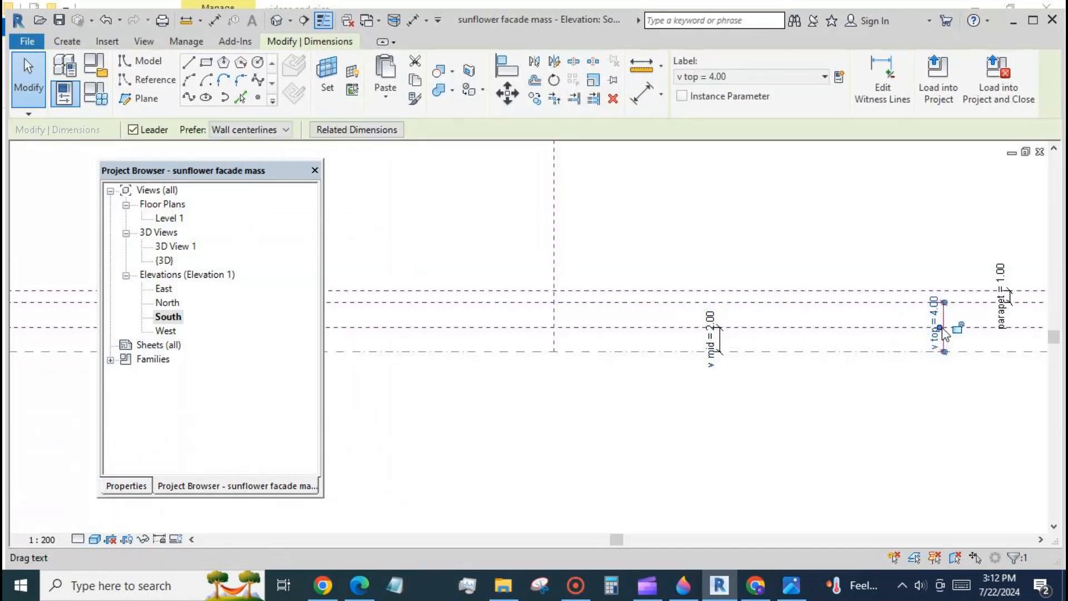
drag(943, 331, 739, 331)
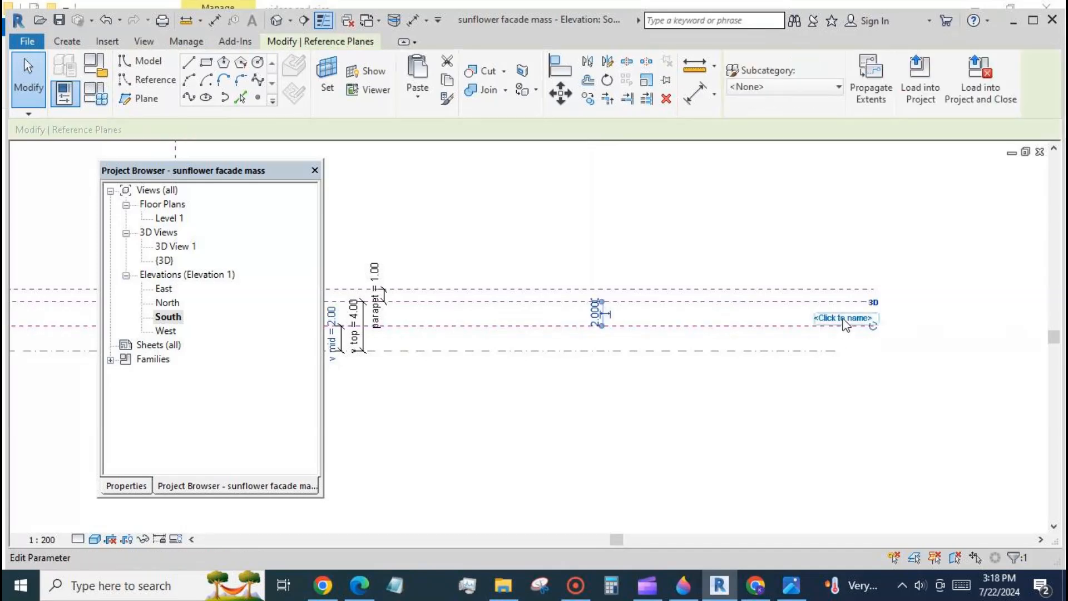
- Name the reference planes h mid, h top and parapet, then go to the Level 1 plan
click(843, 317)
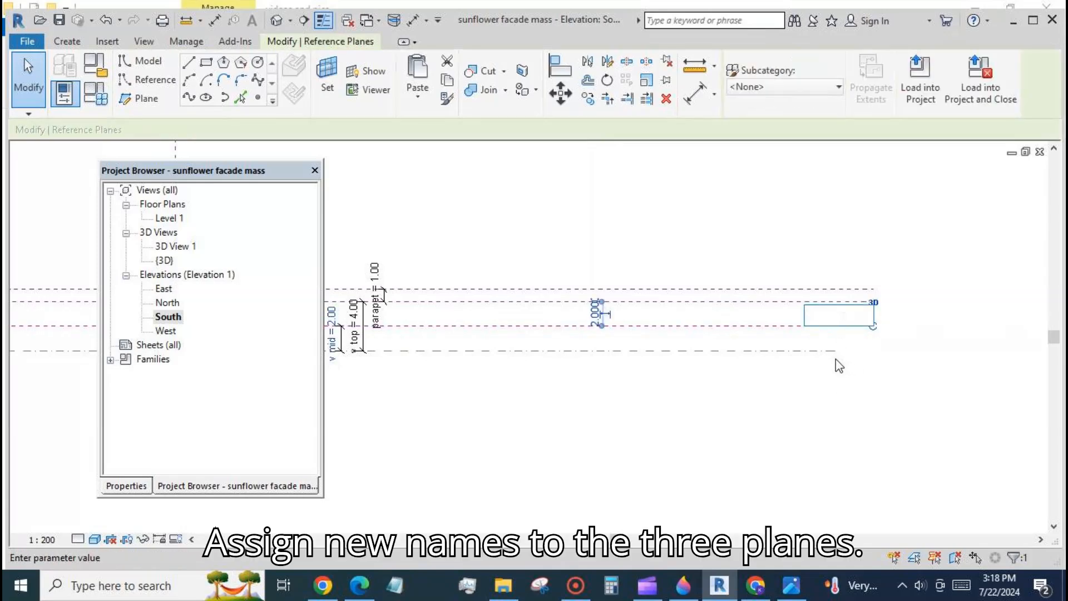
text(h mid)
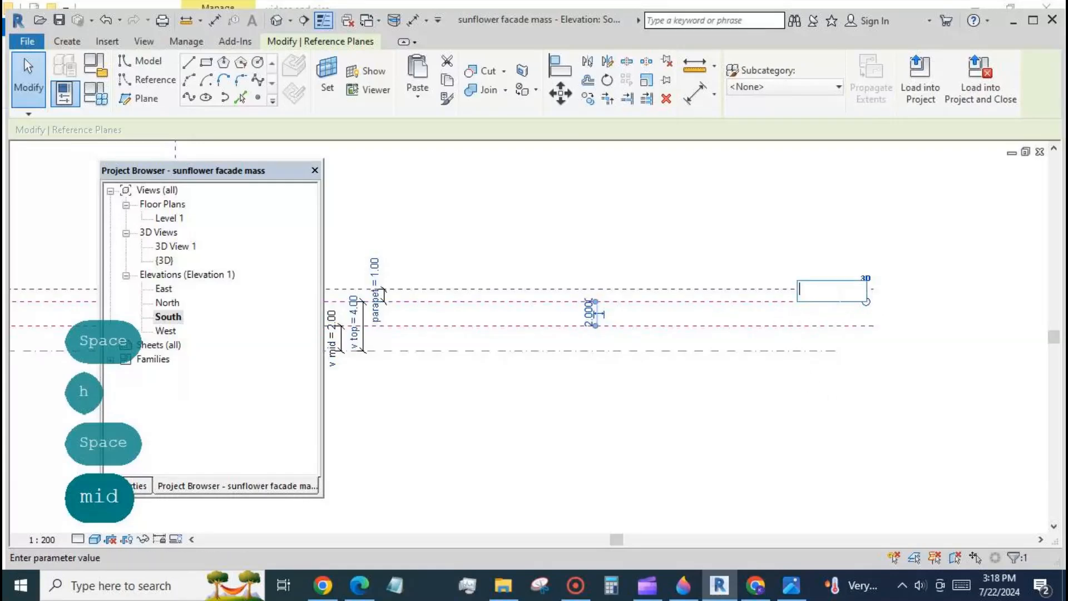
text(h)
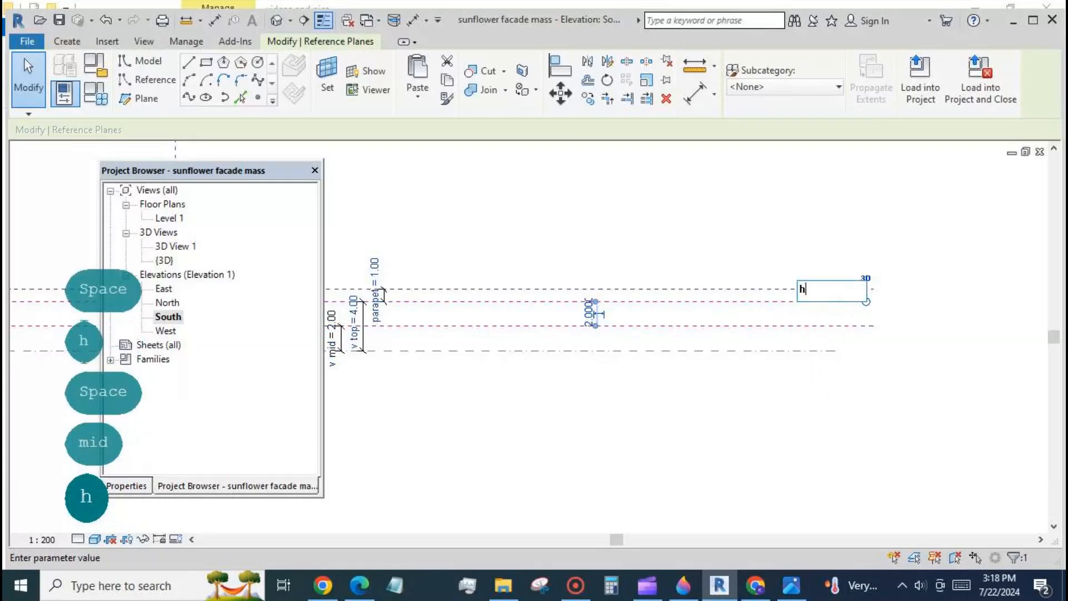
text(top)
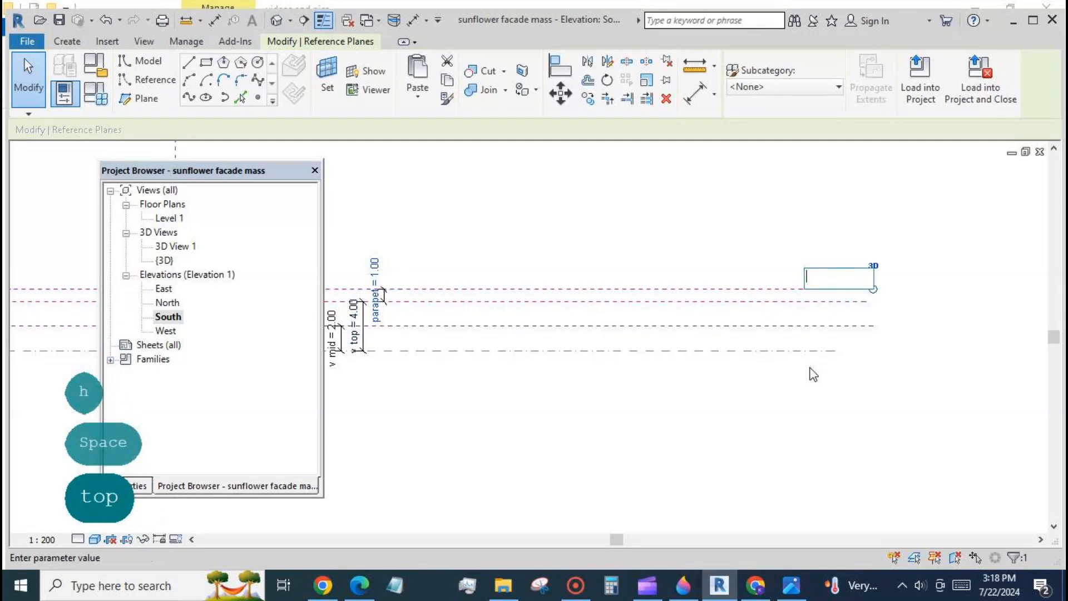
text(par)
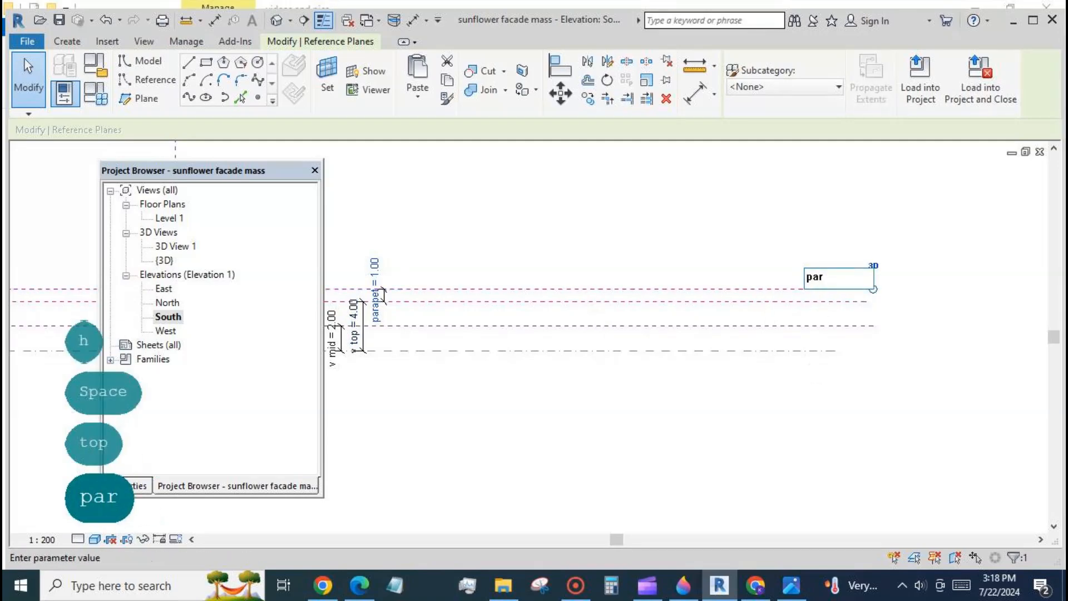
text(ap)
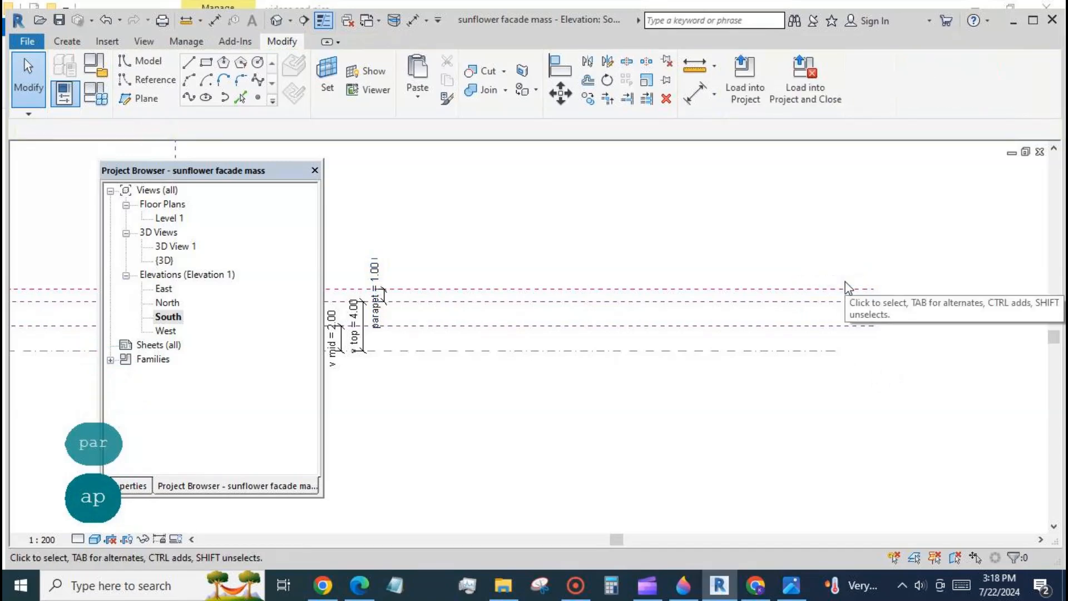
click(872, 289)
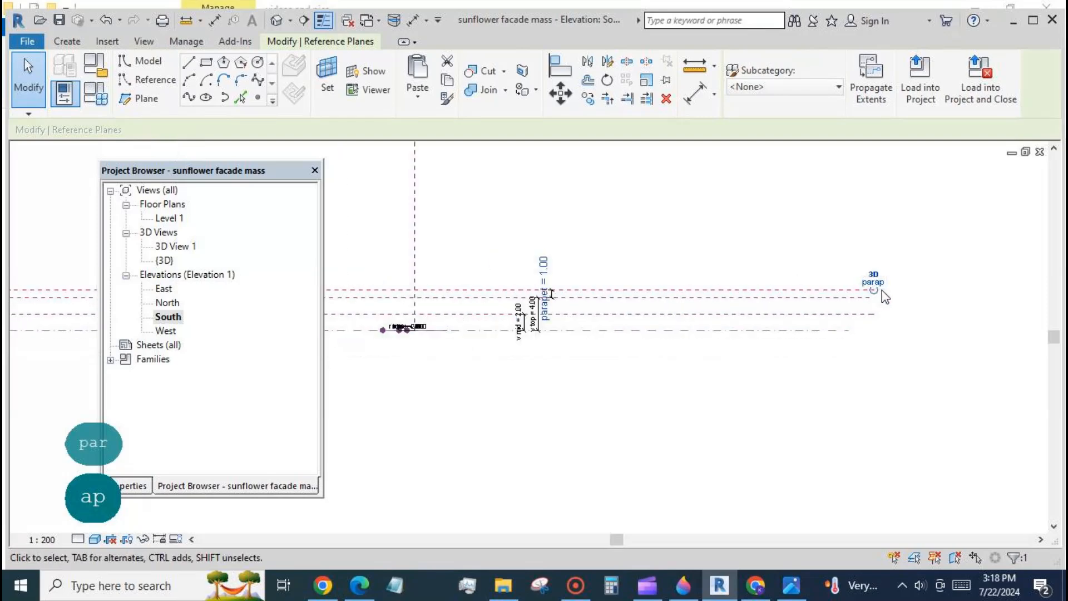
double_click(169, 217)
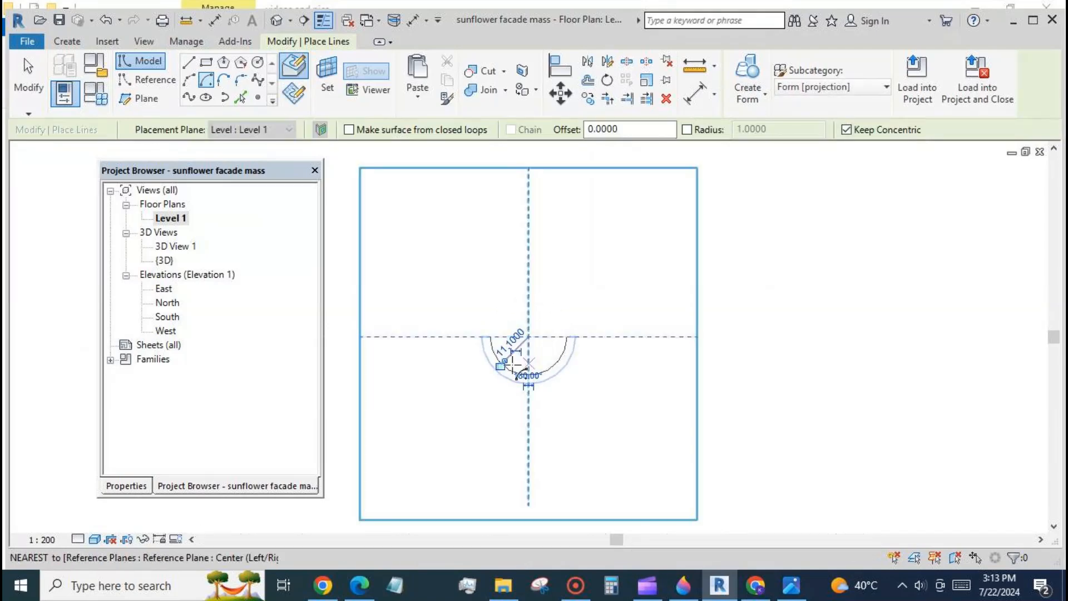
- Draw concentric semicircular arcs and set all three as reference lines with centre marks visible
drag(527, 368, 469, 337)
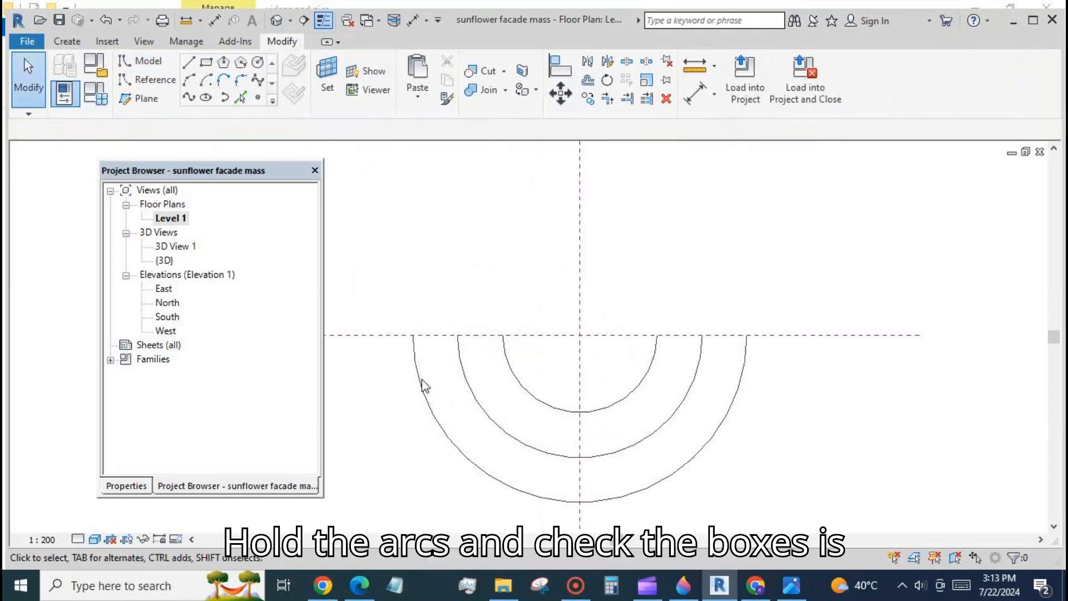
click(600, 408)
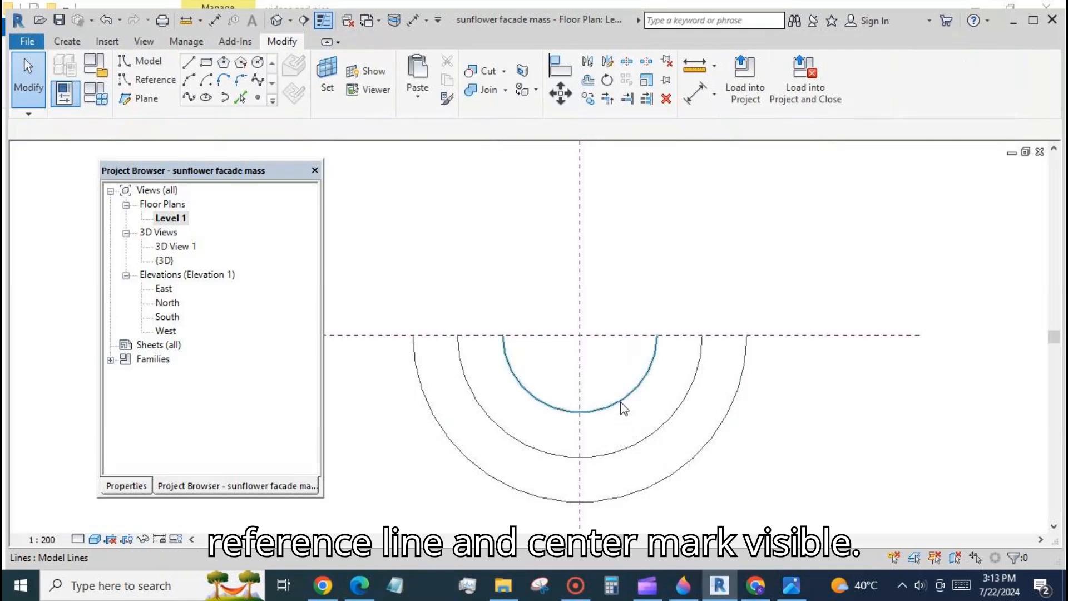
click(593, 395)
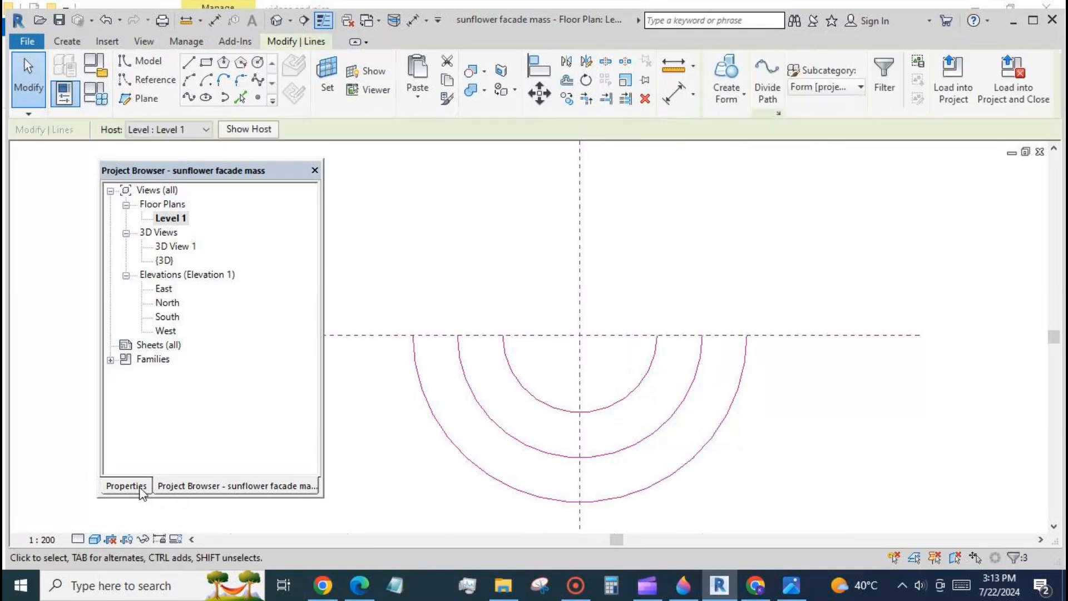
click(125, 486)
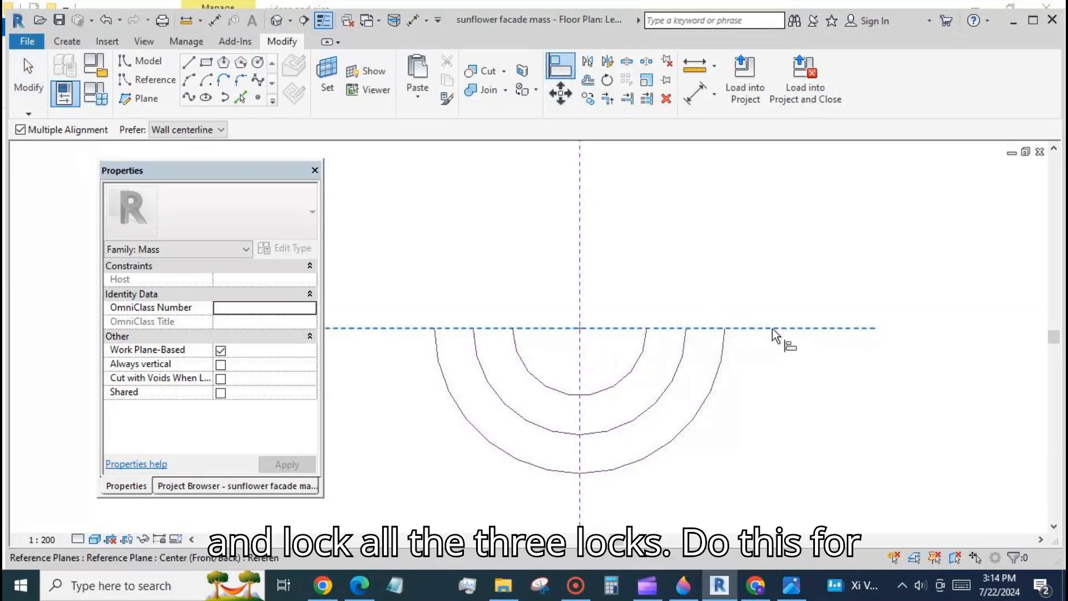
- Align the arcs' shared centre onto the reference plane and lock the alignment
click(577, 338)
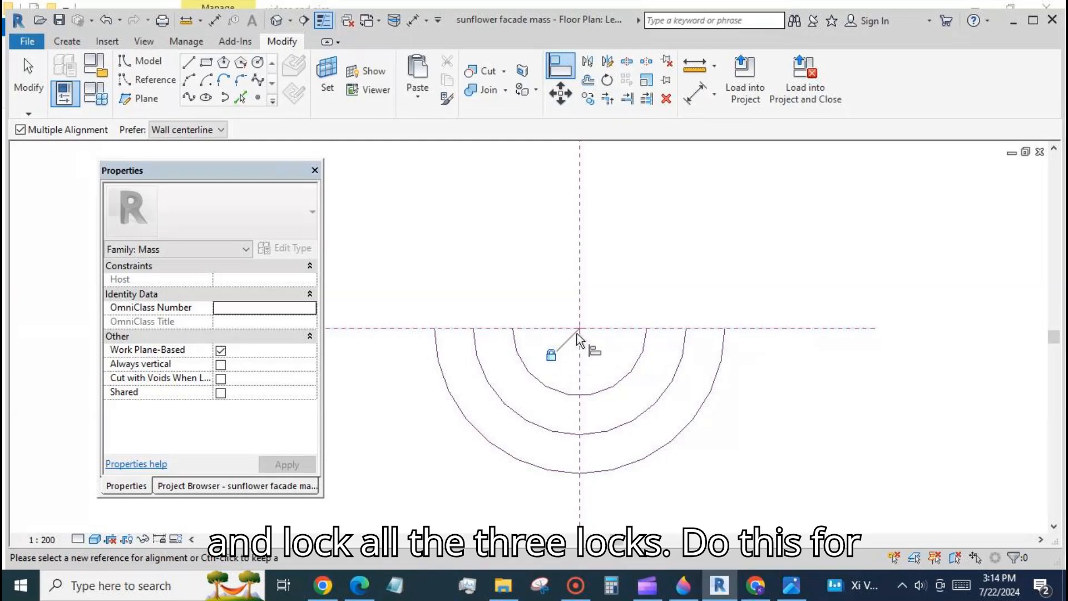
click(551, 354)
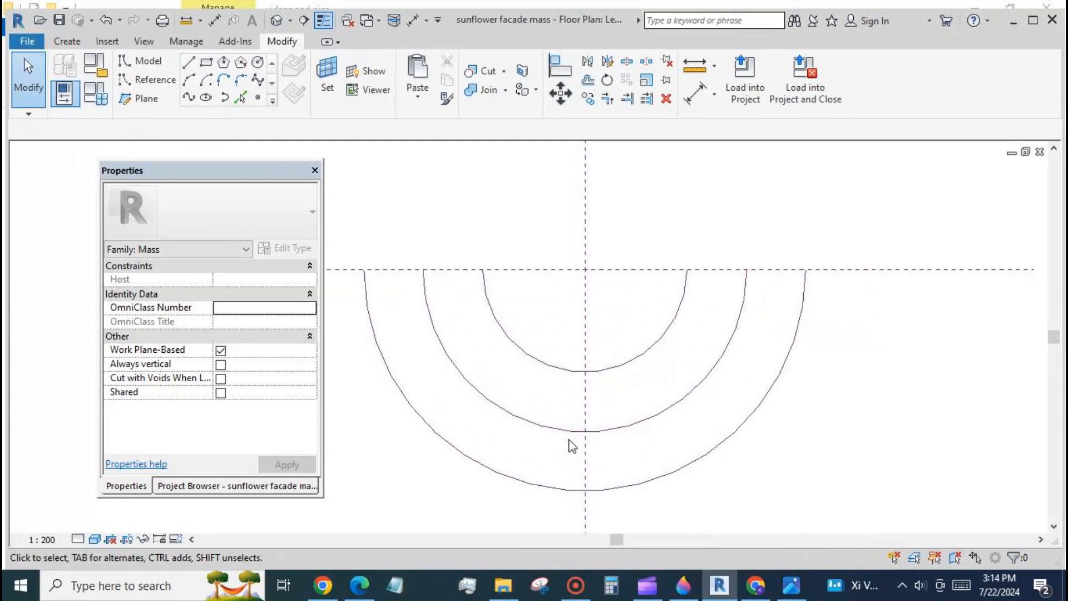
click(257, 98)
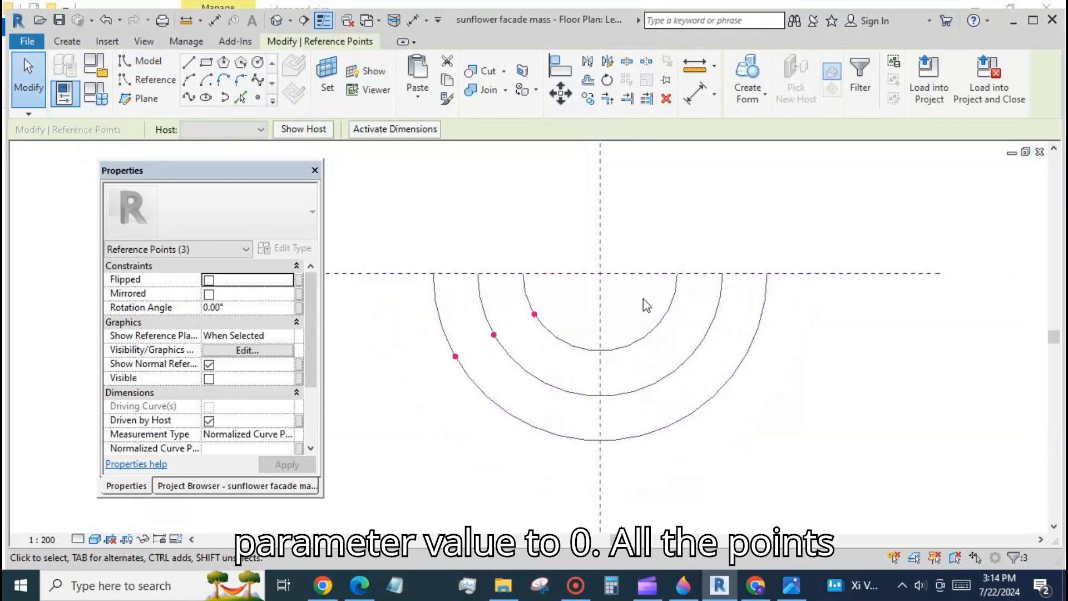
mouse_move(474, 459)
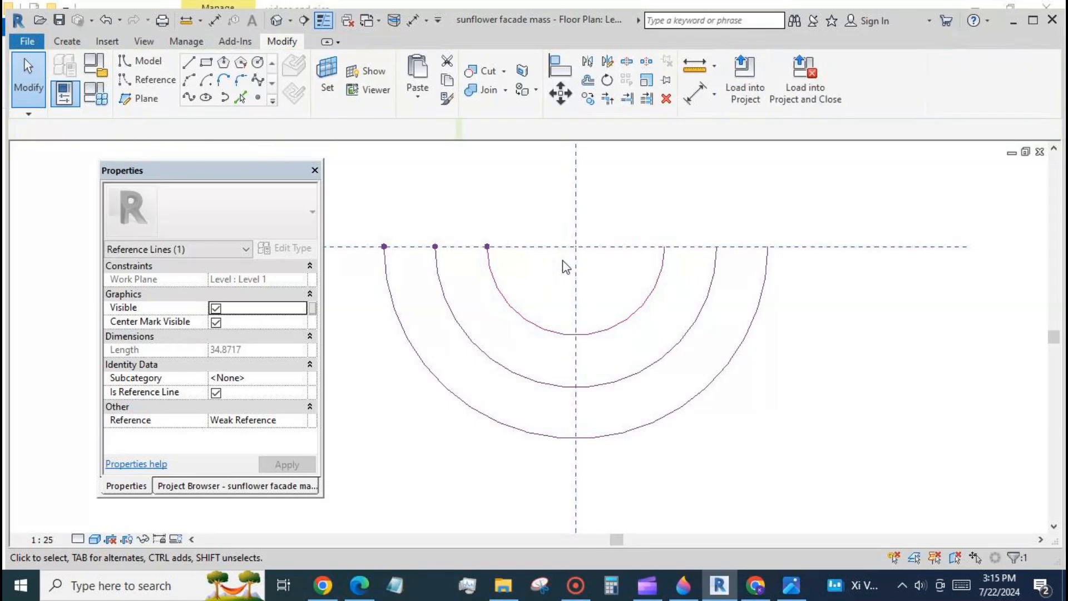
- Set the three reference points' Normalized Curve Parameter to 0 so they sit at the arc ends
click(580, 334)
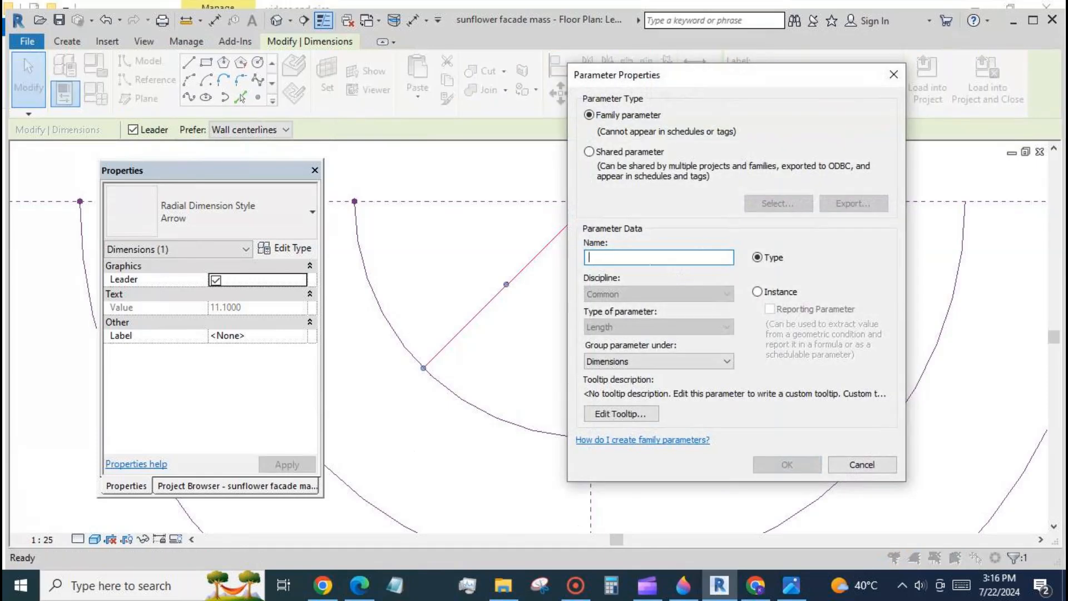
- Label the two smaller arc radii with new parameters r low and r mid
text(r lo)
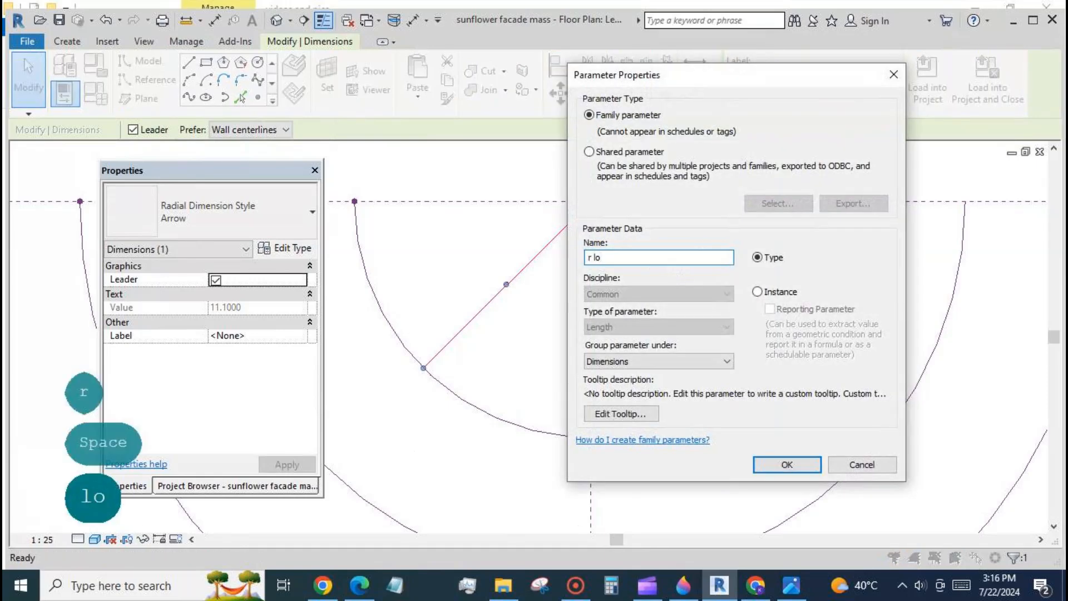
click(787, 465)
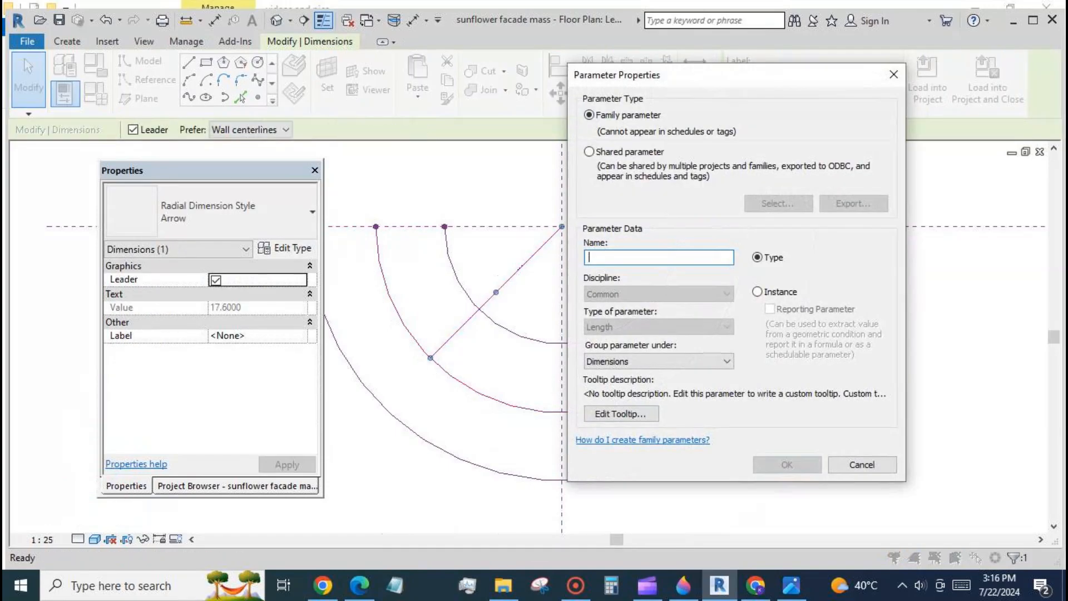
text(r mid)
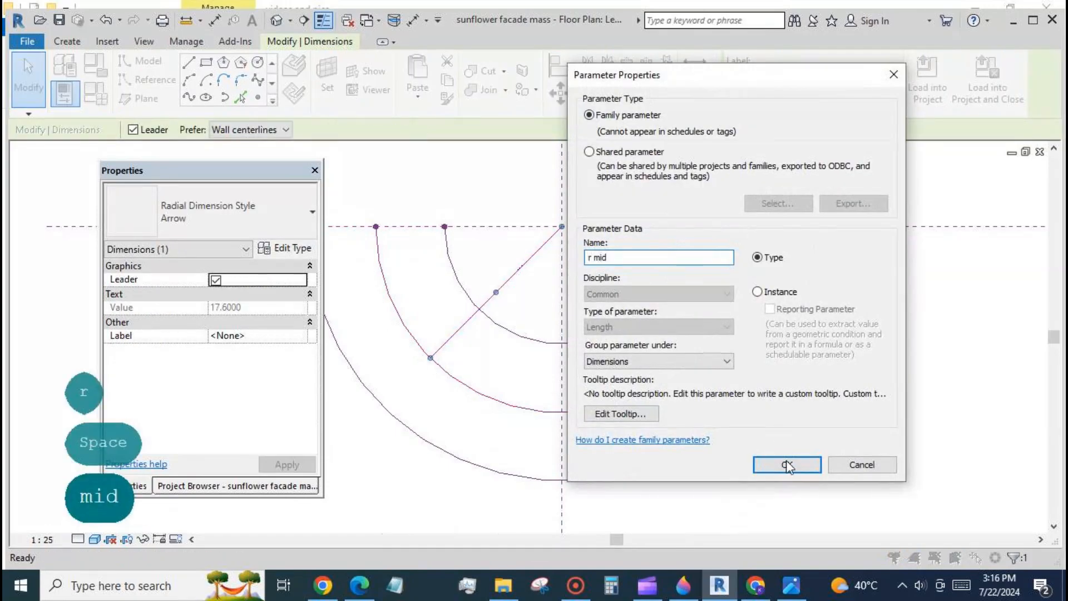
click(785, 465)
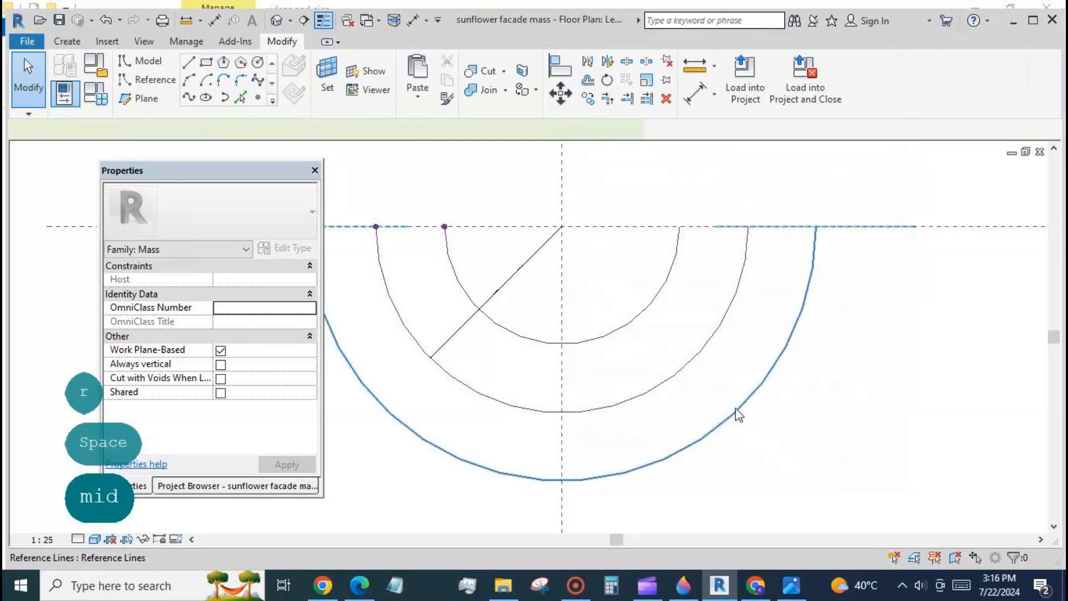
- Dimension the largest arc's radius and label it with a new parameter r top
click(738, 413)
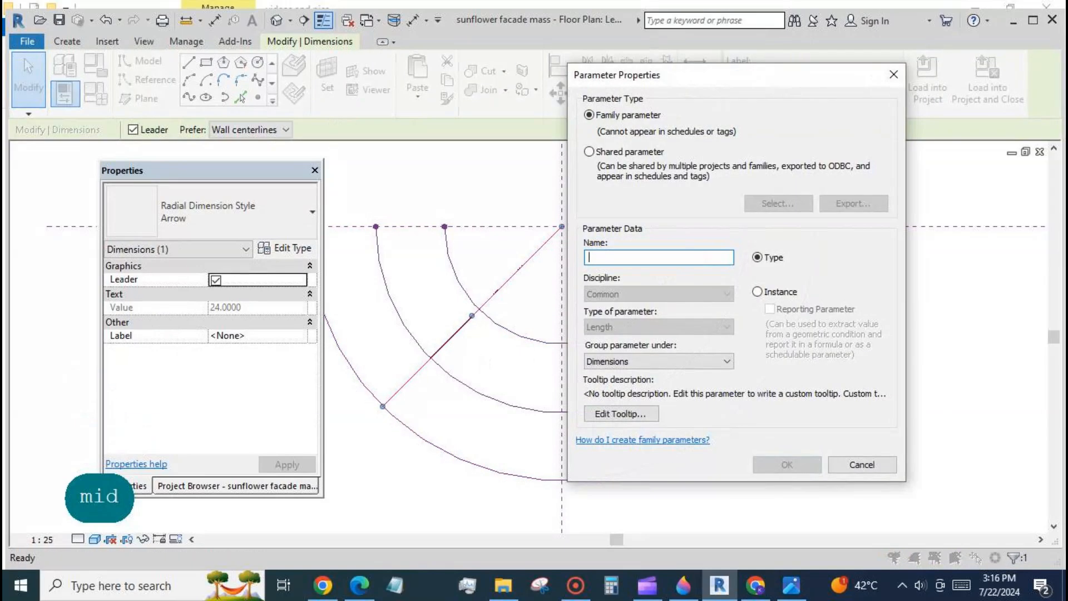
text(r top)
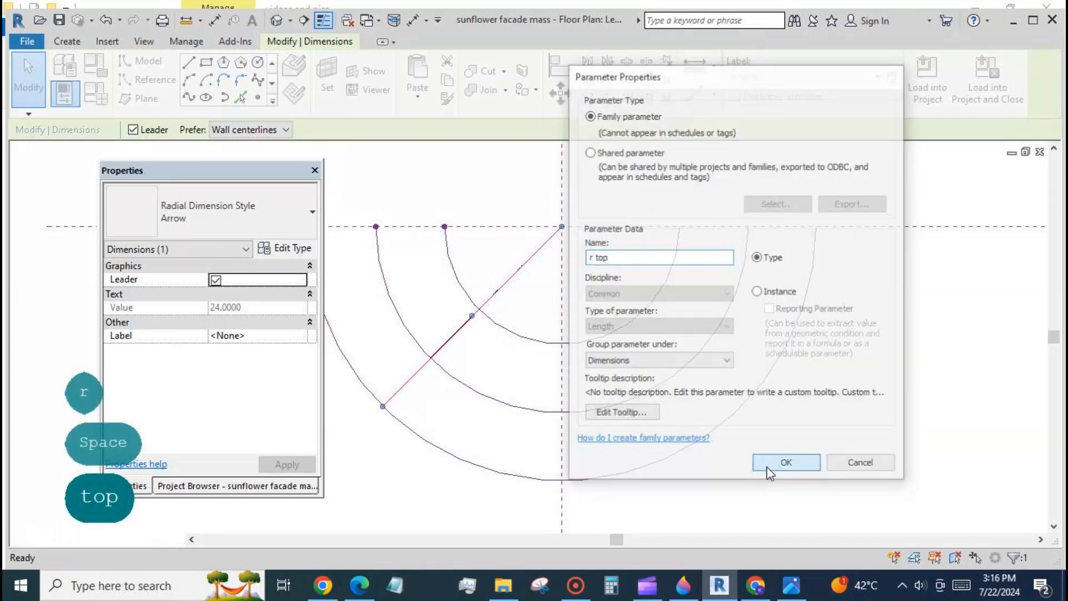
click(786, 462)
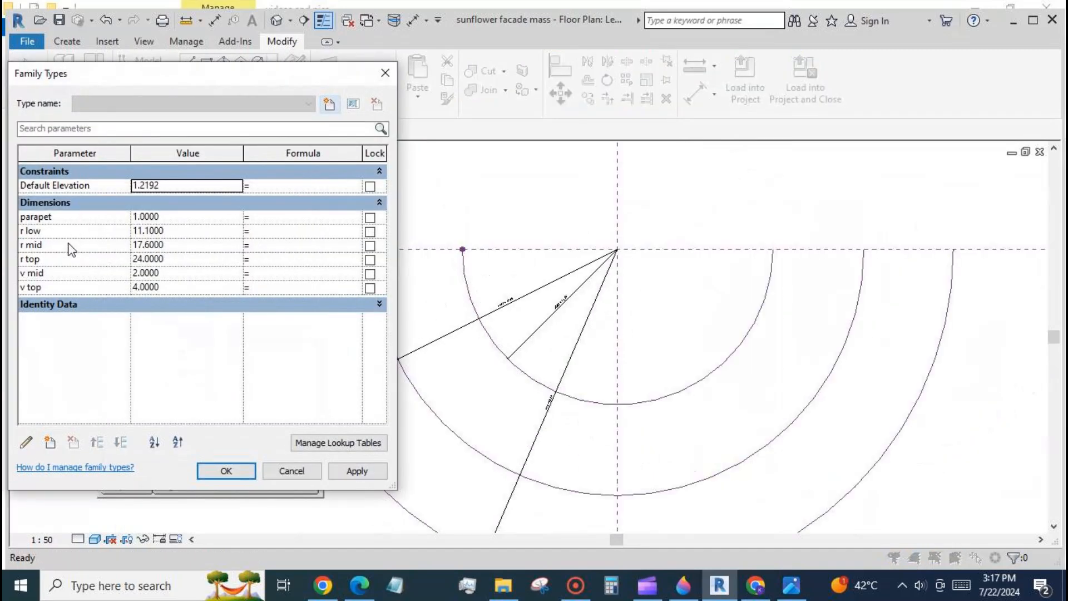
- In Family Types set r low to 1, r mid to 2 and r top to 4 and apply
click(186, 230)
text(1.0000)
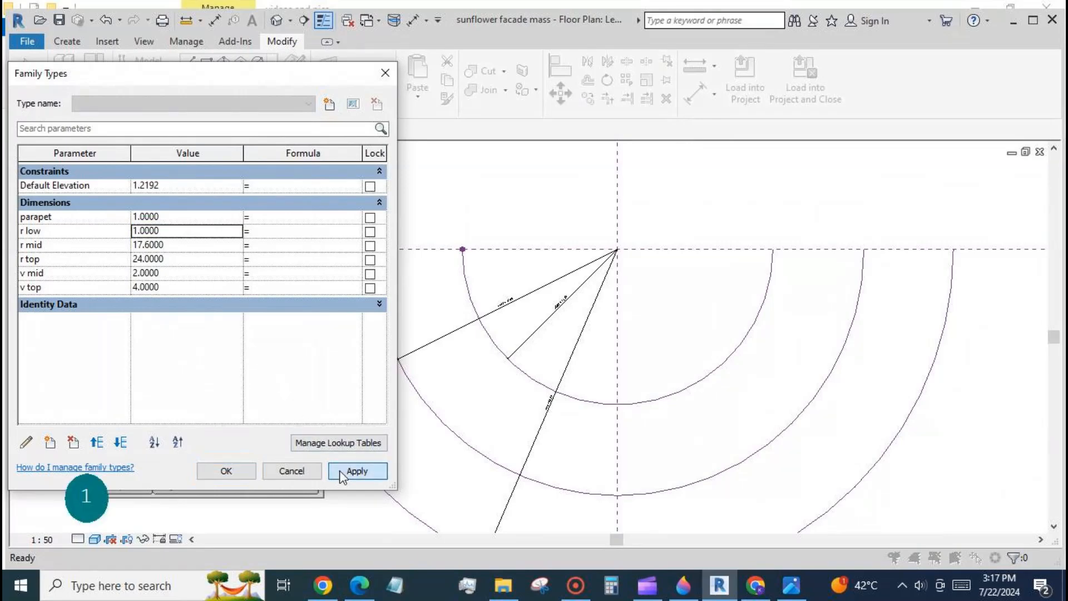
click(357, 470)
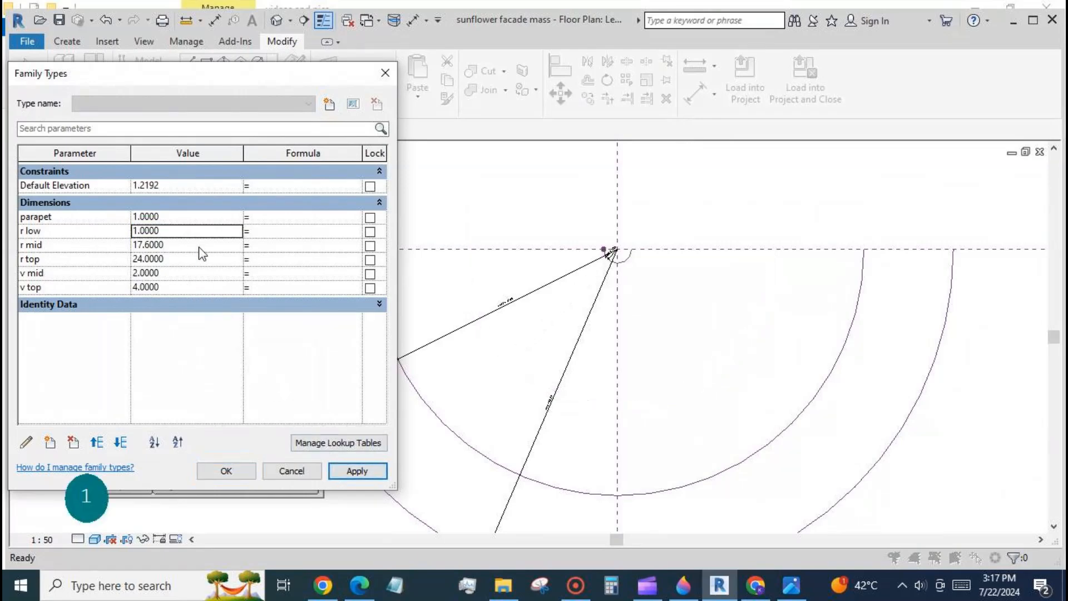
text(2)
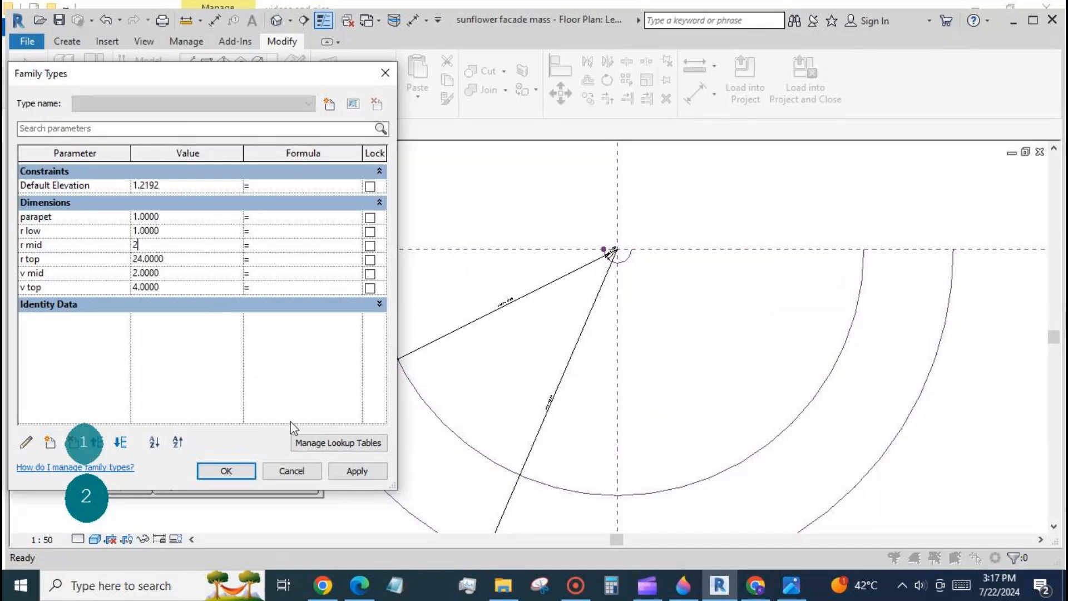
text(4)
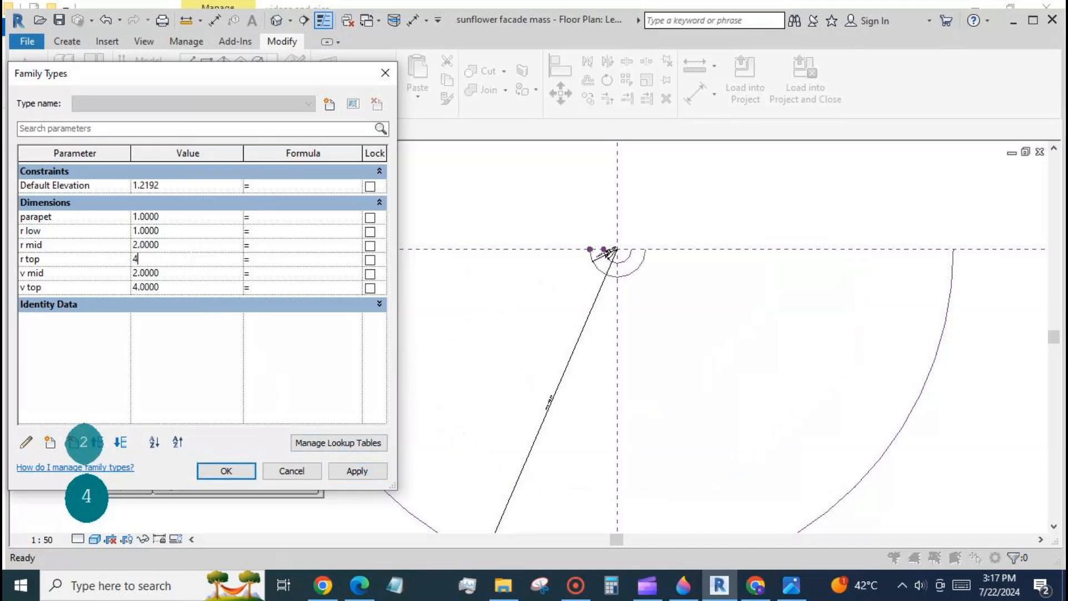
click(226, 470)
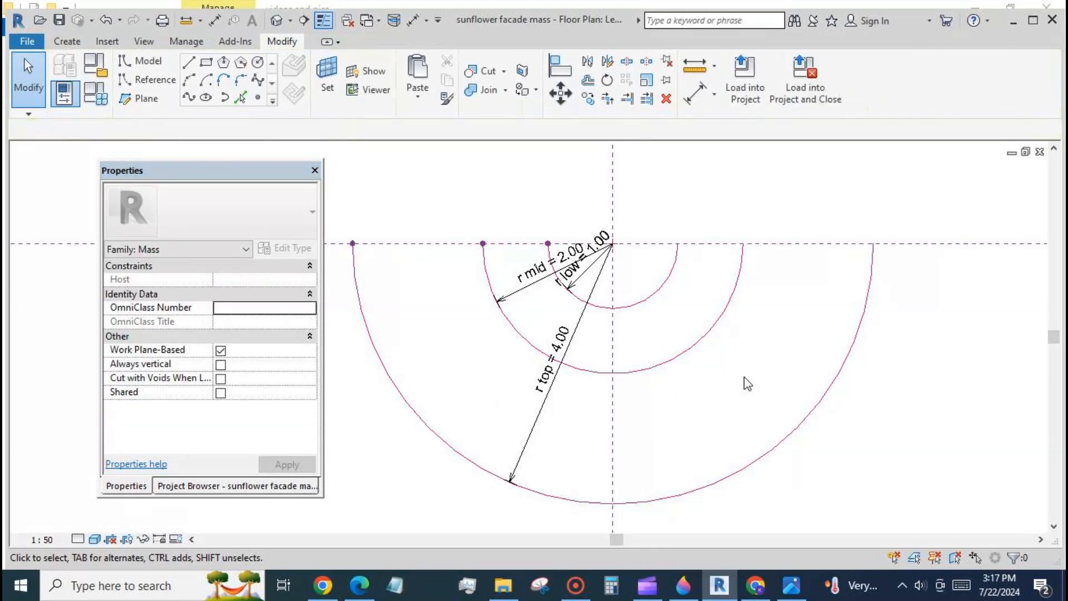
click(235, 486)
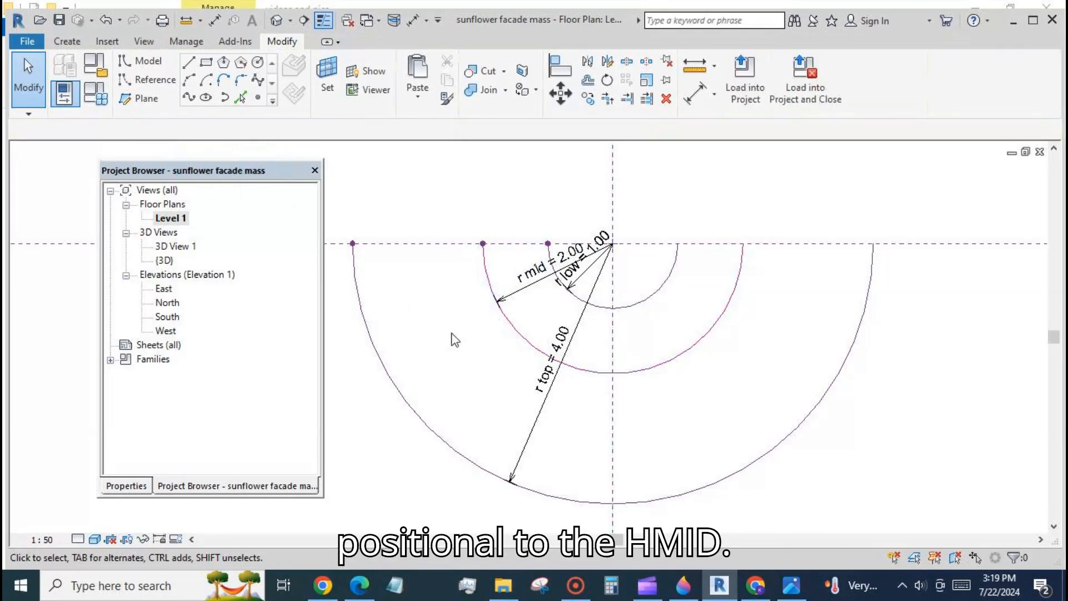
- In the 3D view, copy the largest arc and paste it aligned to the same place
double_click(165, 261)
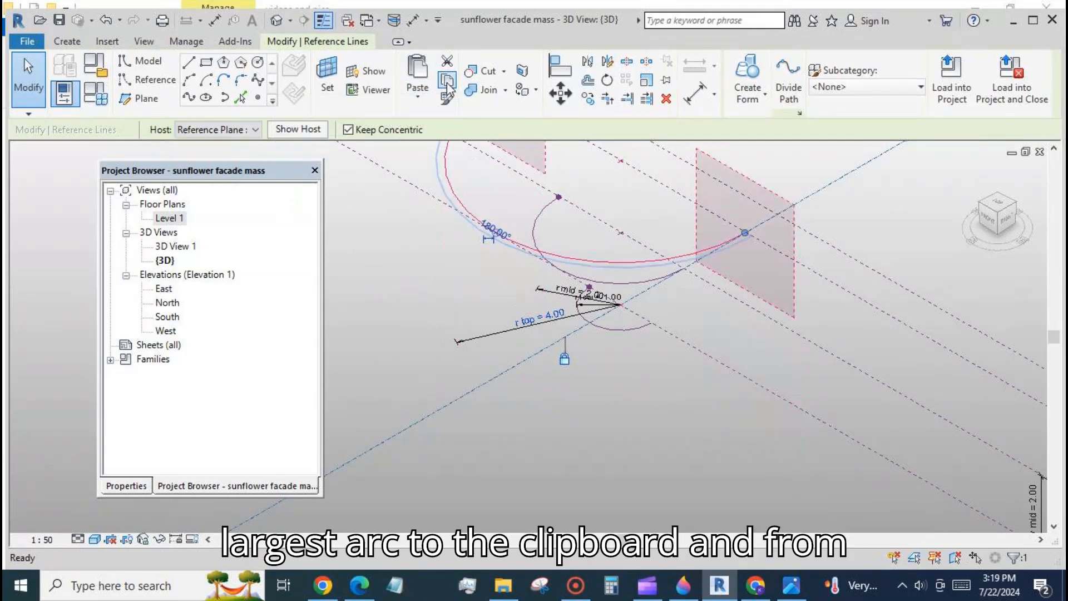
click(416, 92)
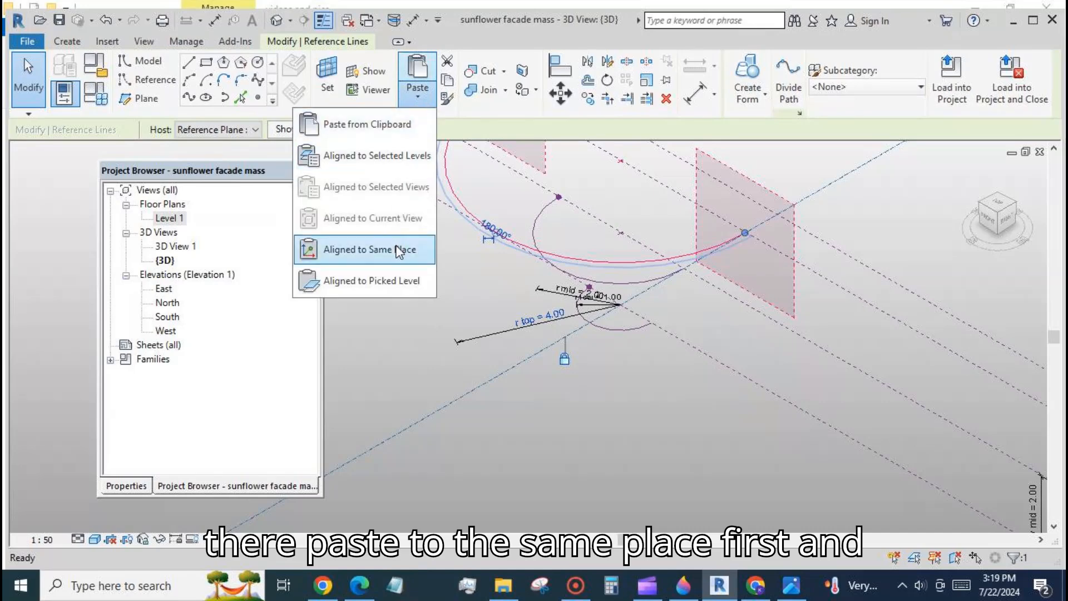
click(376, 250)
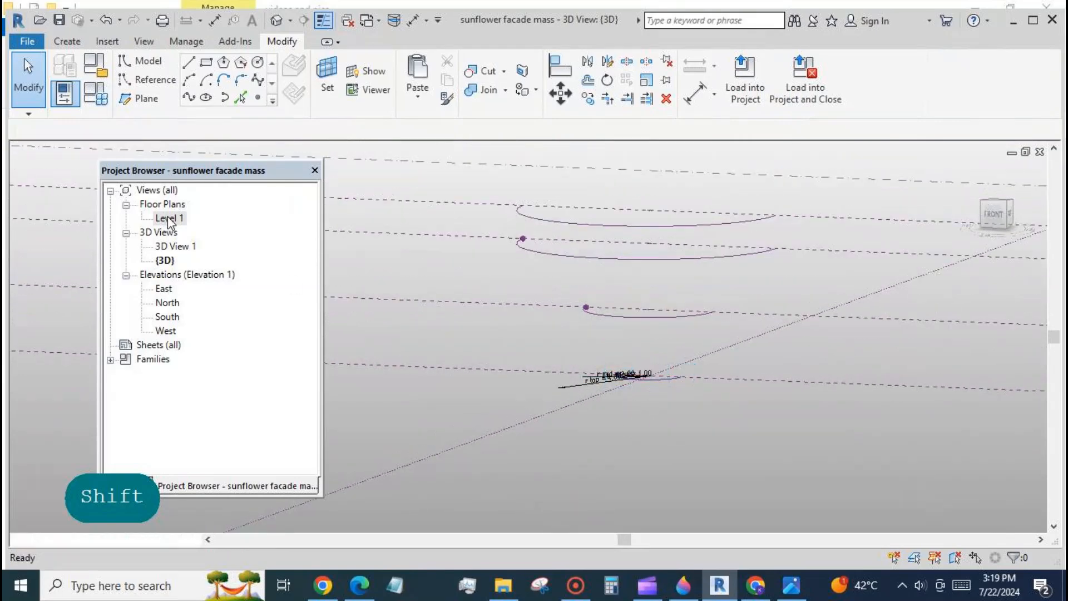
- In the Level 1 plan, set the view range bottom and view depth to Unlimited via VR
double_click(171, 217)
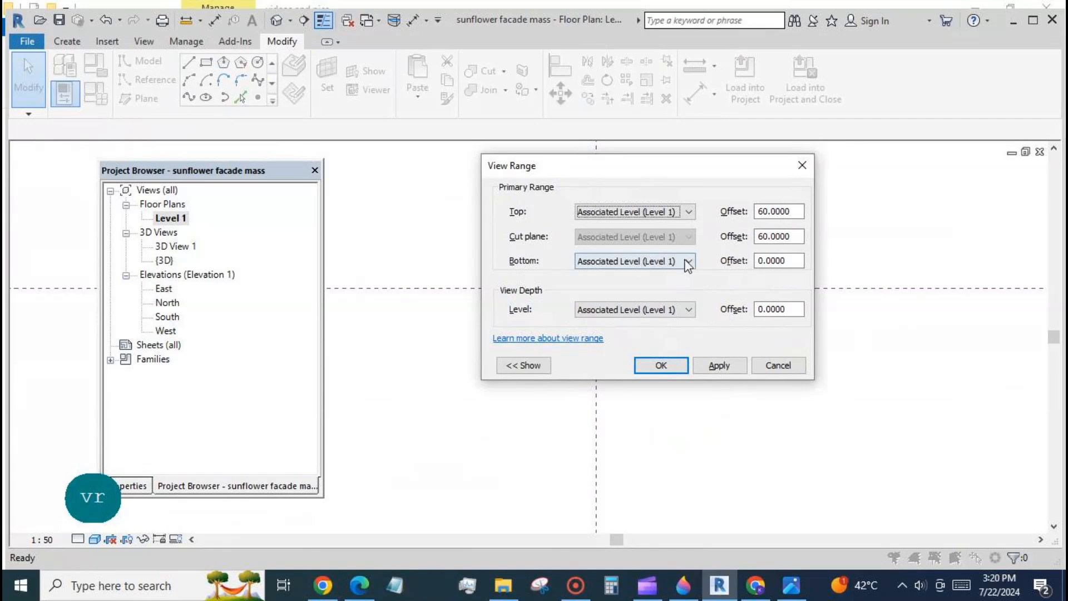
click(690, 308)
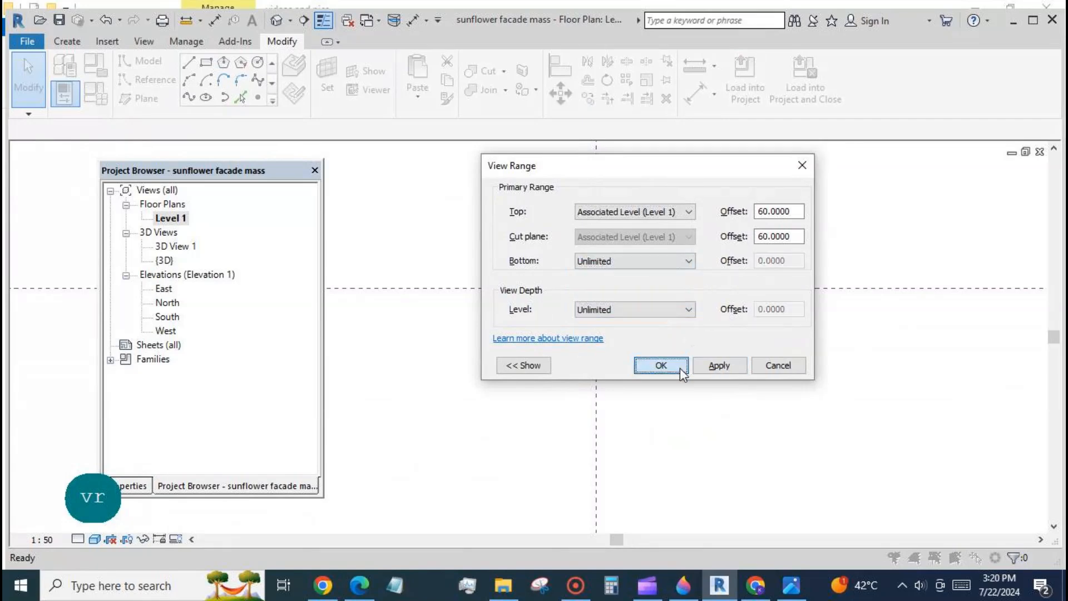
click(658, 365)
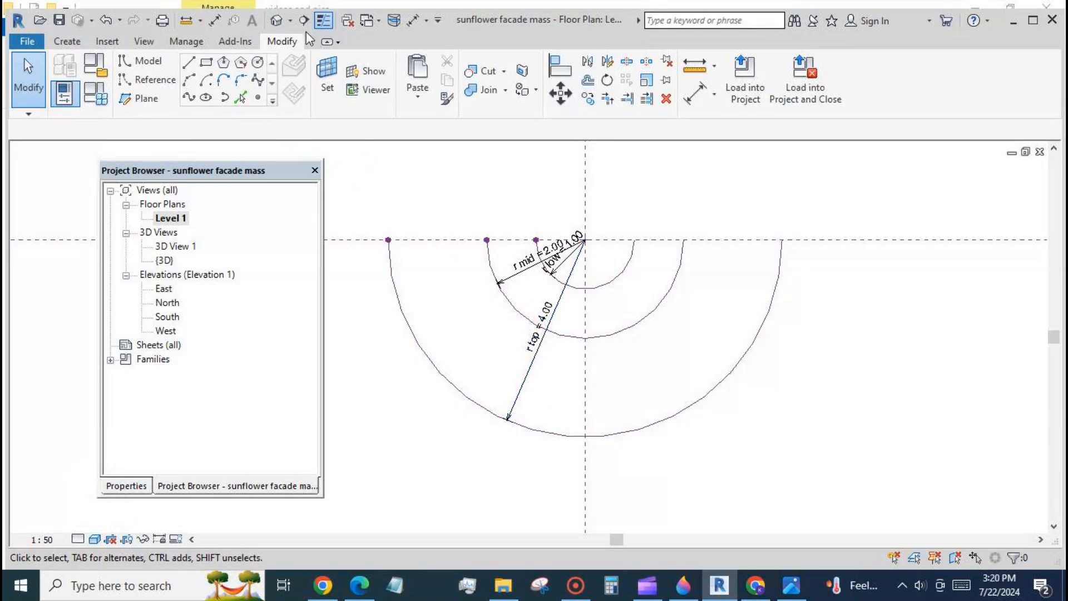
- In the 3D view, filter the base selection down to dimensions and reference lines
double_click(165, 259)
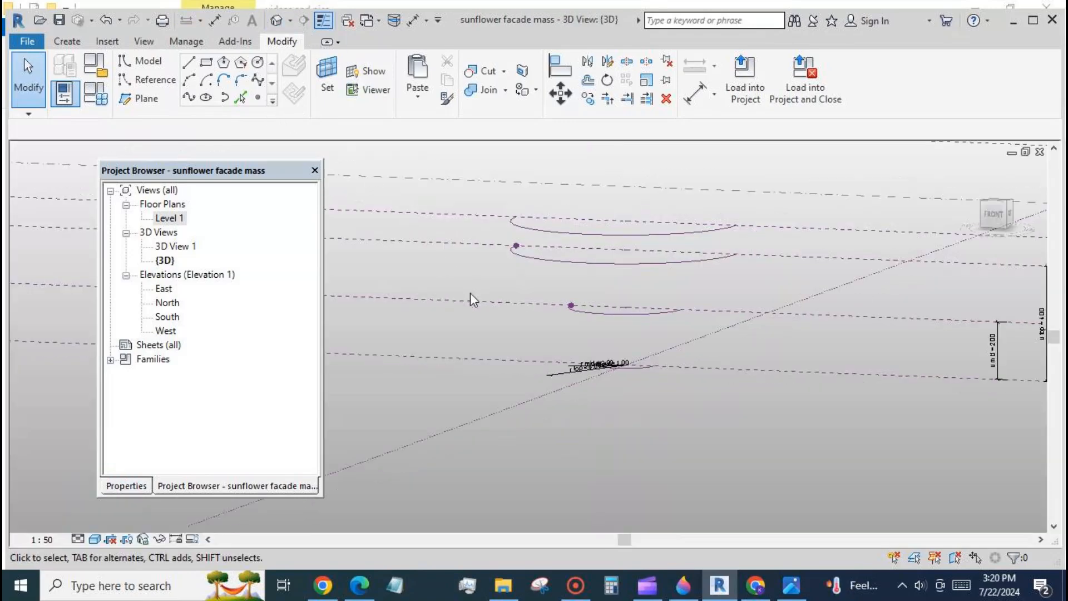
mouse_move(562, 361)
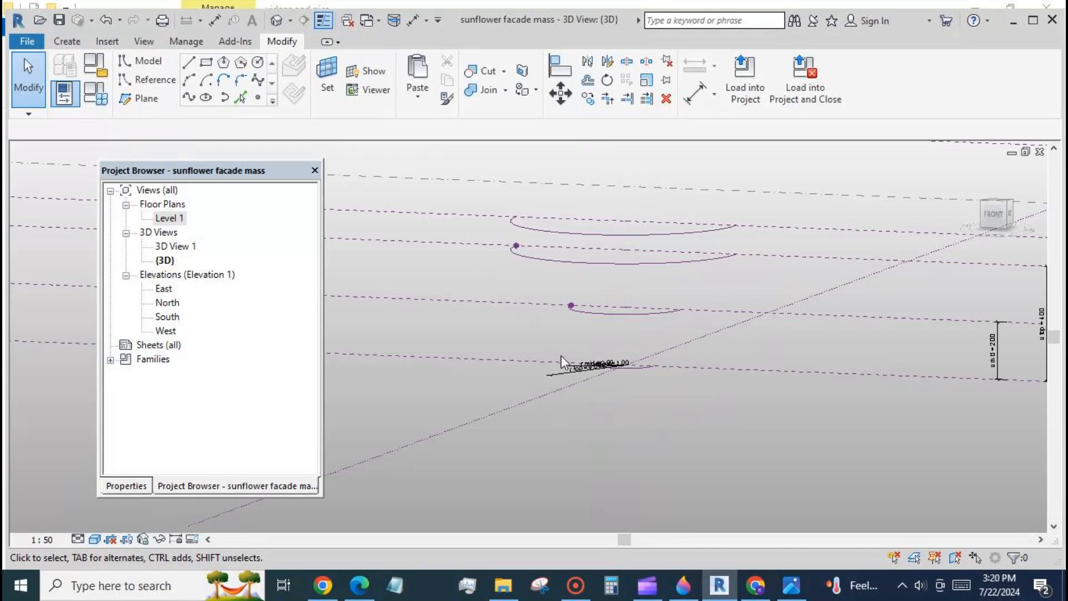
click(603, 368)
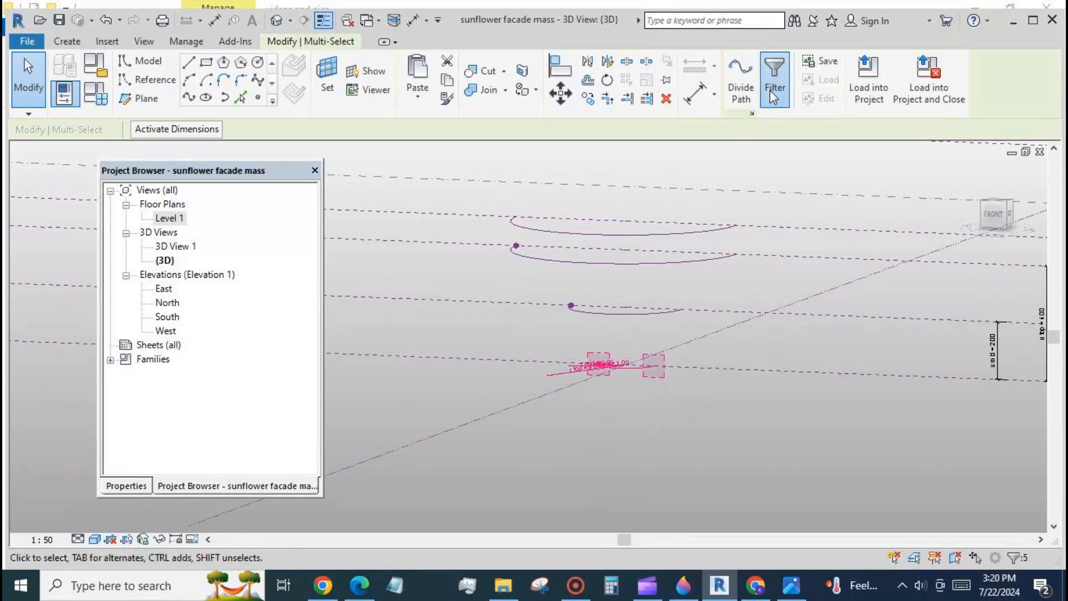
click(774, 77)
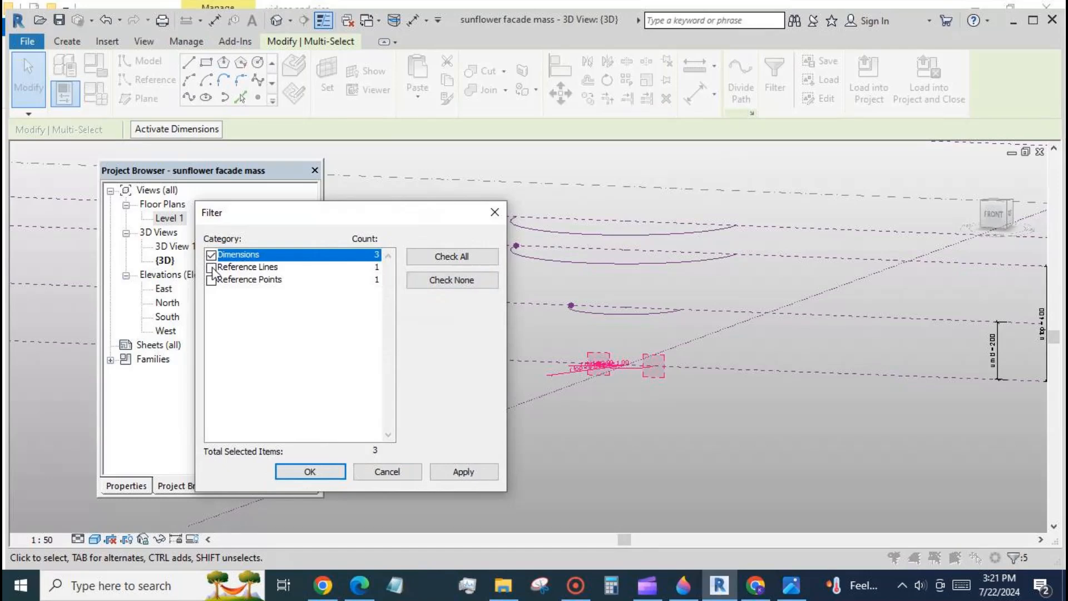
click(212, 266)
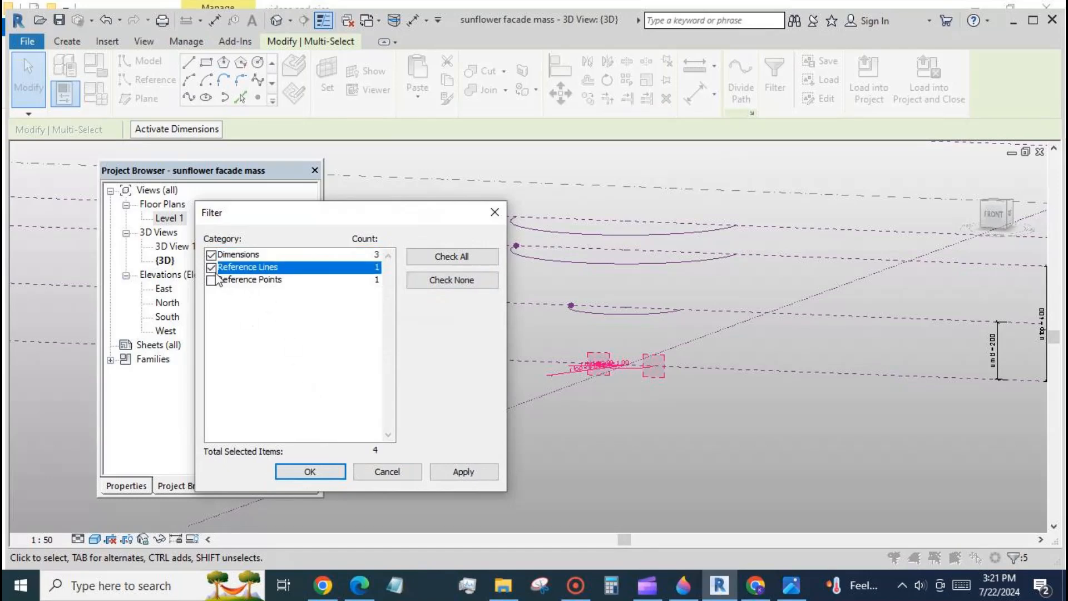
click(309, 472)
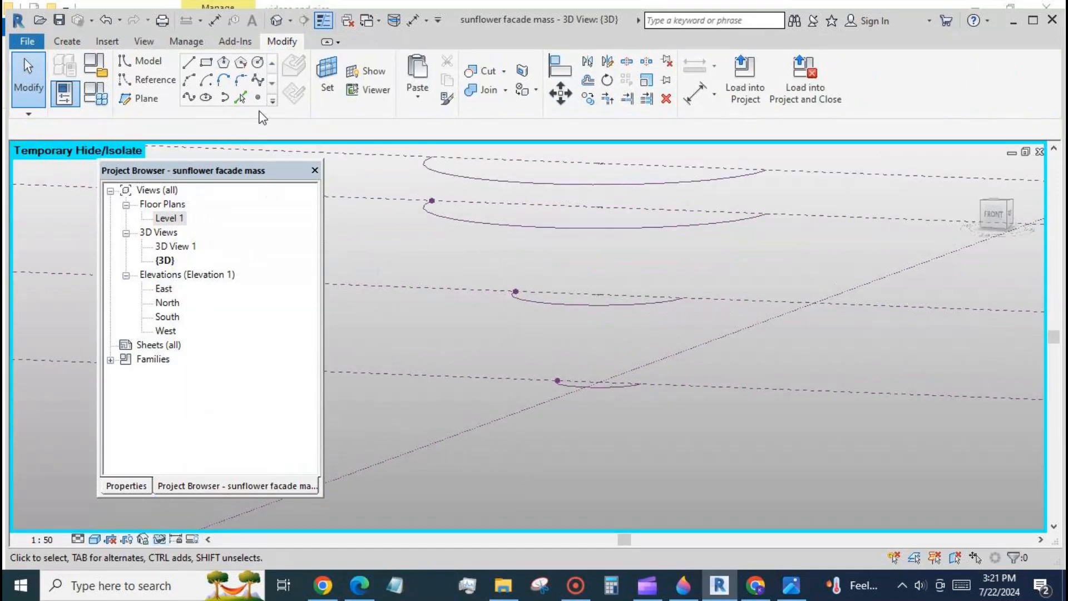
- Host reference points on the stacked arcs at Normalized Curve Parameter 0.5, adding more at the ends
click(257, 98)
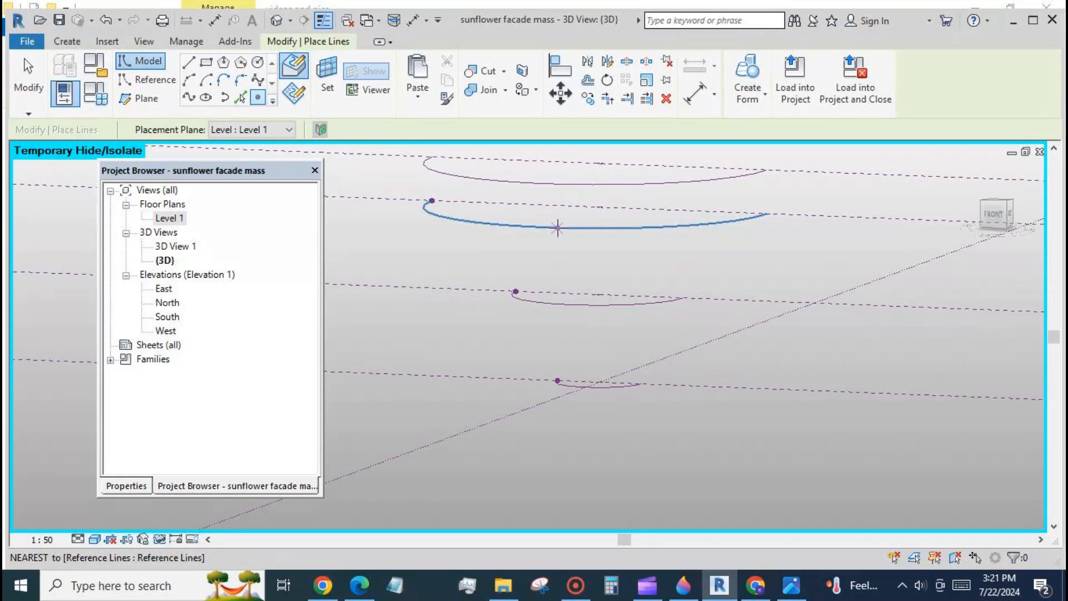
click(556, 228)
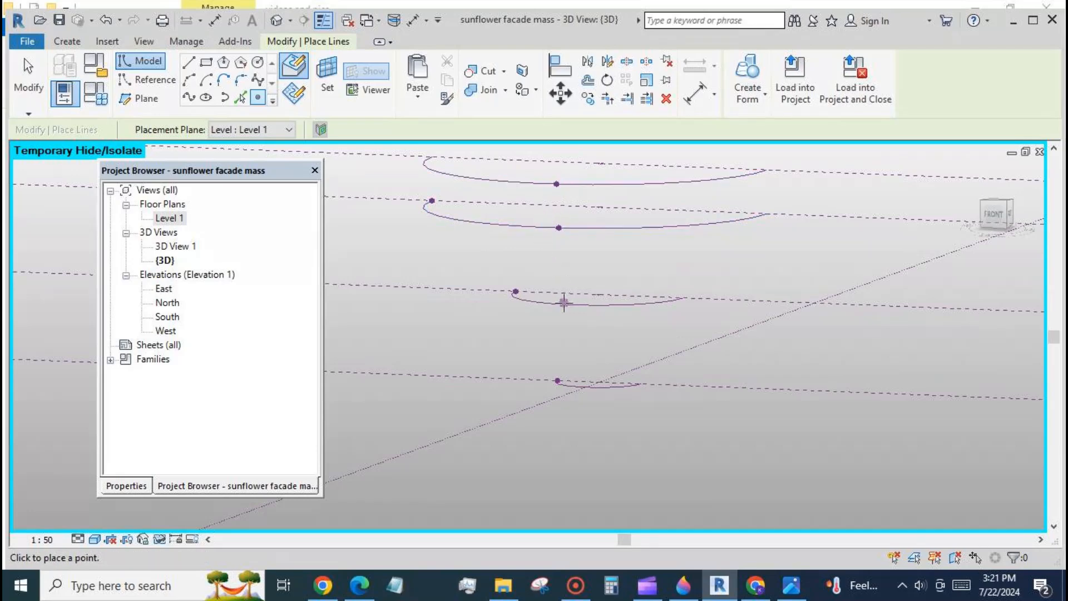
mouse_move(578, 382)
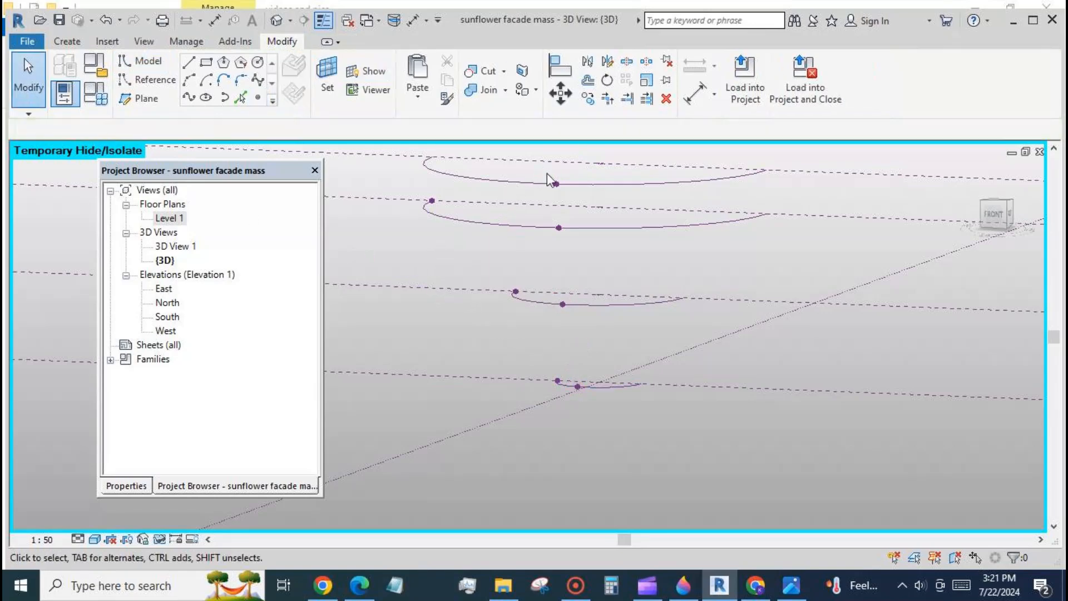
click(576, 387)
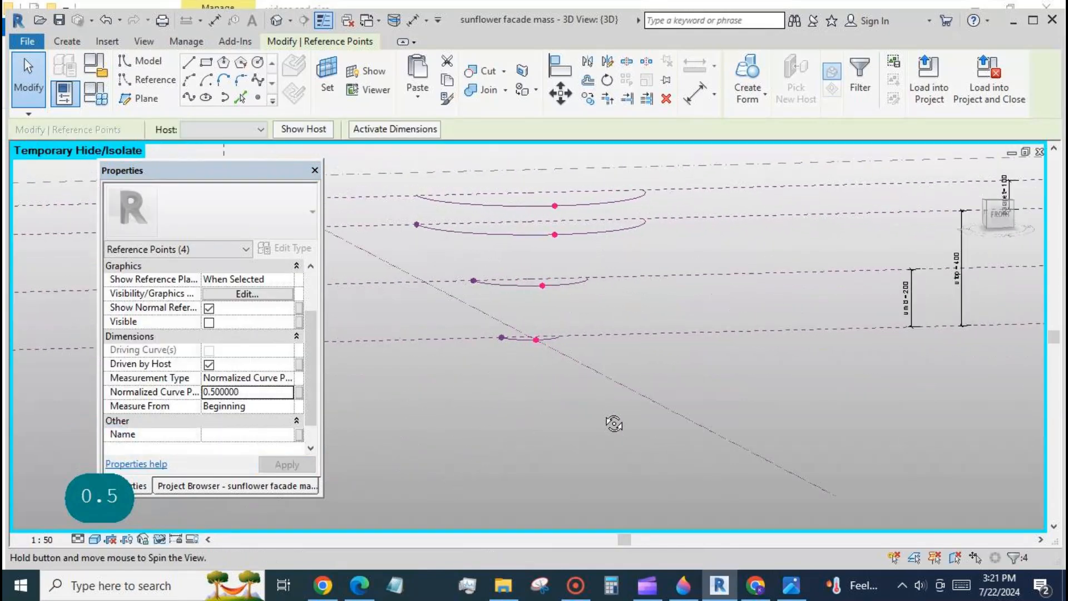
drag(613, 423, 678, 469)
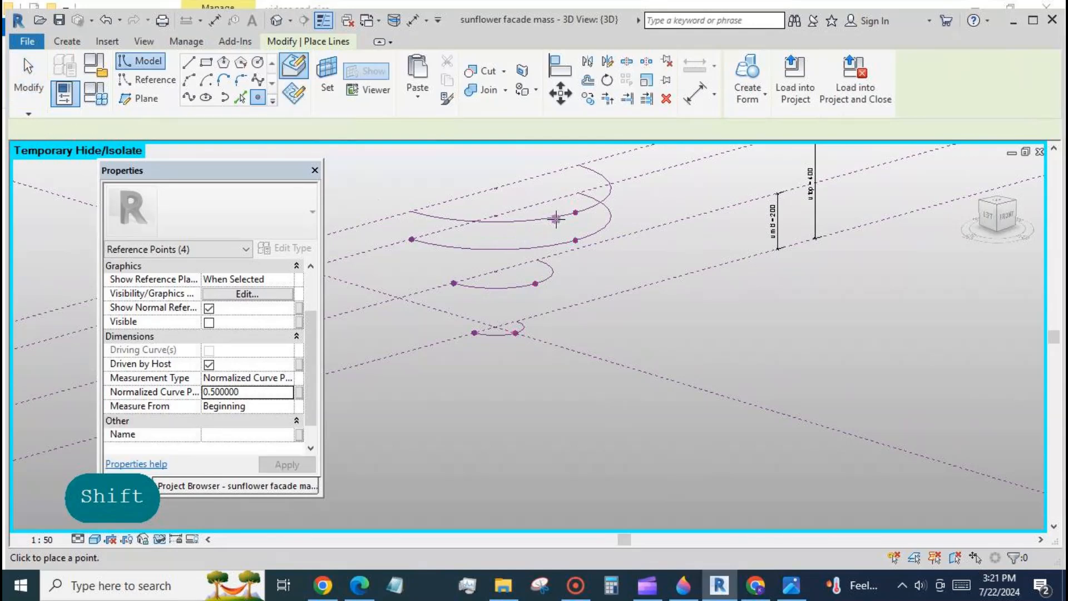
click(556, 219)
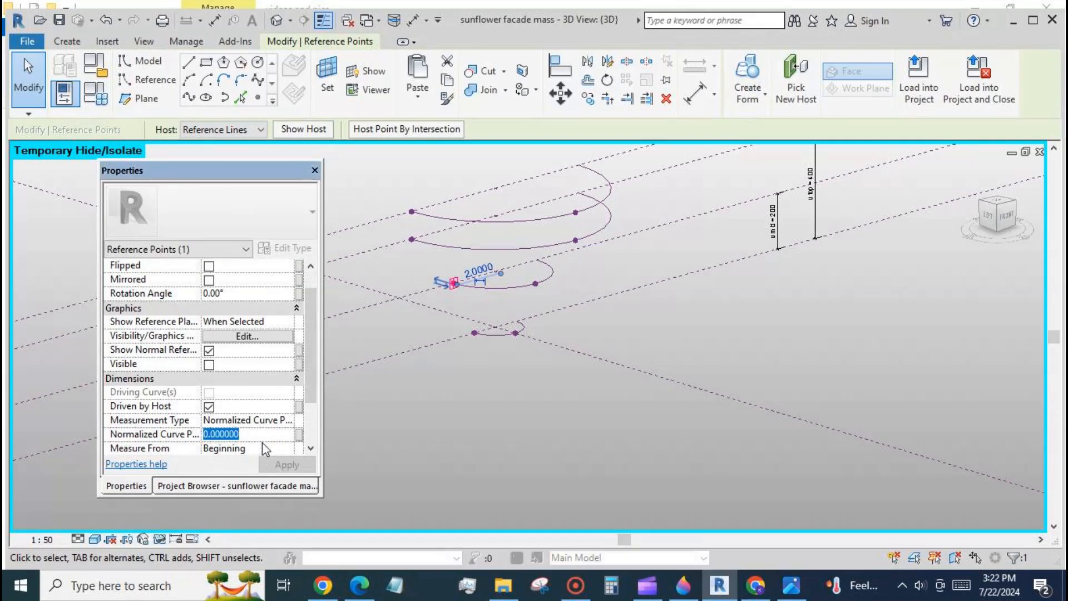
- Move a lower-arc point to Normalized Curve Parameter 0.25
text(0.25)
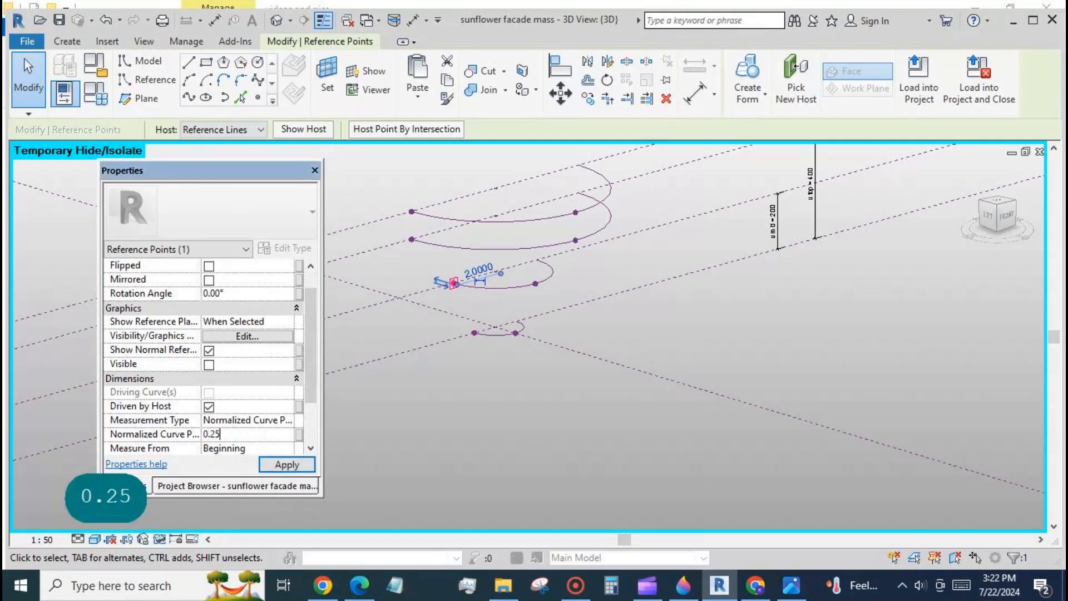
click(285, 464)
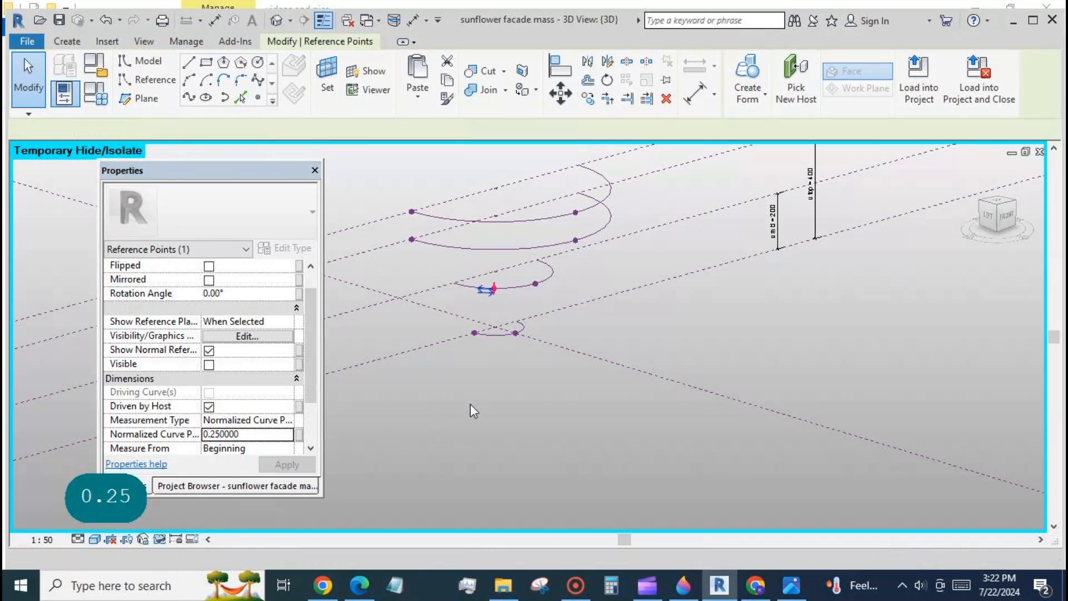
click(474, 330)
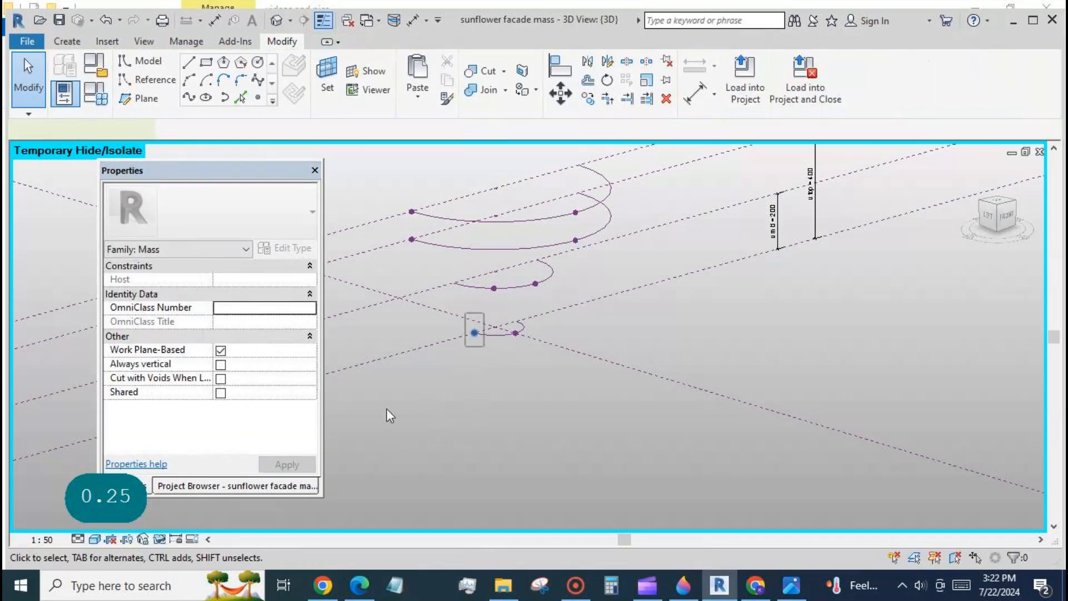
- Reposition the point on the smallest arc with new Normalized Curve Parameter values (0.03, 0.4)
click(474, 332)
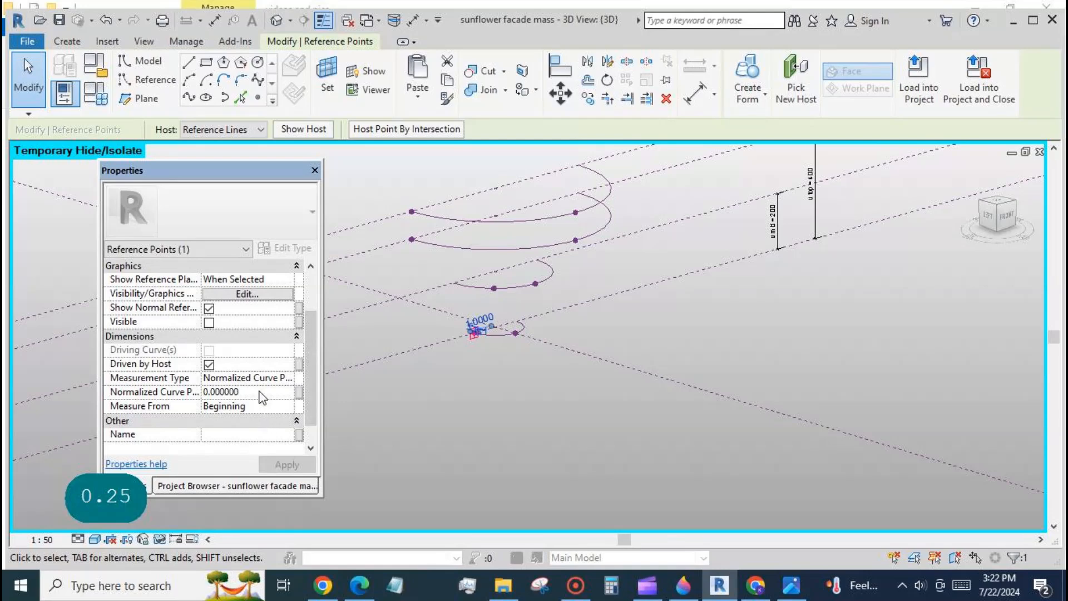
text(0.03)
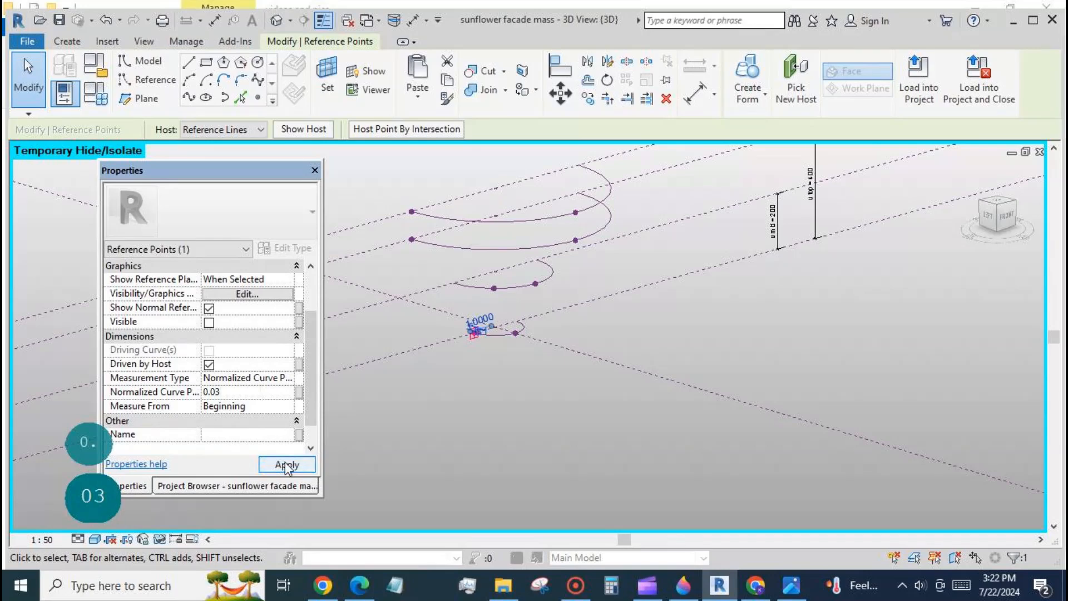
click(286, 464)
text(0.4)
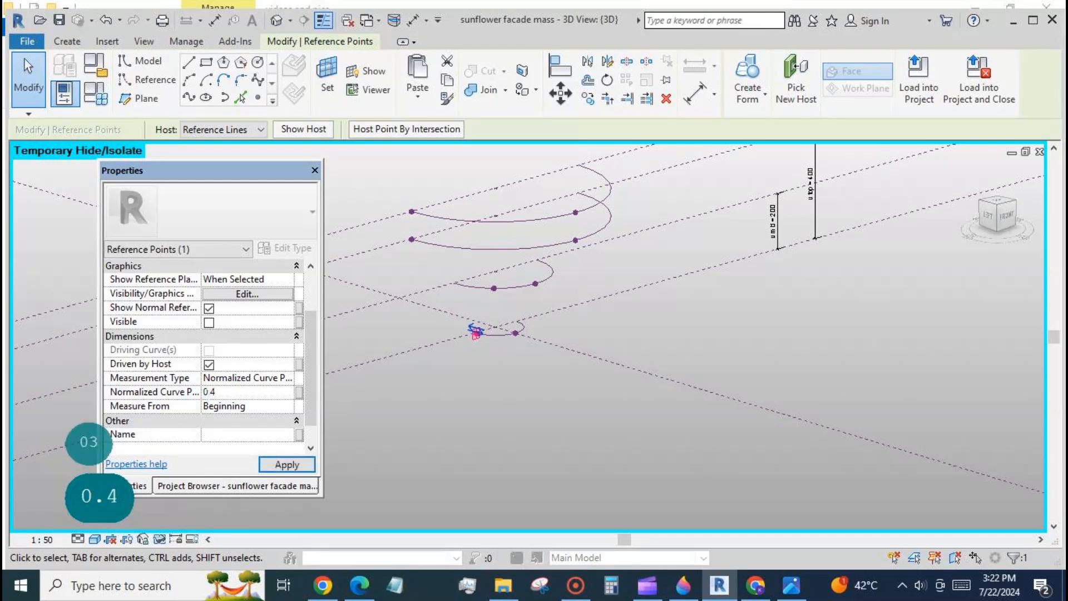
click(286, 464)
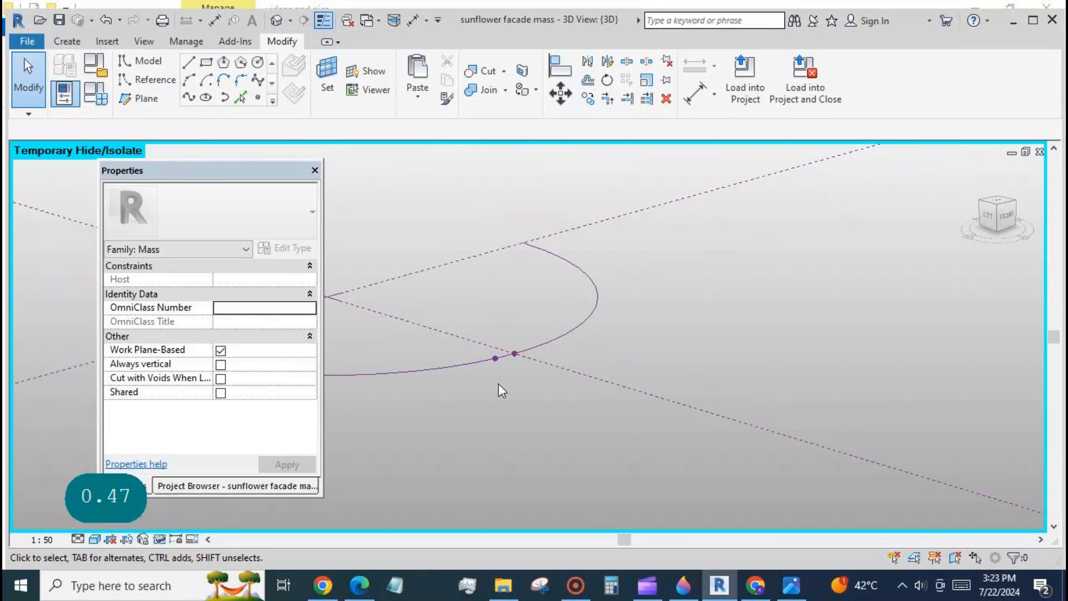
click(494, 357)
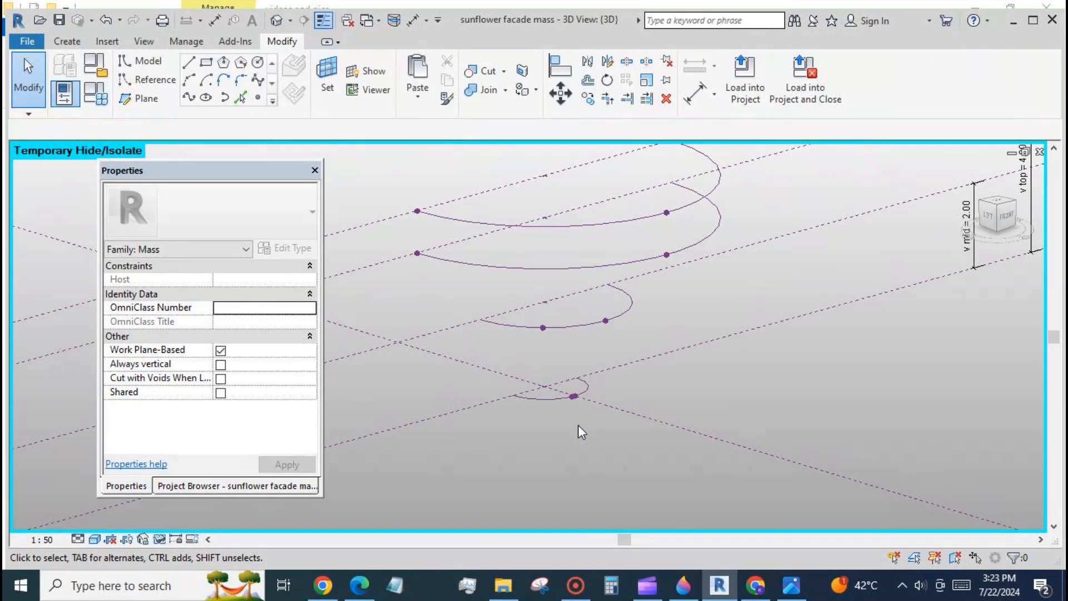
mouse_move(481, 314)
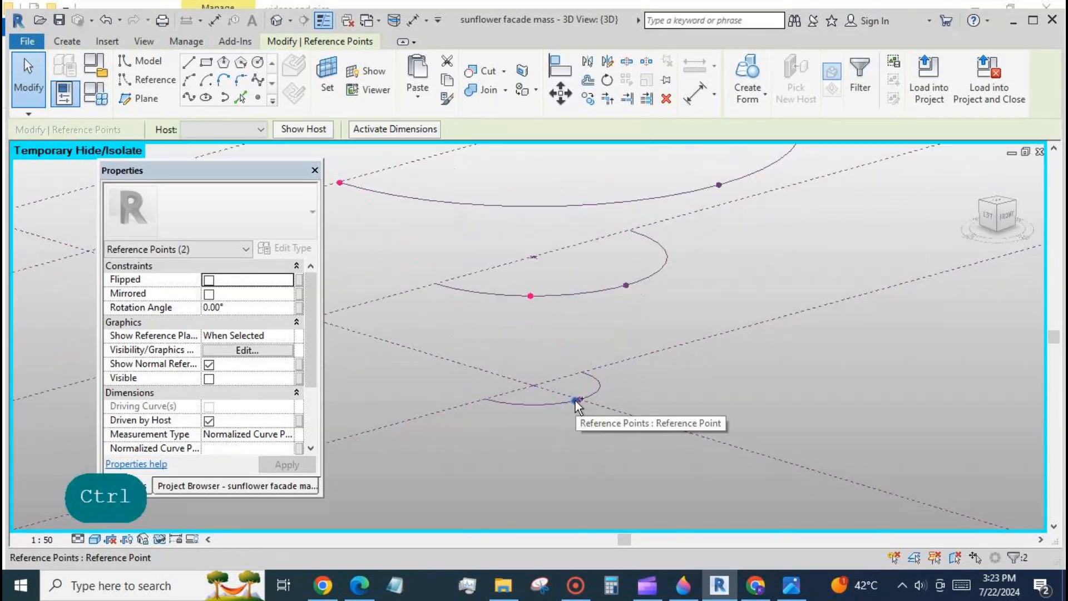
- Draw a spline through the selected points and Tab-select the chain of petal edge reference lines
click(578, 400)
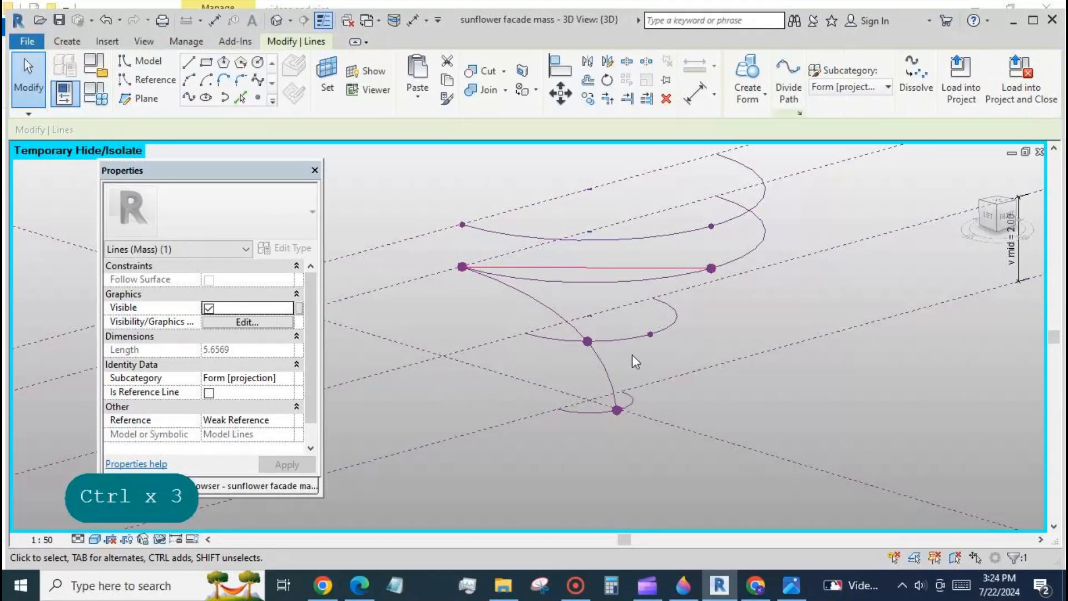
click(712, 267)
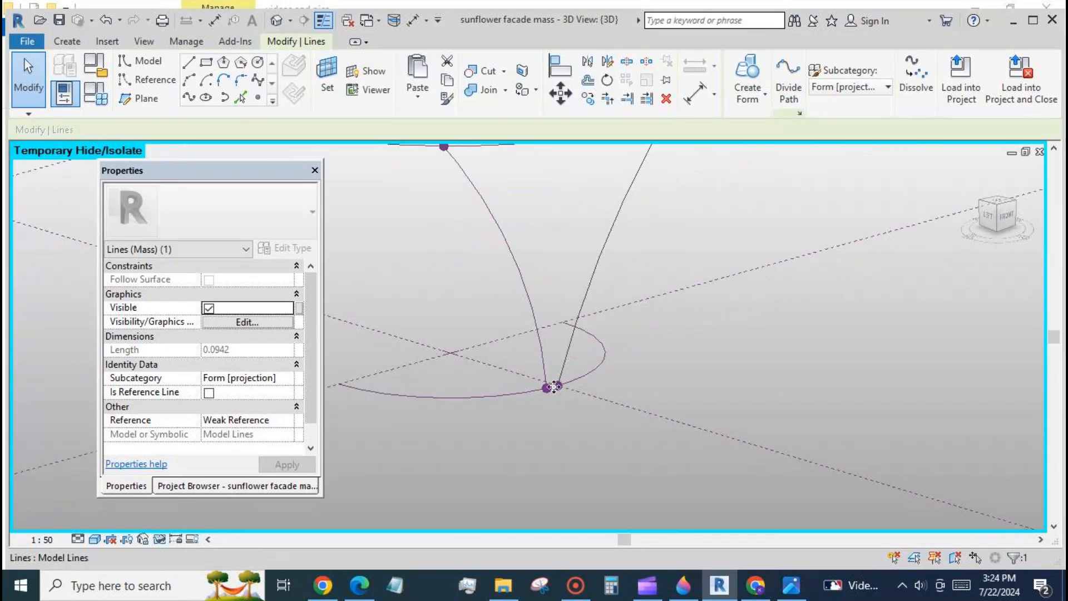
click(545, 388)
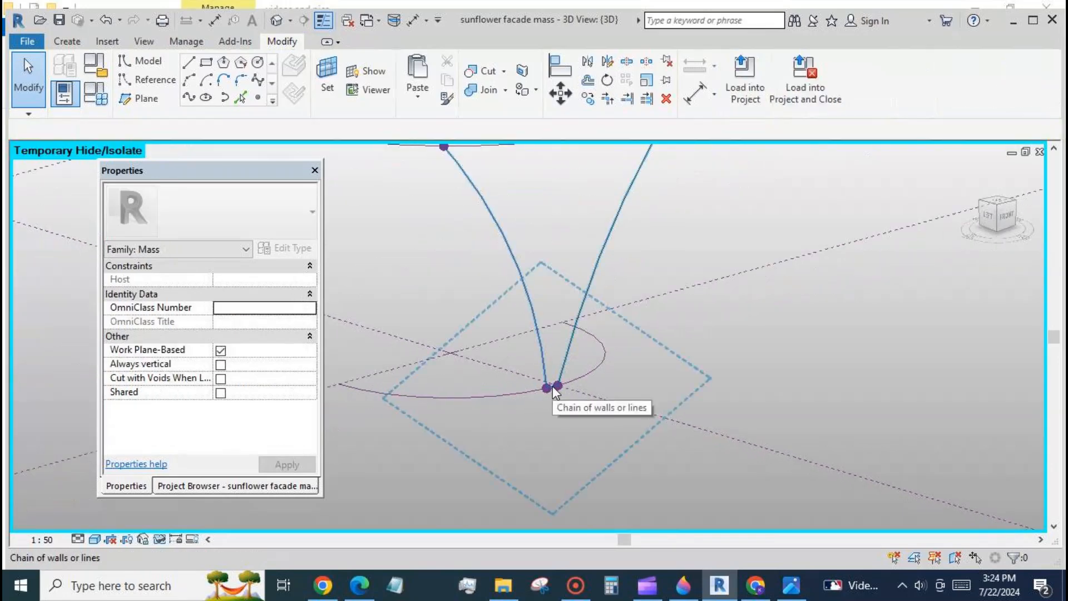
key(Tab)
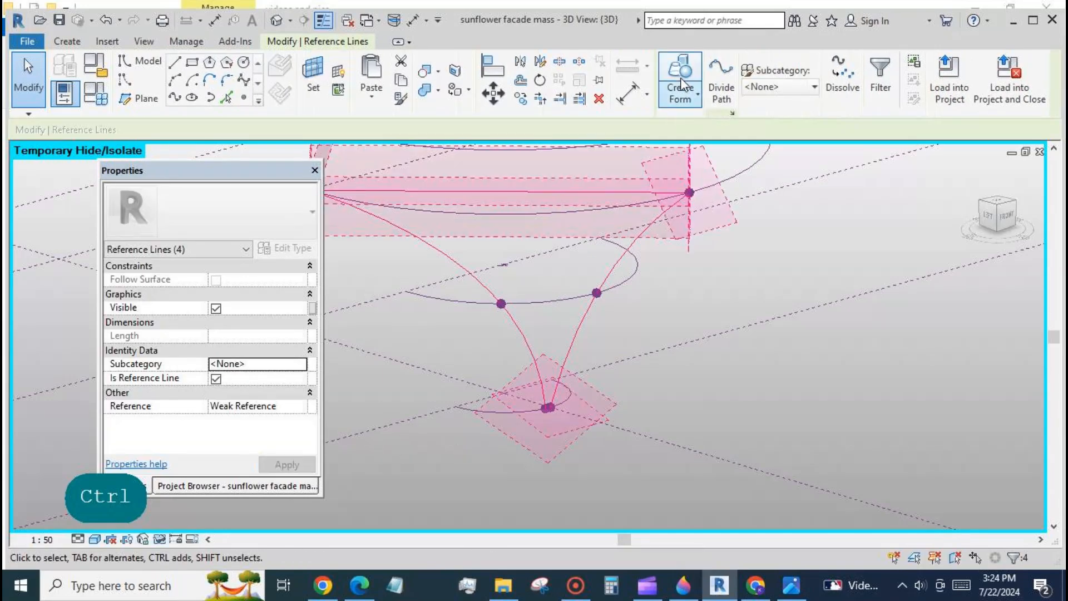
- Create a surface form from the selected edge lines and view it at an angle
click(678, 78)
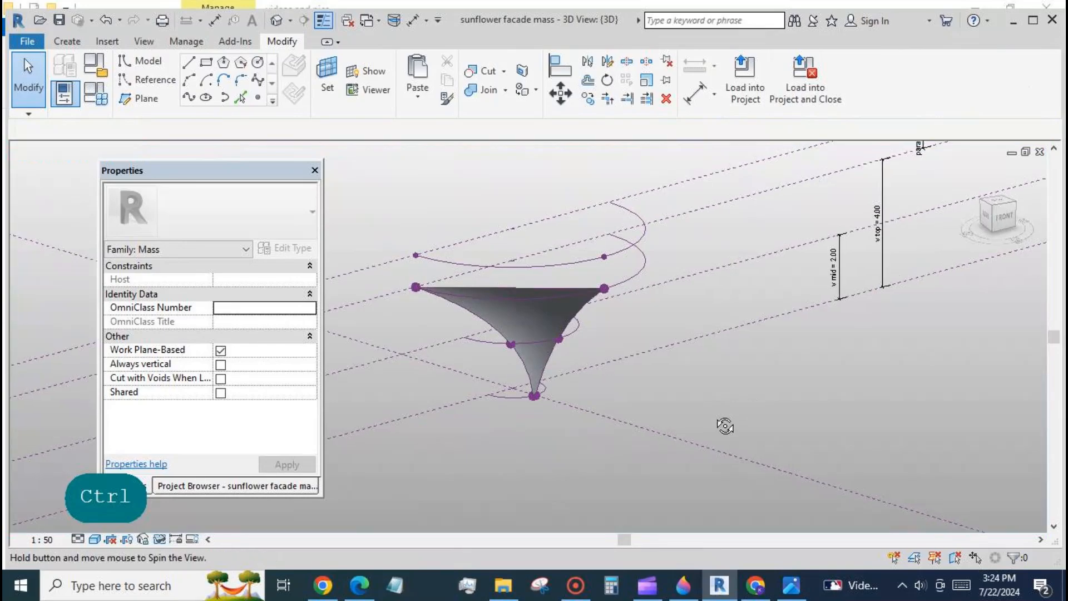
drag(726, 426, 636, 426)
text(0)
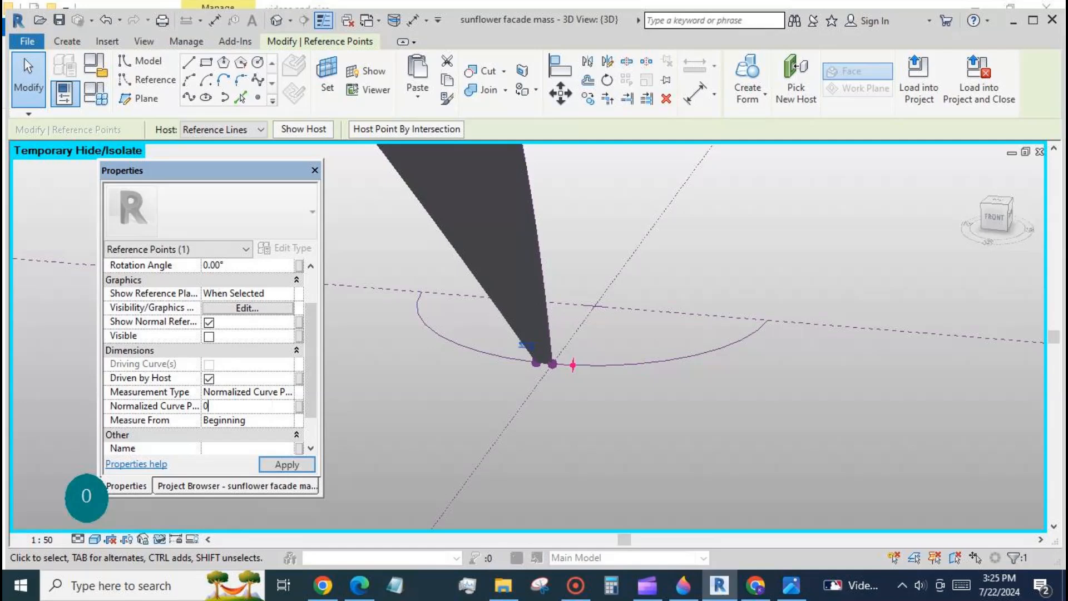
- Adjust a tip point's Normalized Curve Parameter and apply it
click(285, 464)
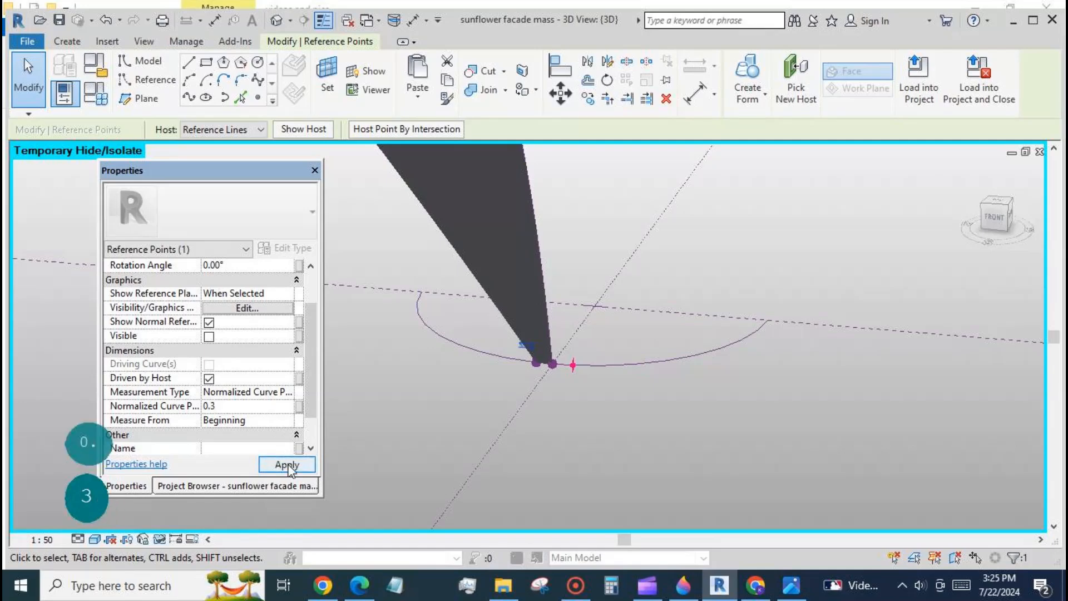
click(286, 464)
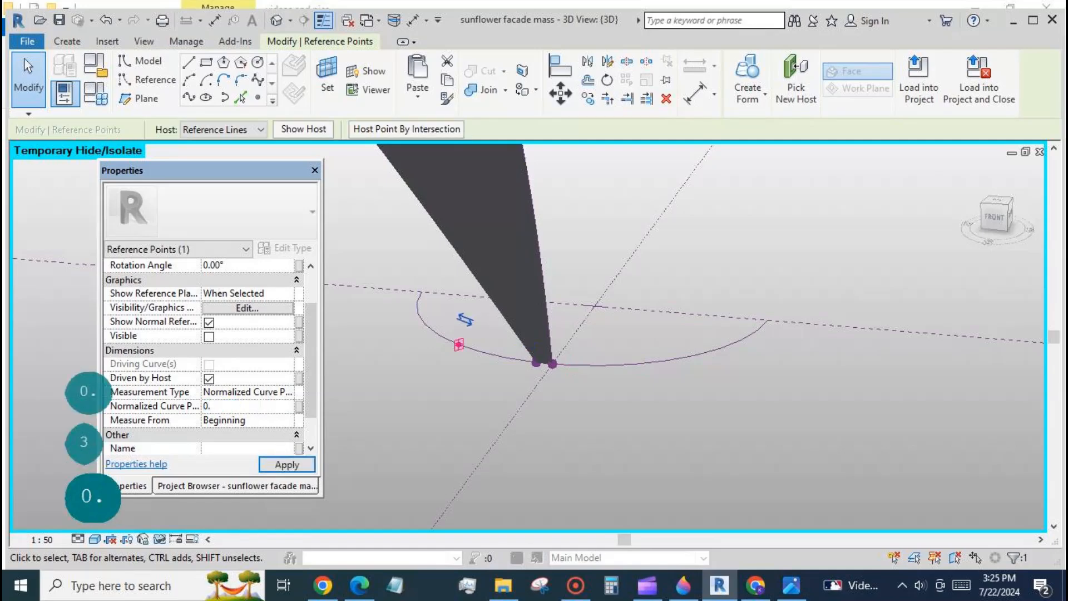
click(286, 464)
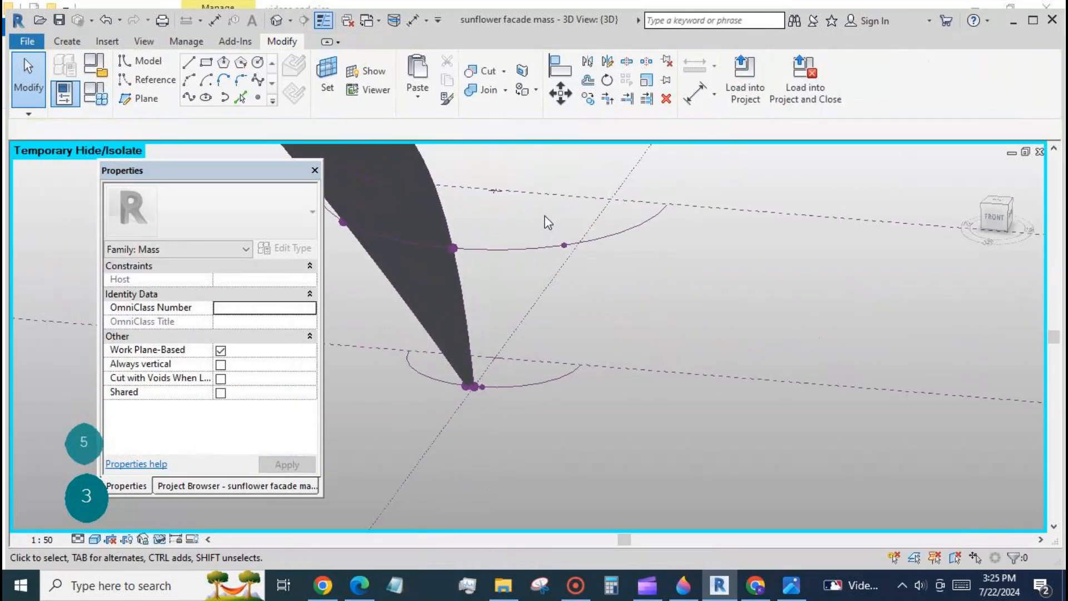
click(563, 244)
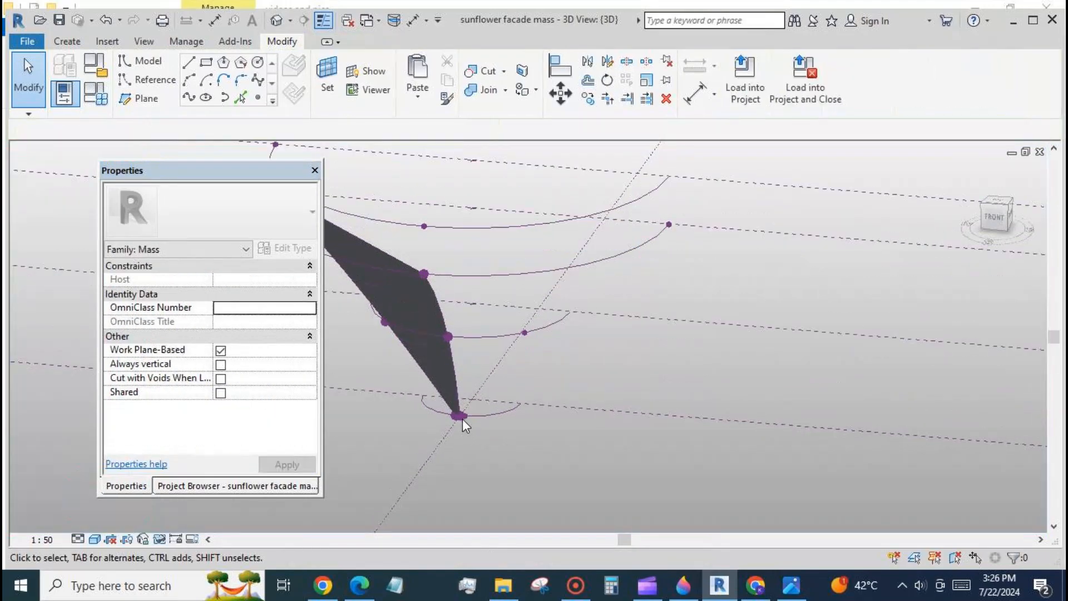
- Create a second surface form from four selected edge lines and start a line on the top arc
click(479, 423)
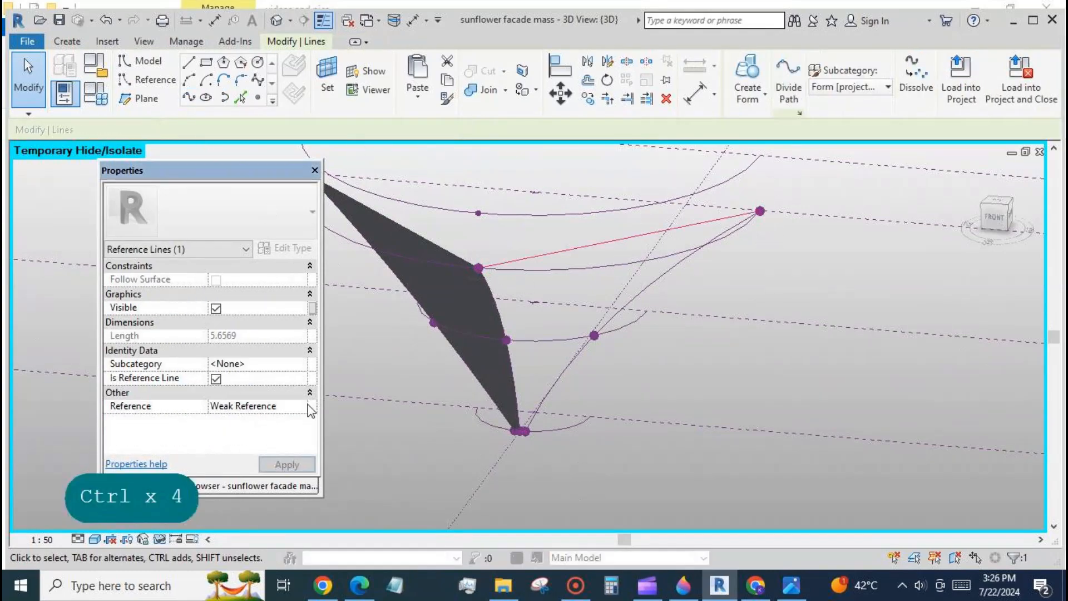
click(524, 420)
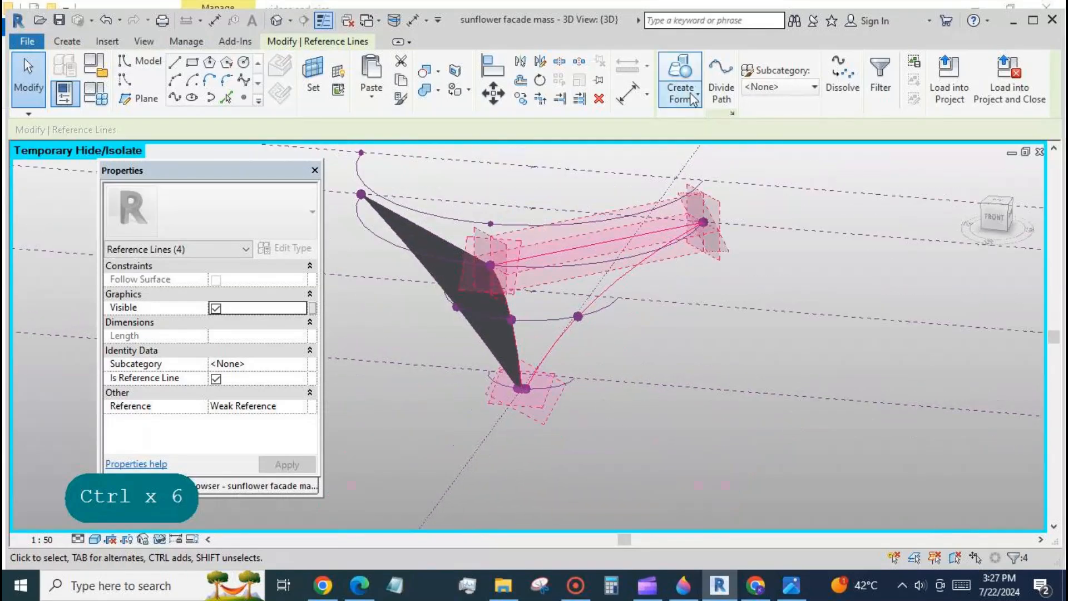
click(678, 80)
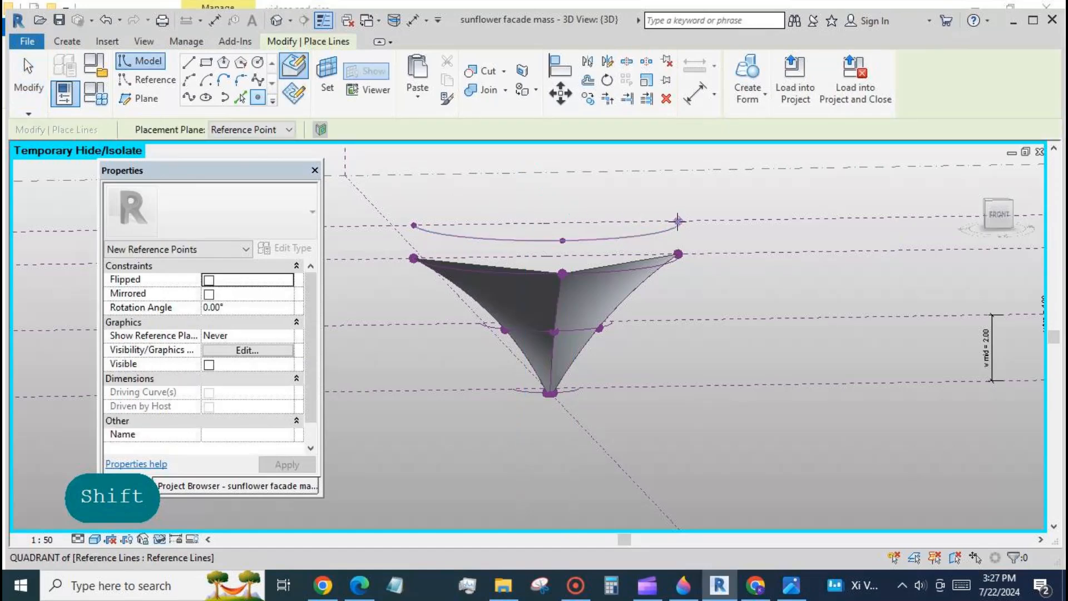
click(412, 238)
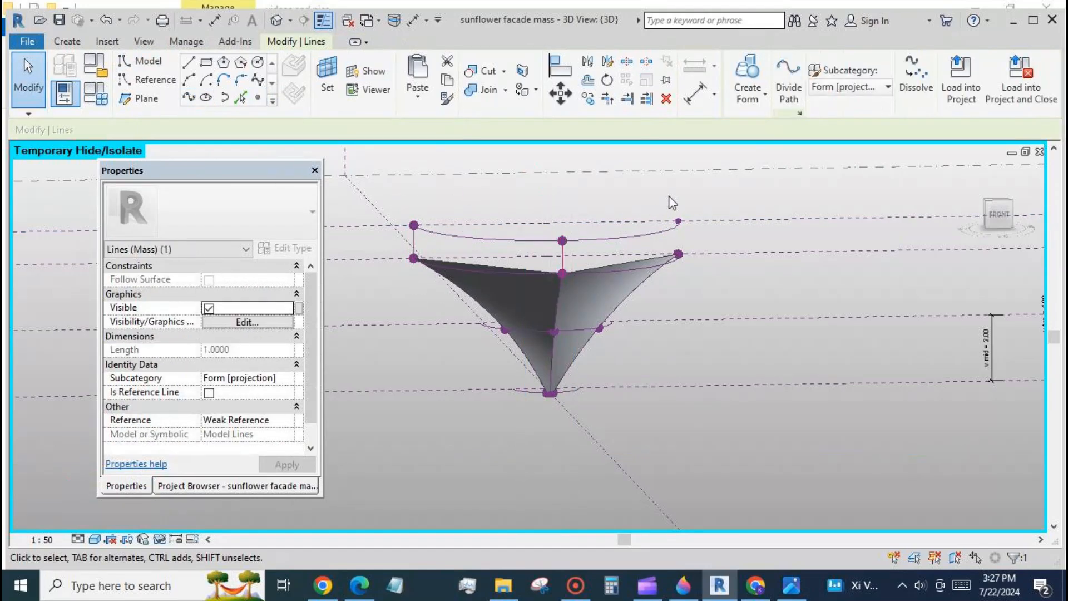
- Start a new project using the DefaultMetric.rte template
click(412, 225)
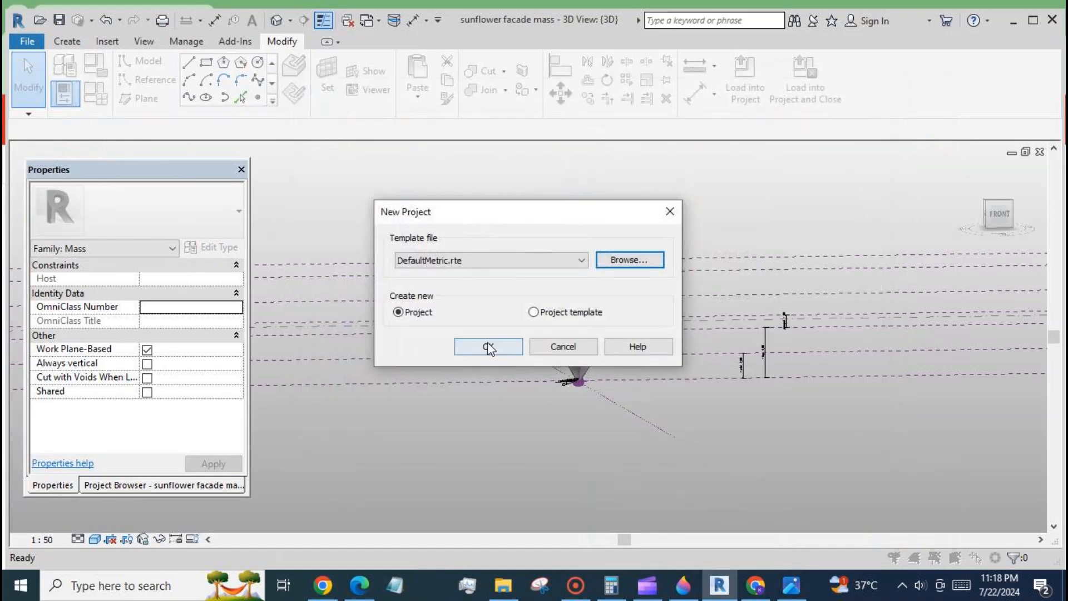
- Draw a straight Generic 200 mm wall on Level 1, lengthen it leftward, and open its Edit Assembly structure
click(487, 346)
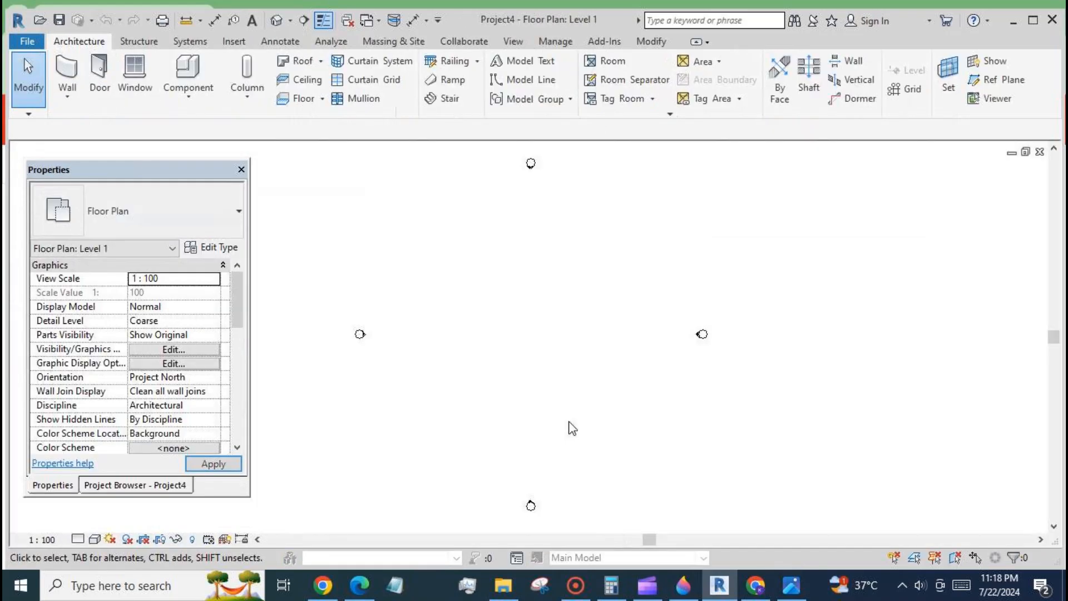
click(67, 78)
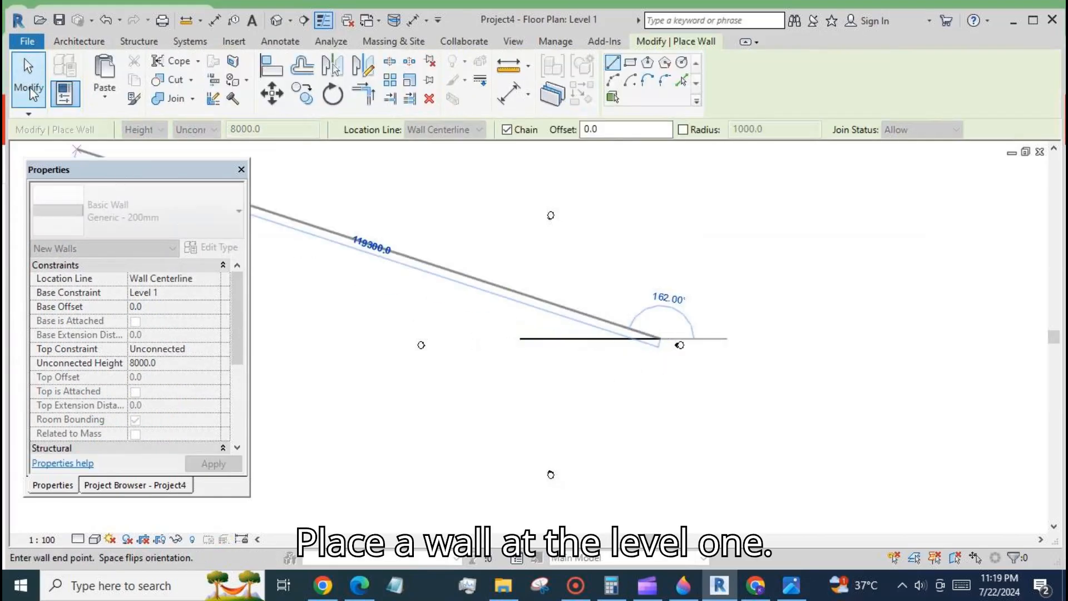
click(590, 338)
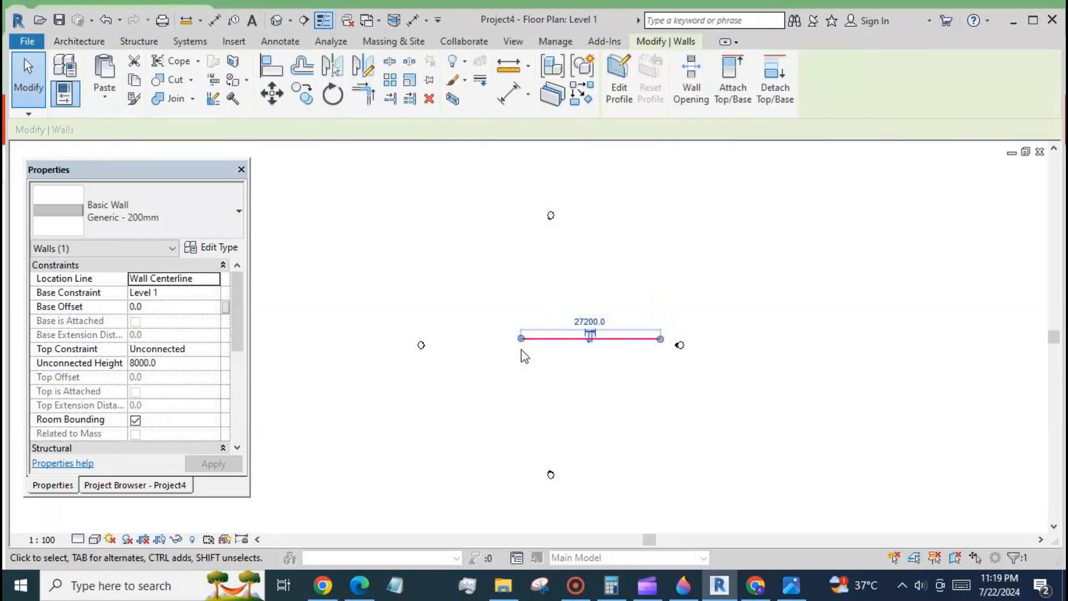
drag(521, 338, 475, 338)
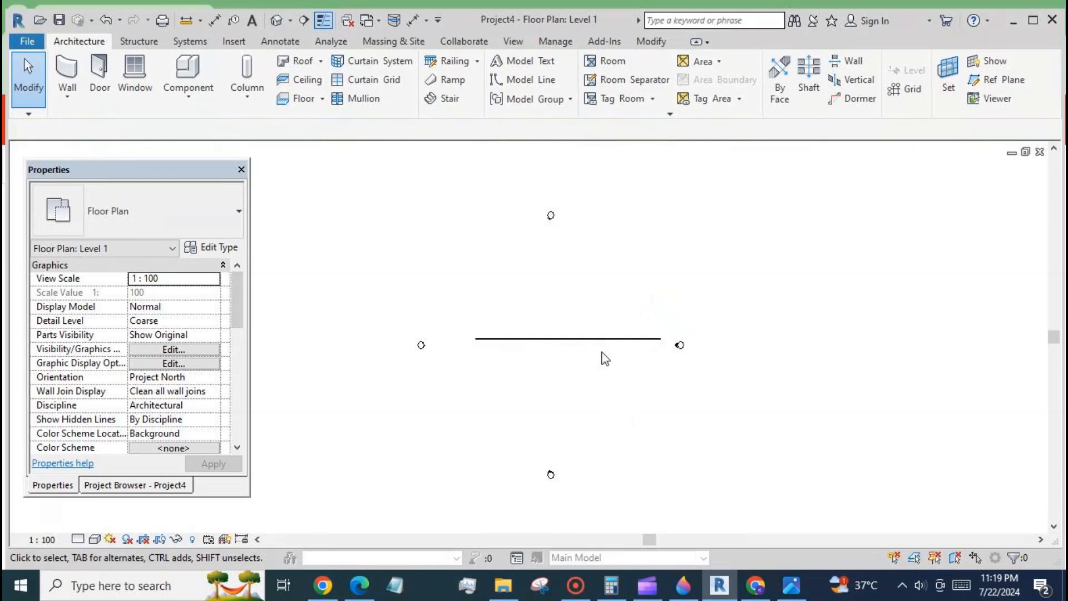
click(566, 338)
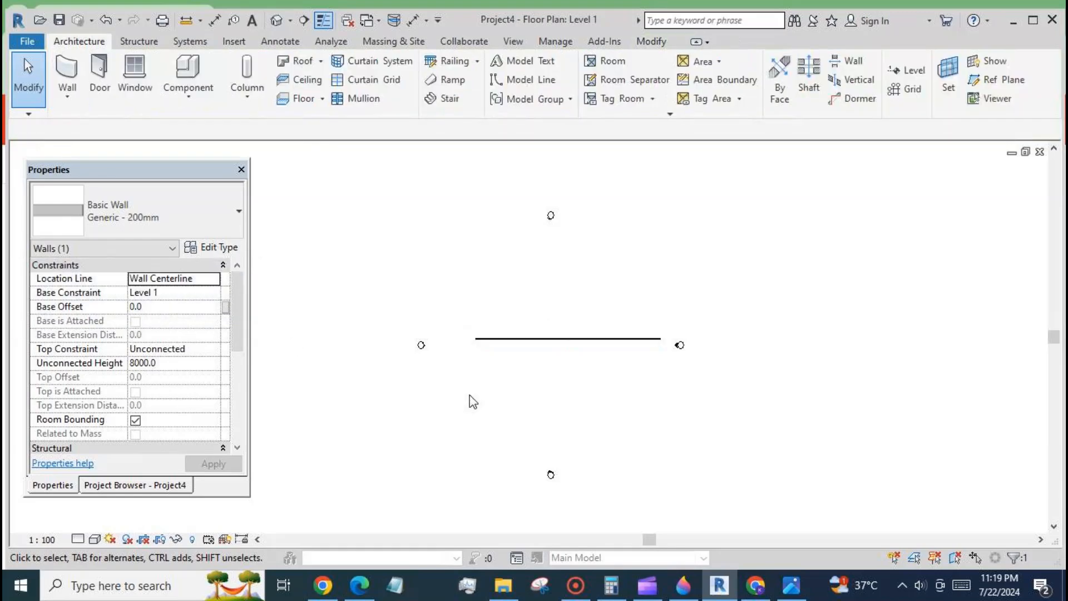
click(567, 338)
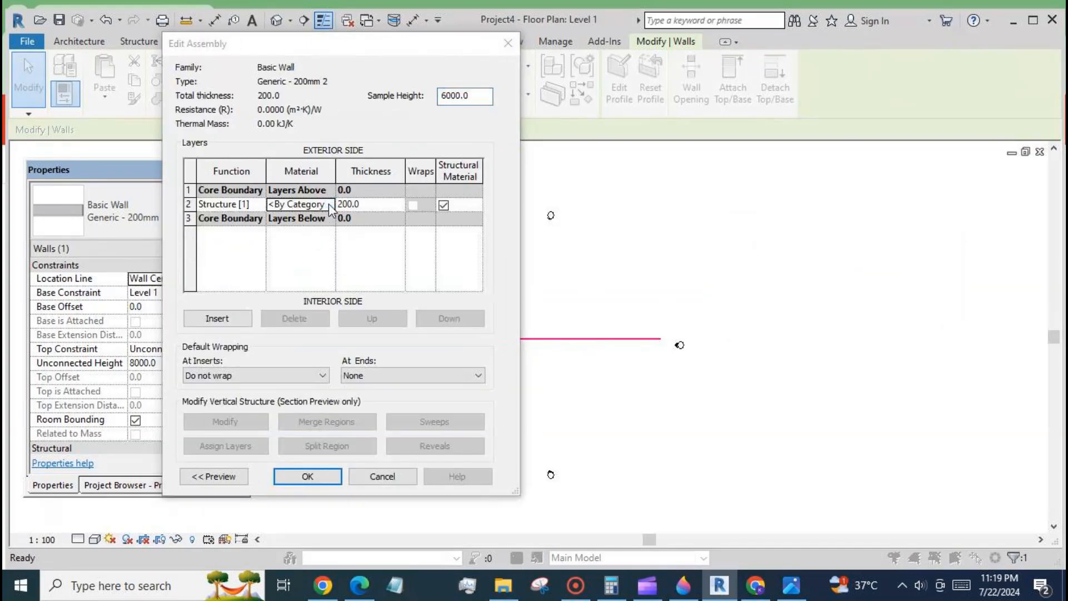
- Assign the Default material to the wall's structure layer, then switch to the South elevation
click(300, 204)
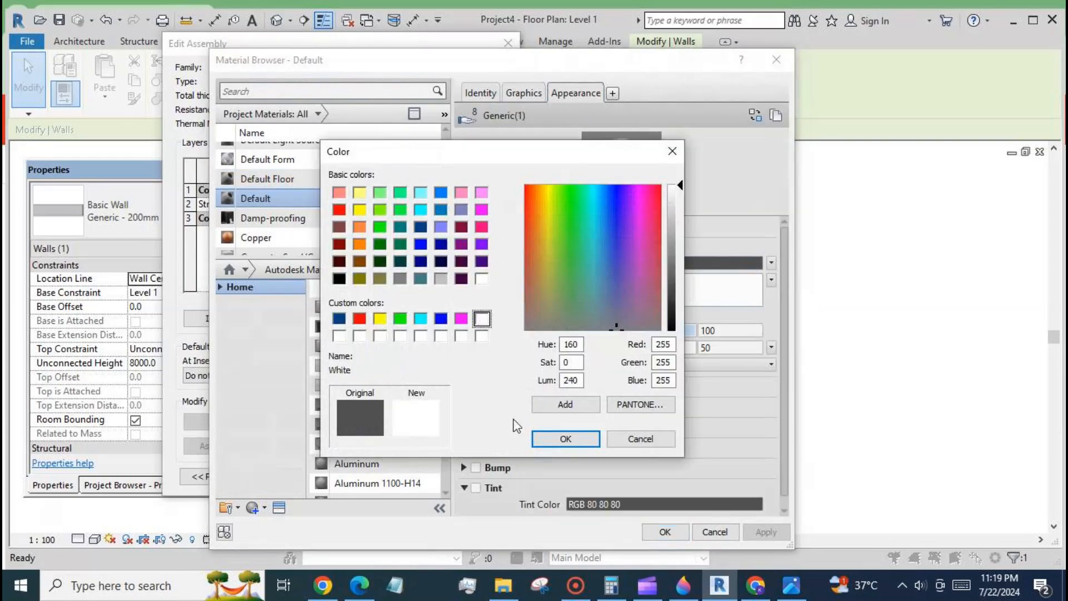
click(564, 438)
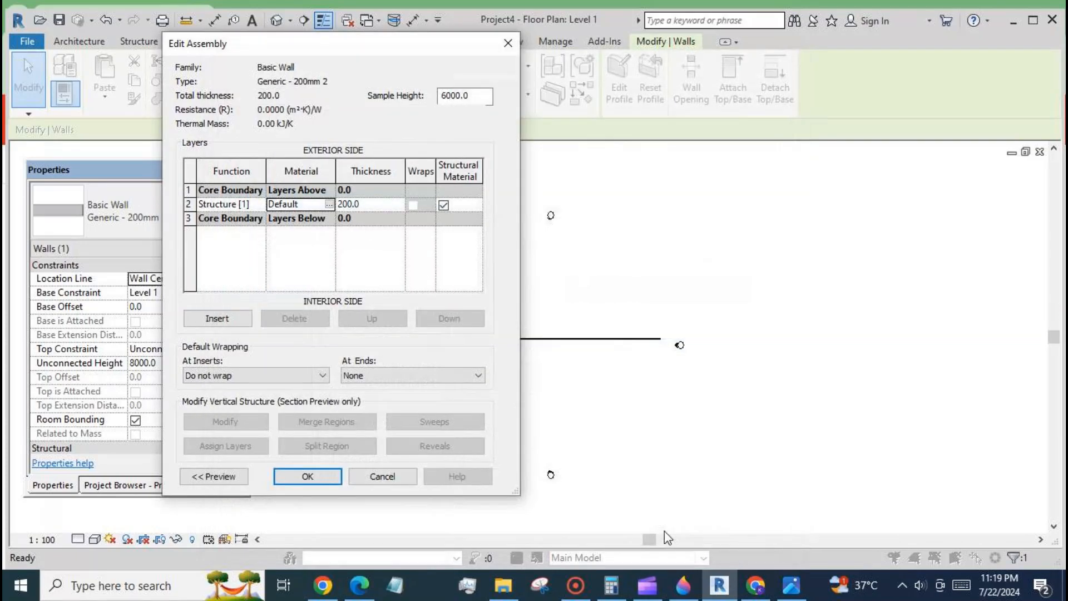
click(307, 476)
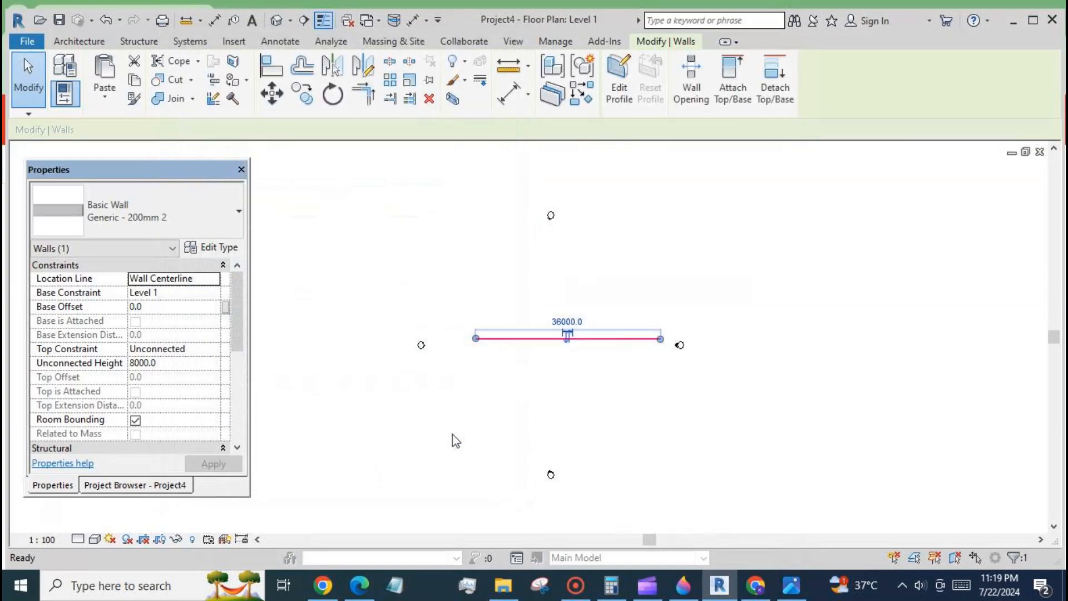
double_click(93, 344)
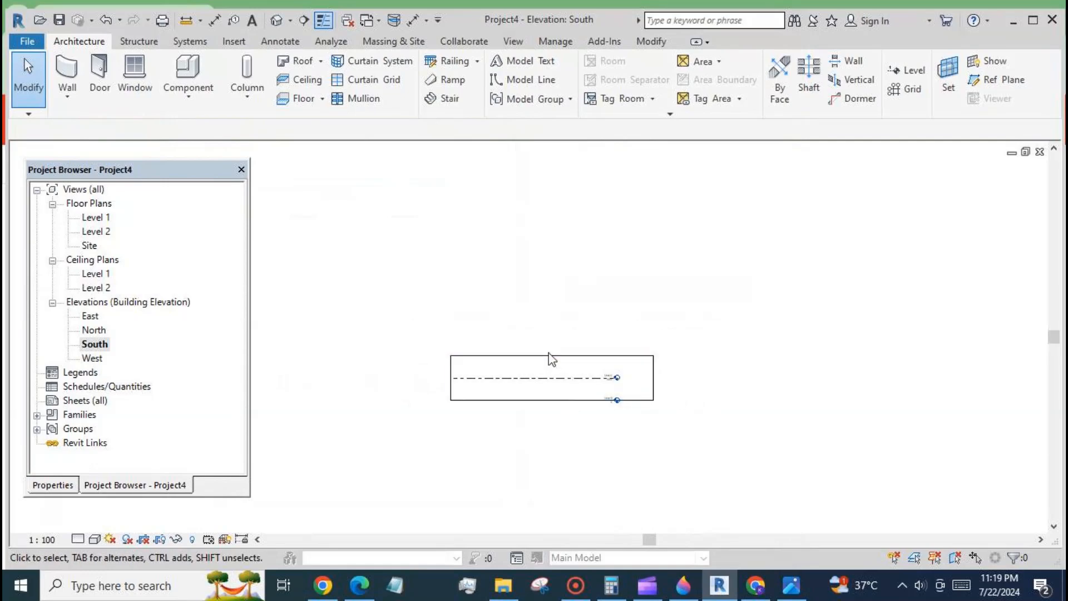
- Select the wall in the South elevation and stretch its top far higher
click(551, 377)
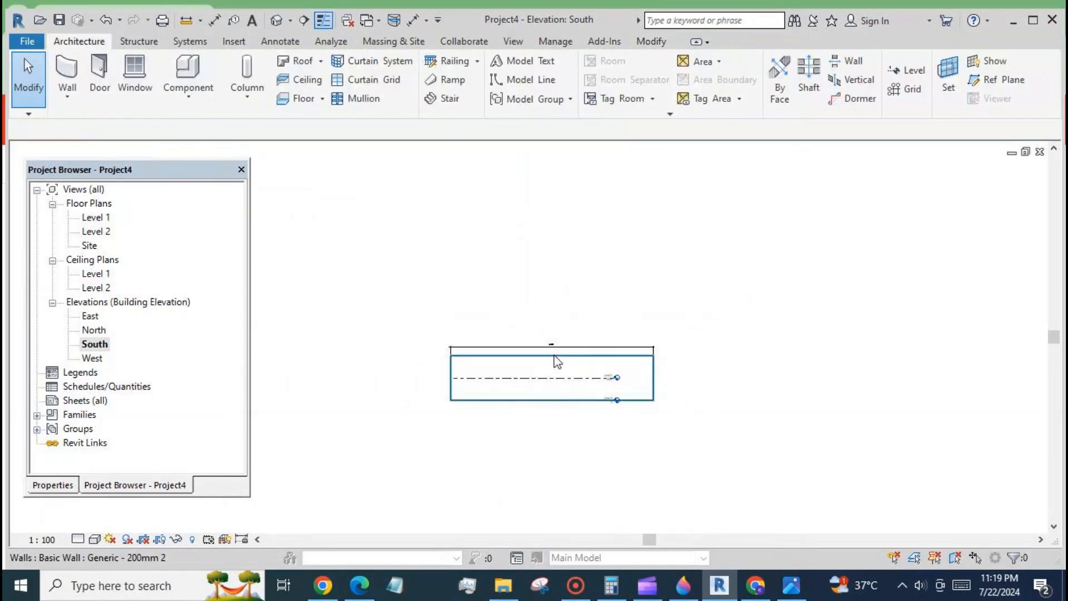
click(552, 377)
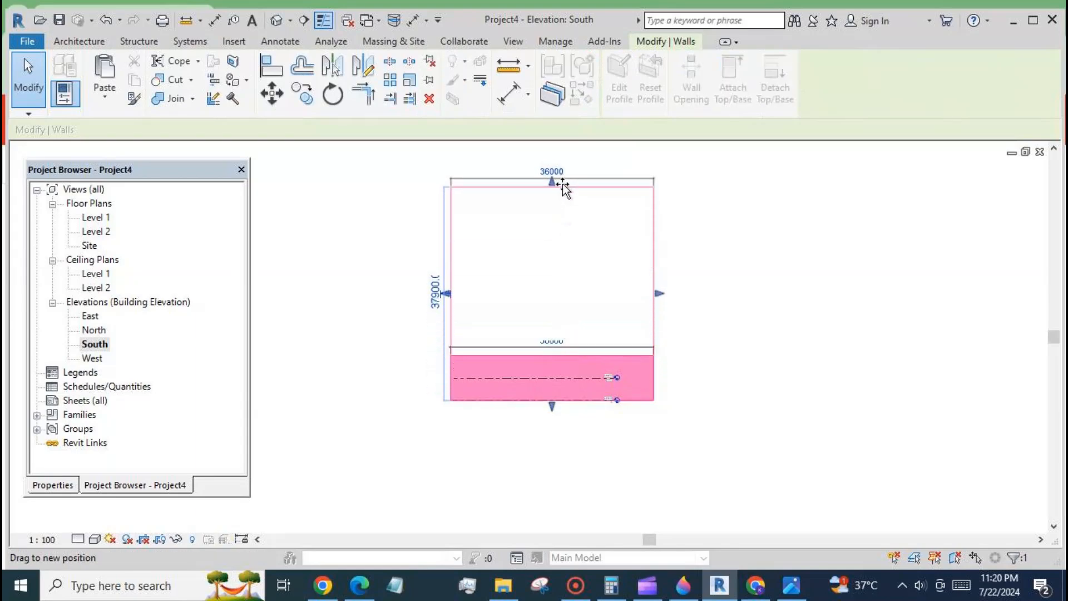
click(485, 489)
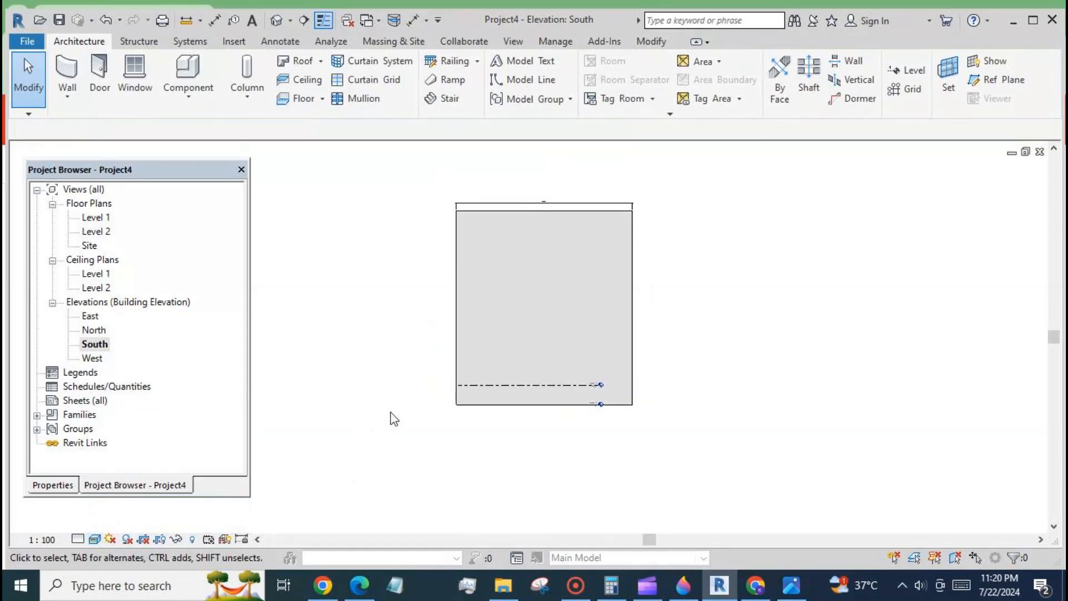
click(369, 20)
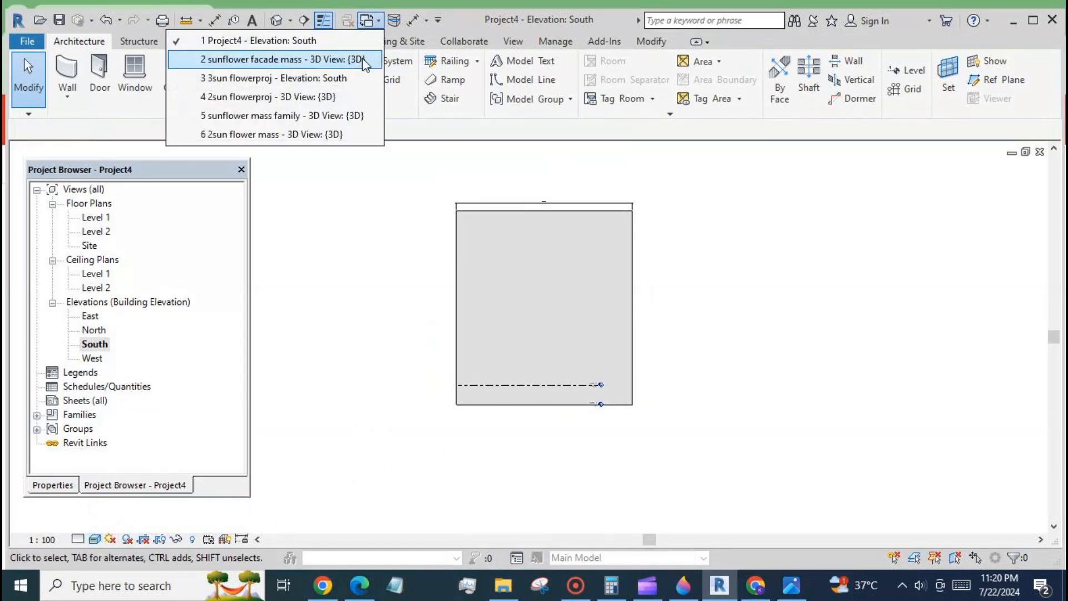
- Load the sunflower facade mass family into Project4, placing by picked plane
click(279, 58)
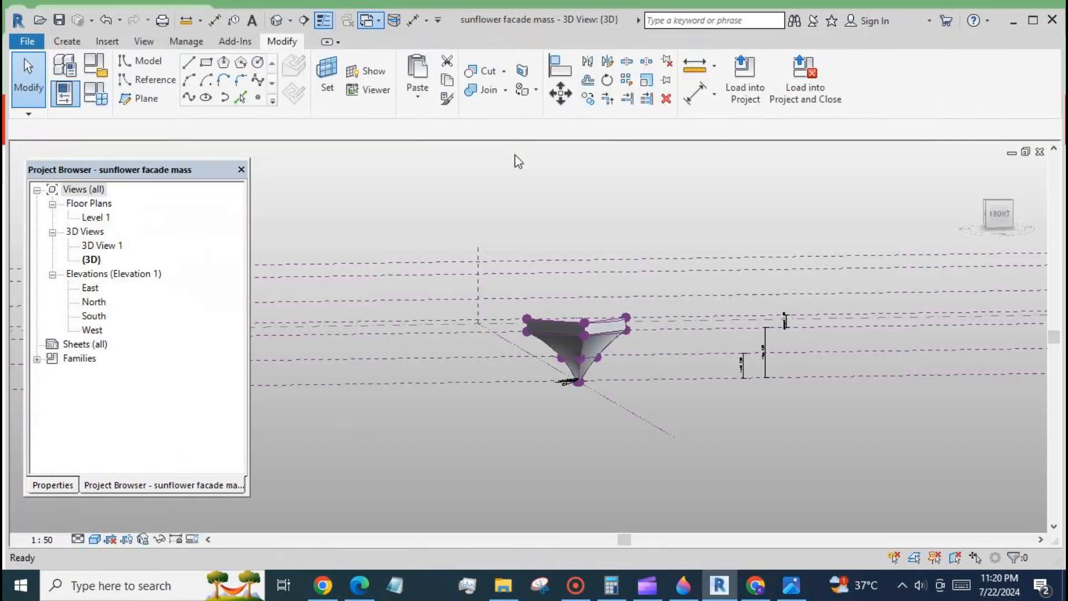
click(743, 77)
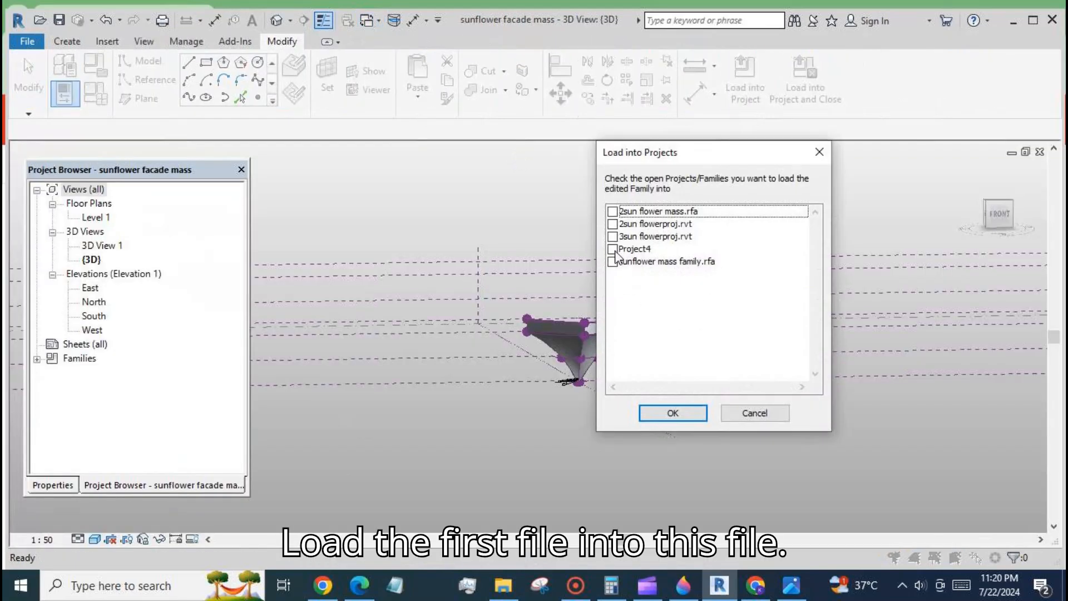
click(672, 413)
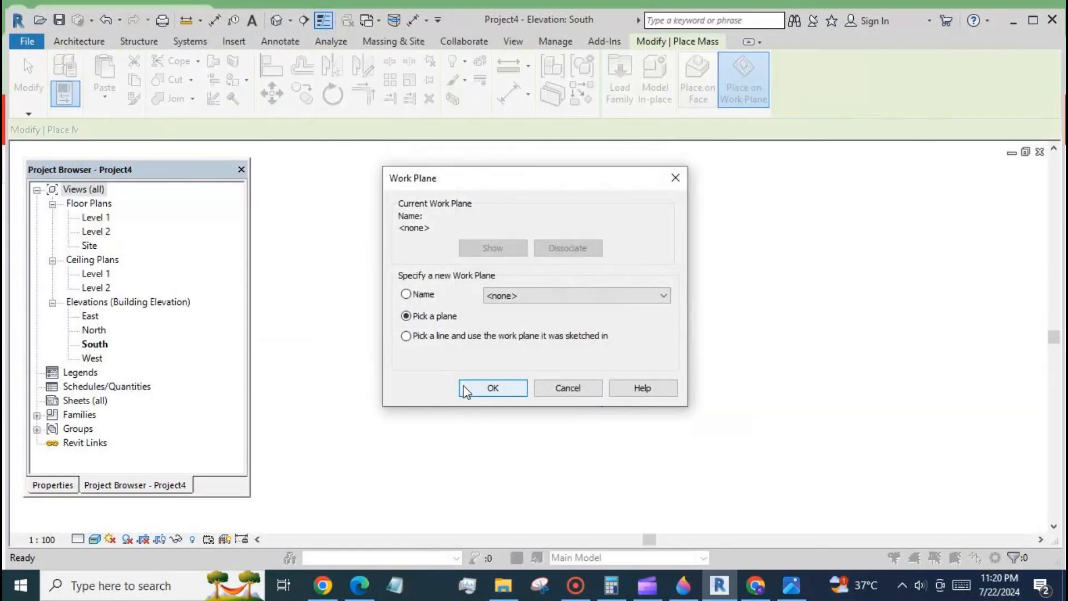
click(491, 387)
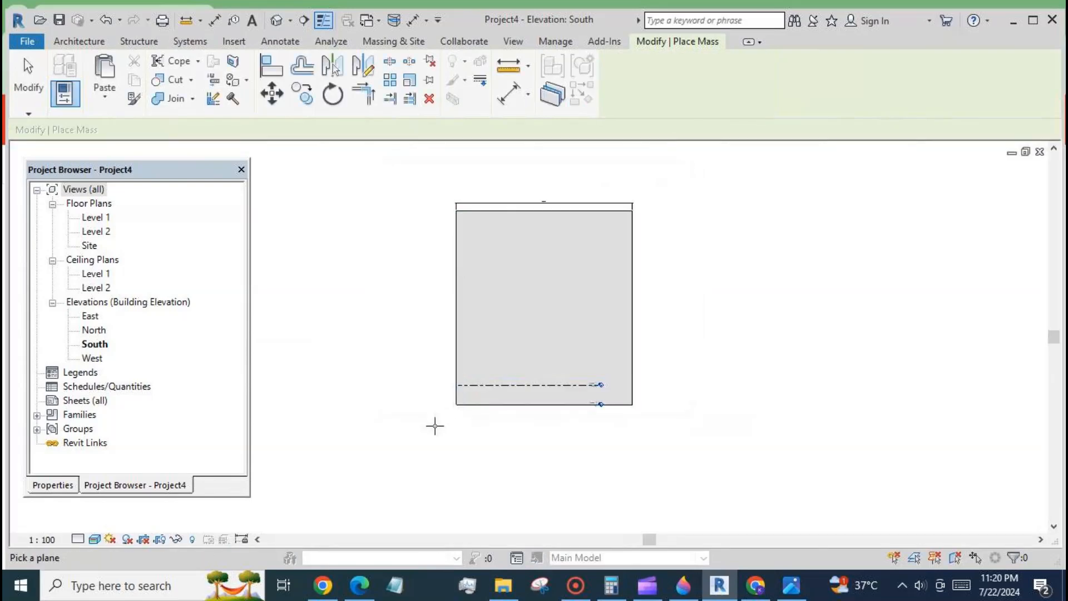
mouse_move(102, 227)
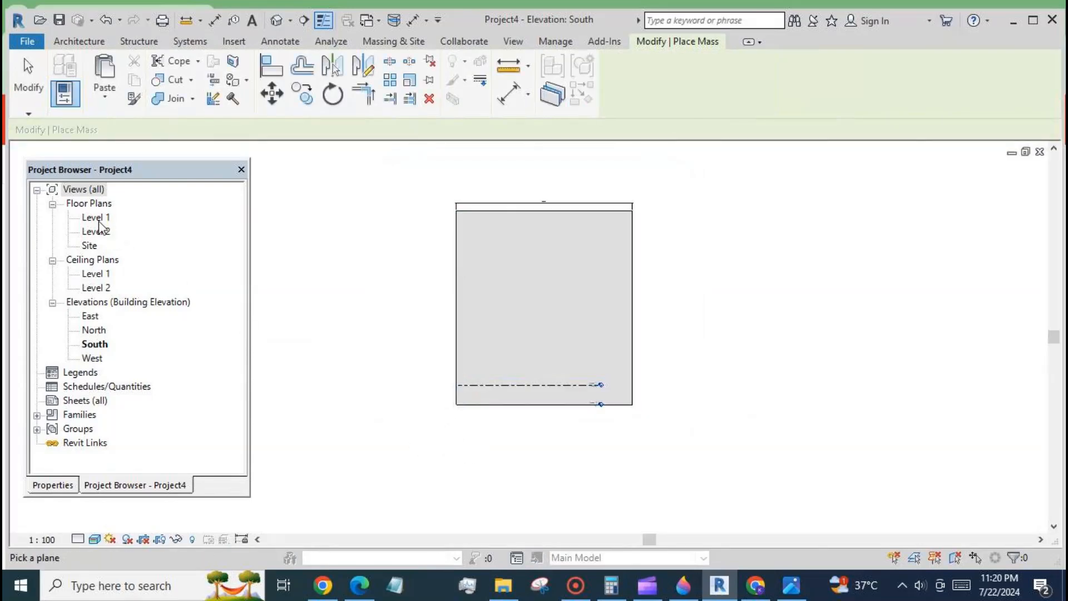
- Place one sunflower mass component at the wall's left end on Level 1
double_click(96, 216)
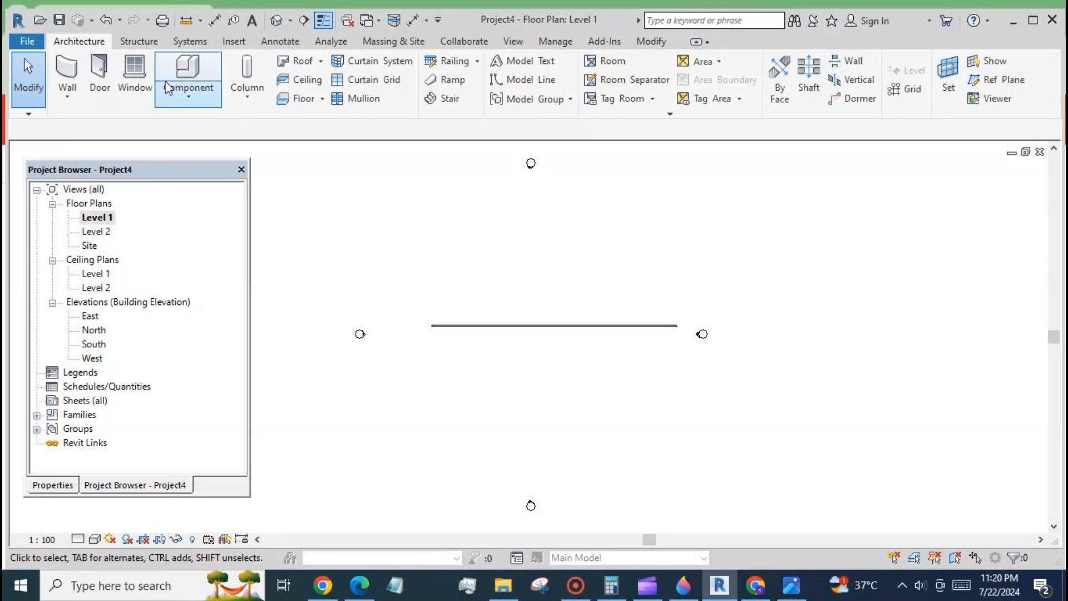
click(393, 41)
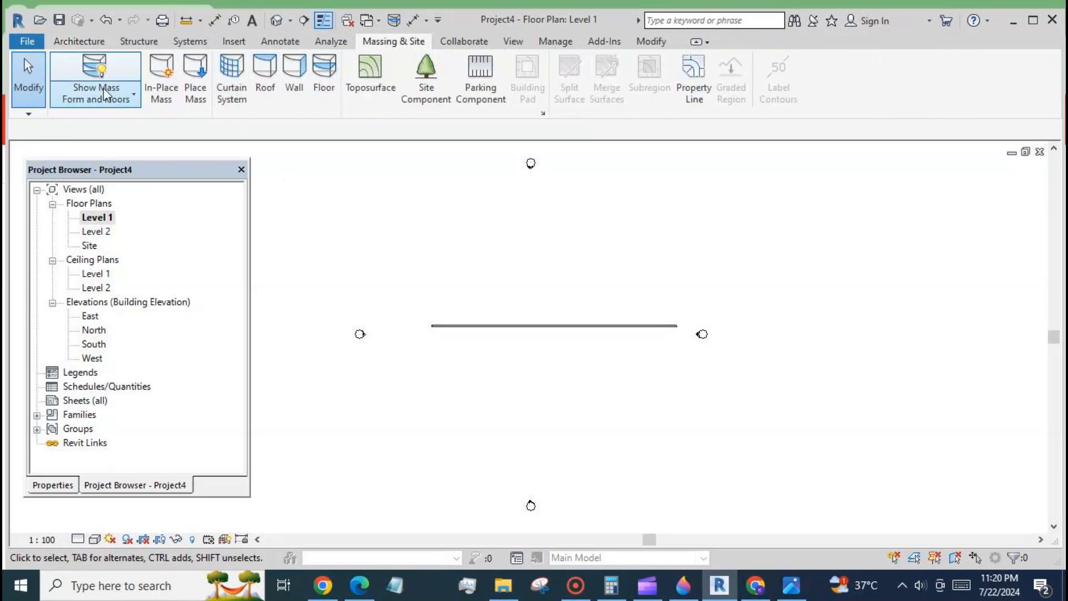
click(78, 42)
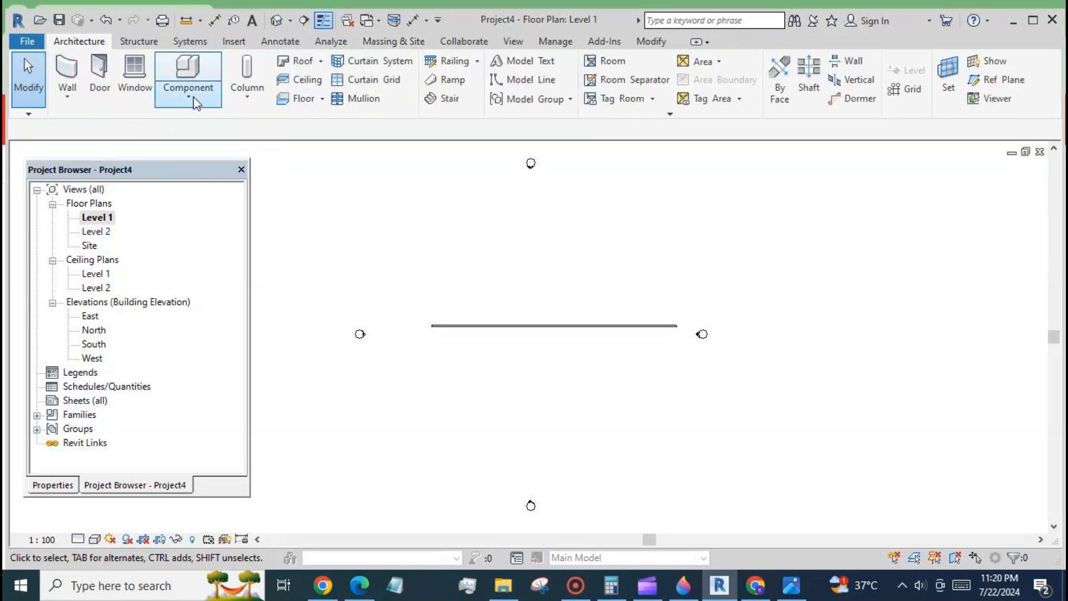
click(186, 79)
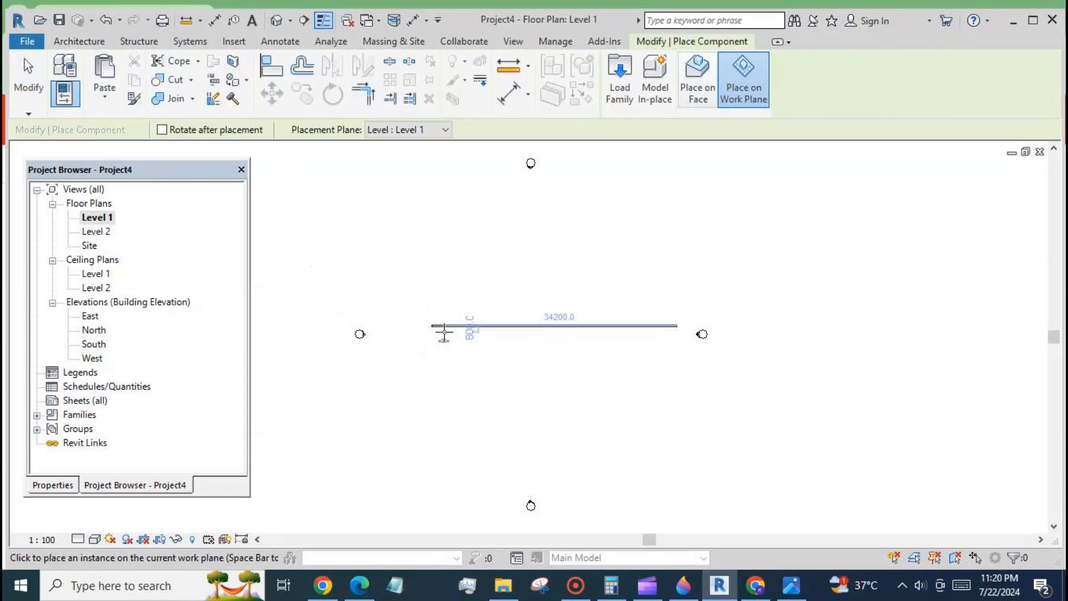
click(443, 333)
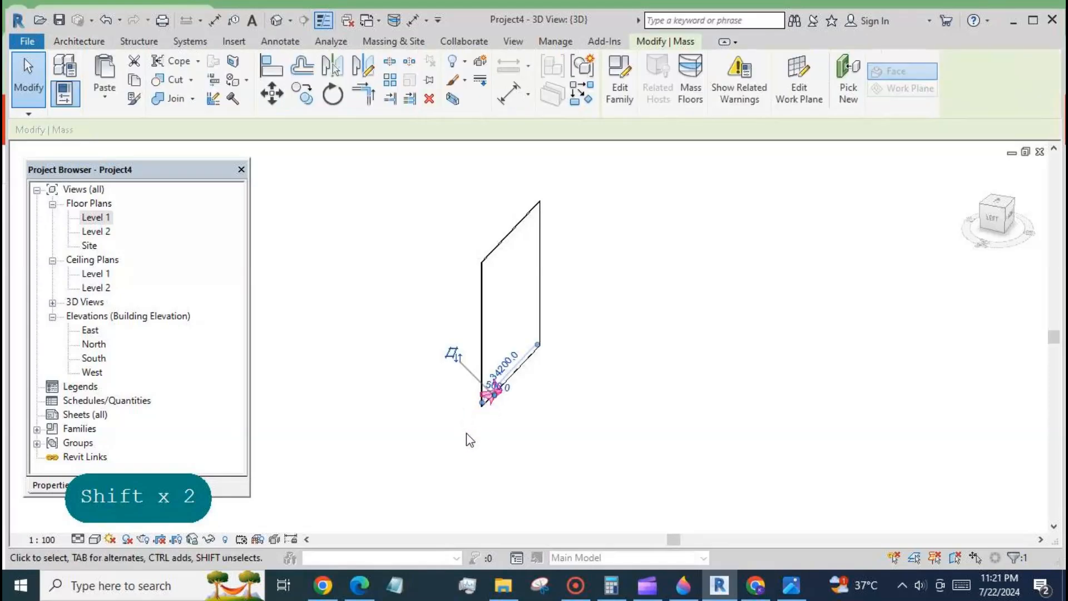
mouse_move(882, 286)
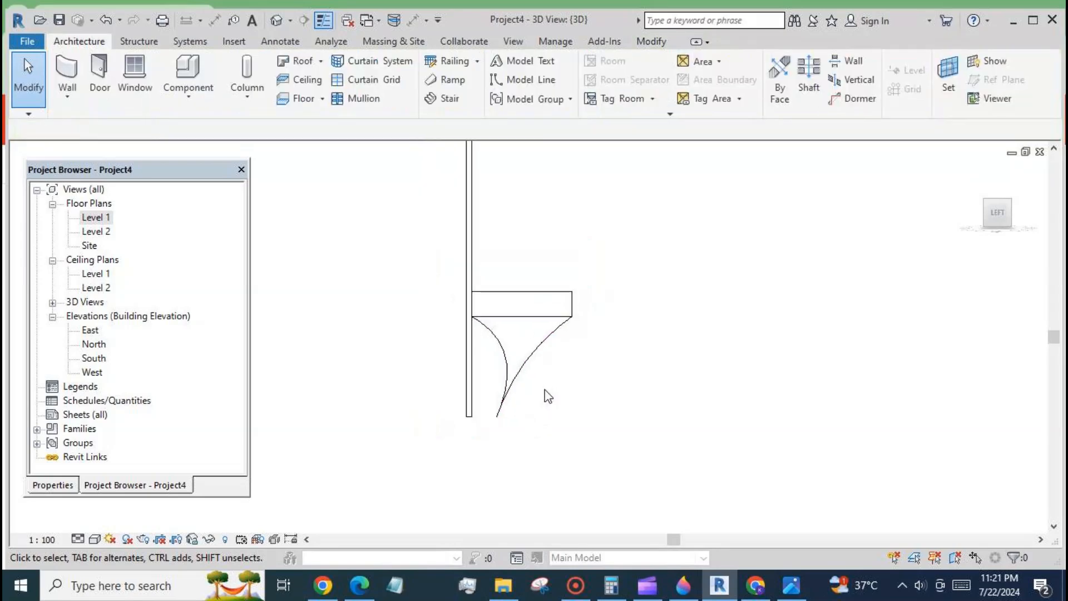
- Open the South elevation and select the sunflower mass for alignment with the wall edge
double_click(94, 358)
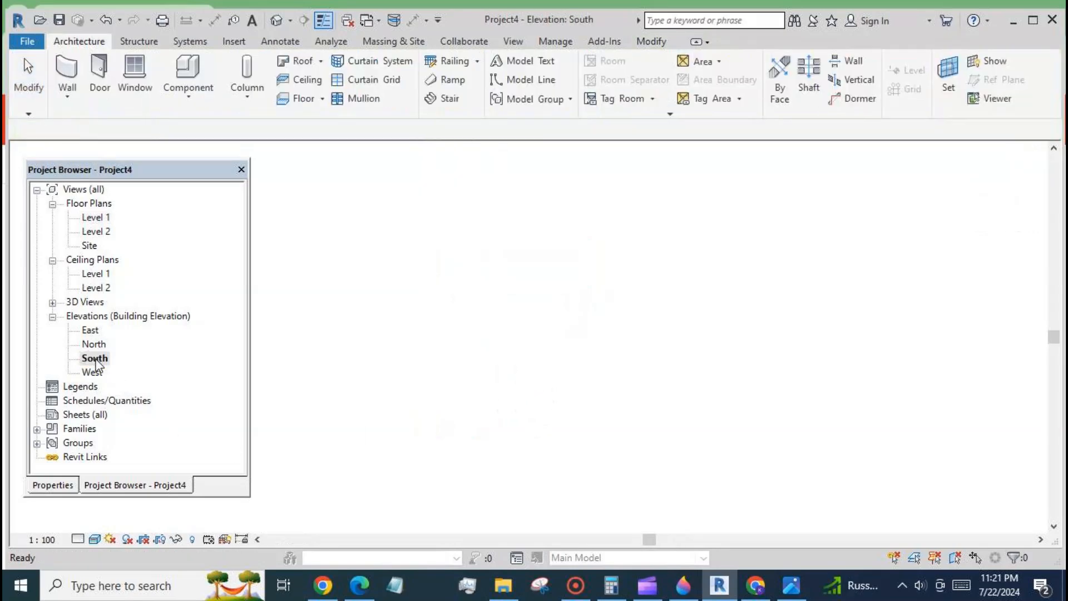
double_click(94, 357)
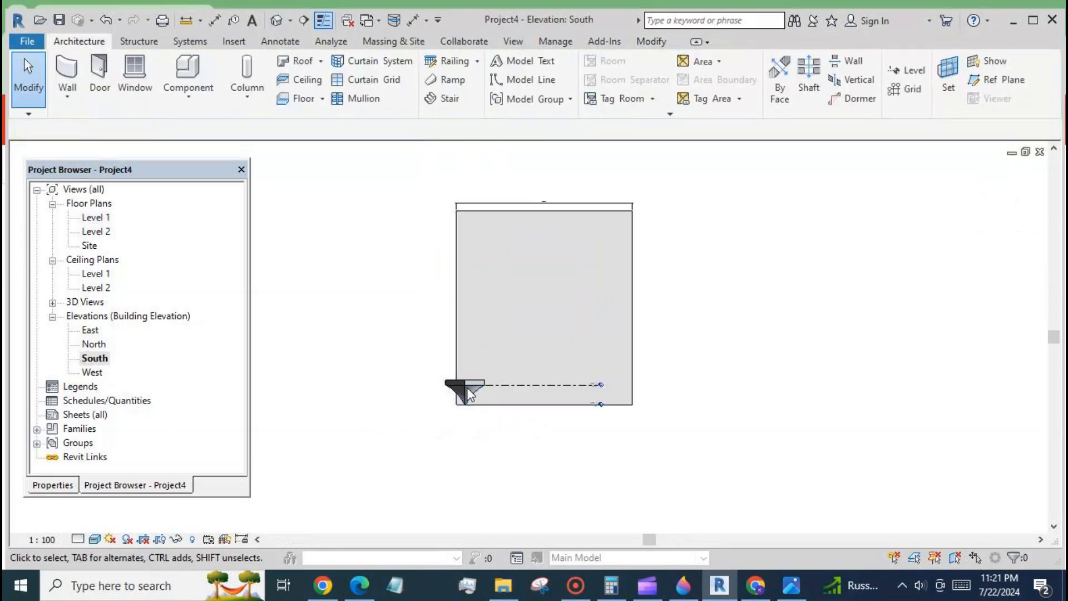
click(466, 390)
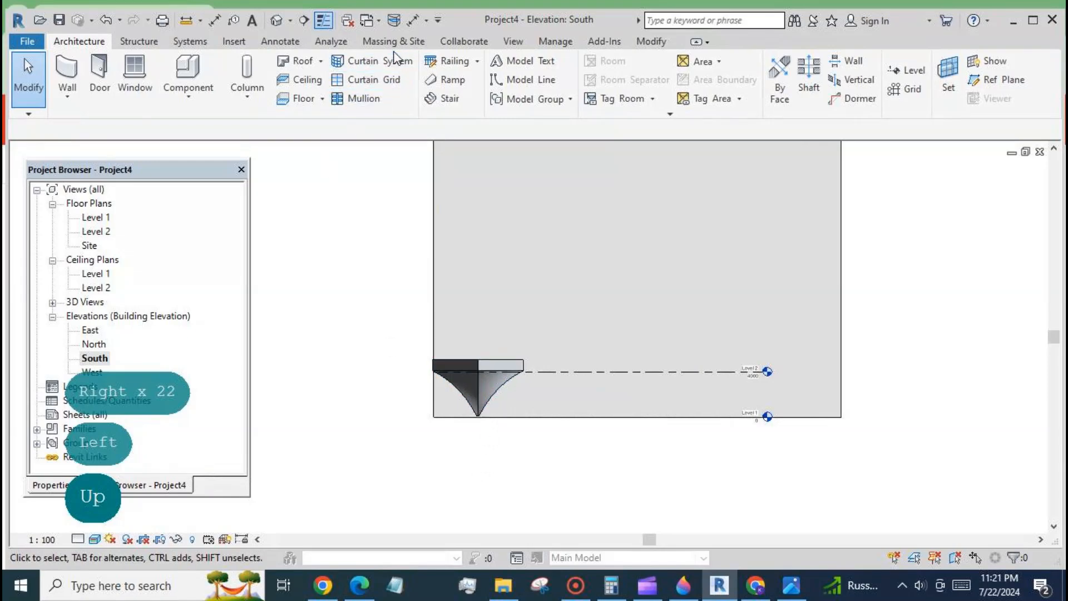
- Duplicate the wall type as Generic - 200mm 3 with a 100 mm layer thickness
click(66, 71)
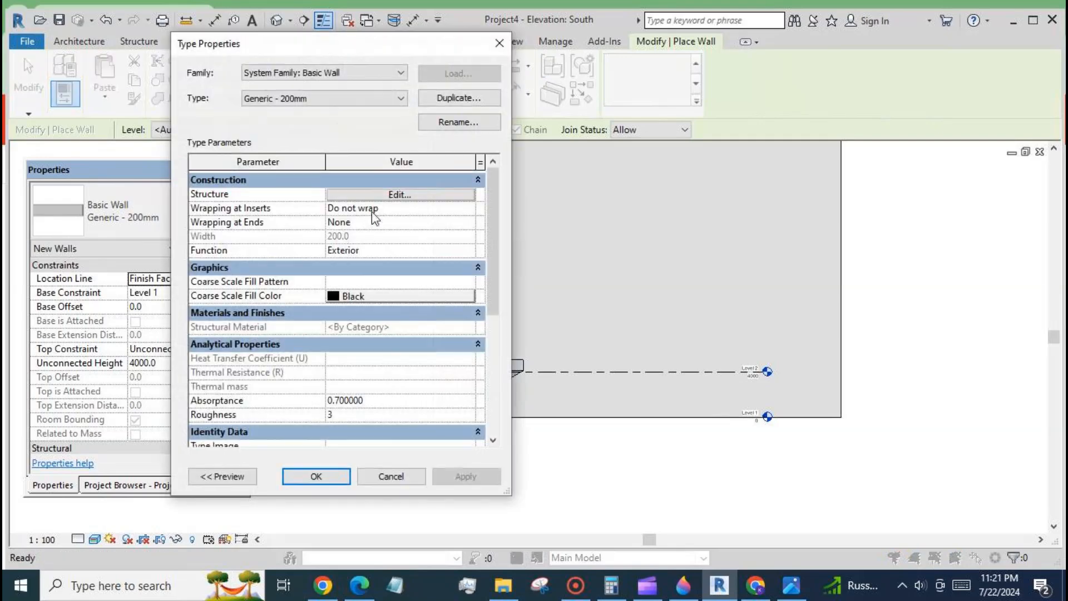
click(458, 98)
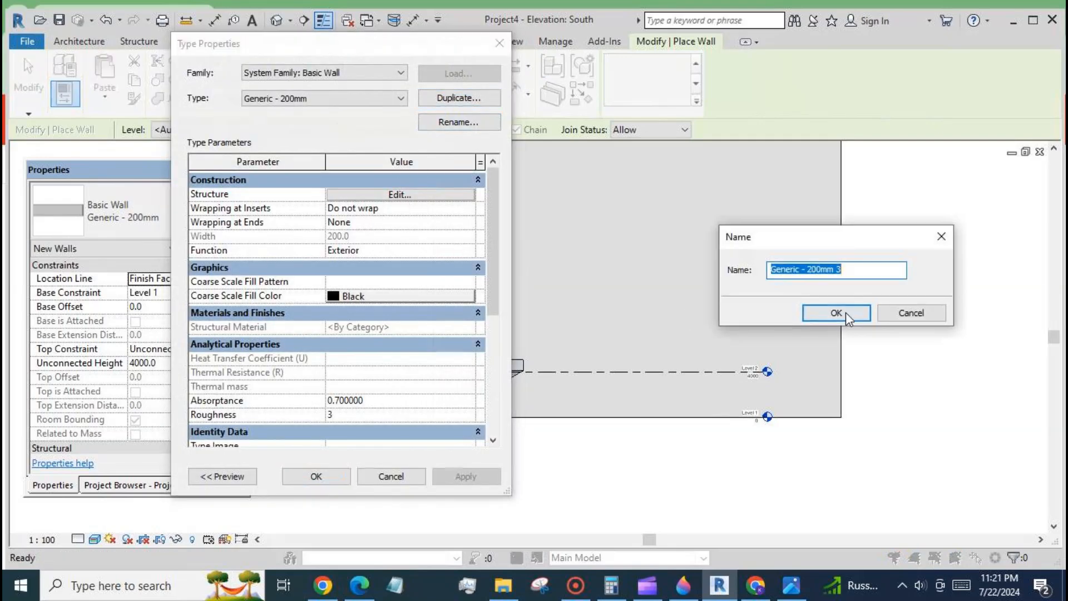
click(836, 312)
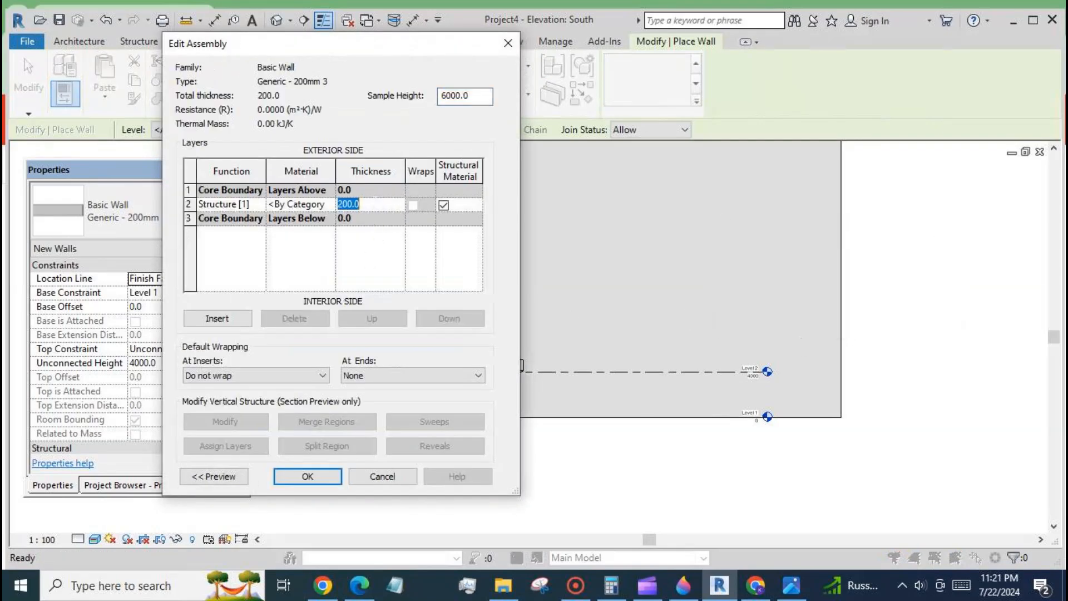
text(100)
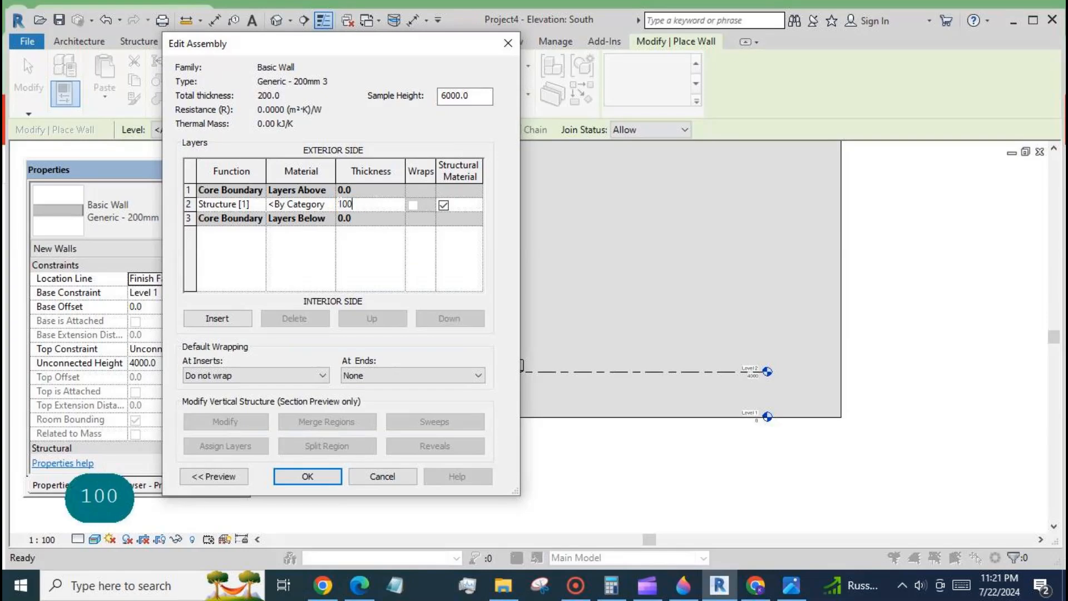
- Give the layer Default Form material in pale yellow (255-255-149) and apply the type changes
click(299, 203)
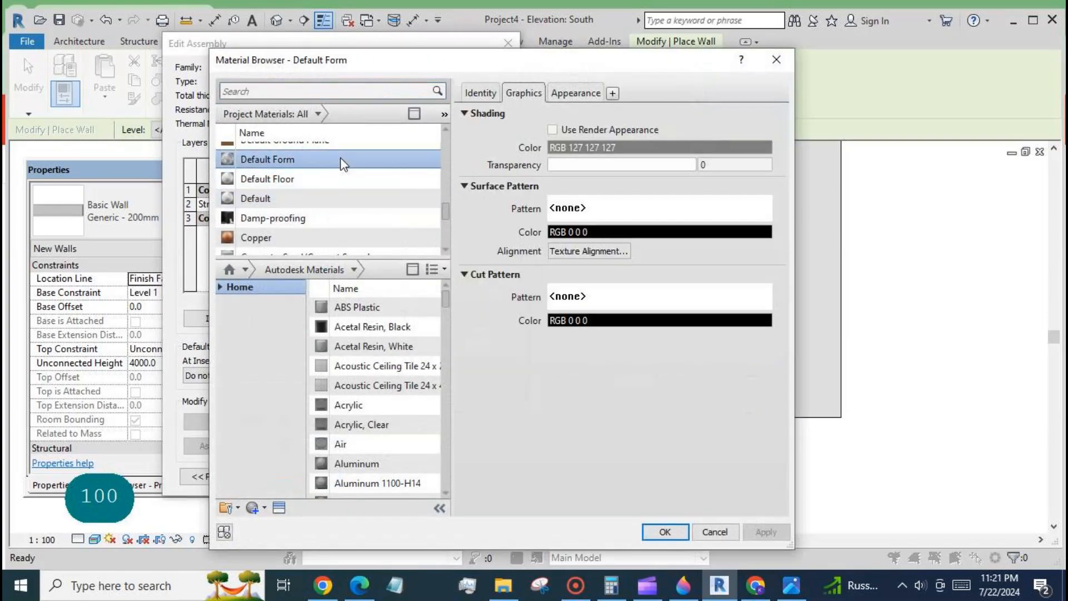
click(574, 92)
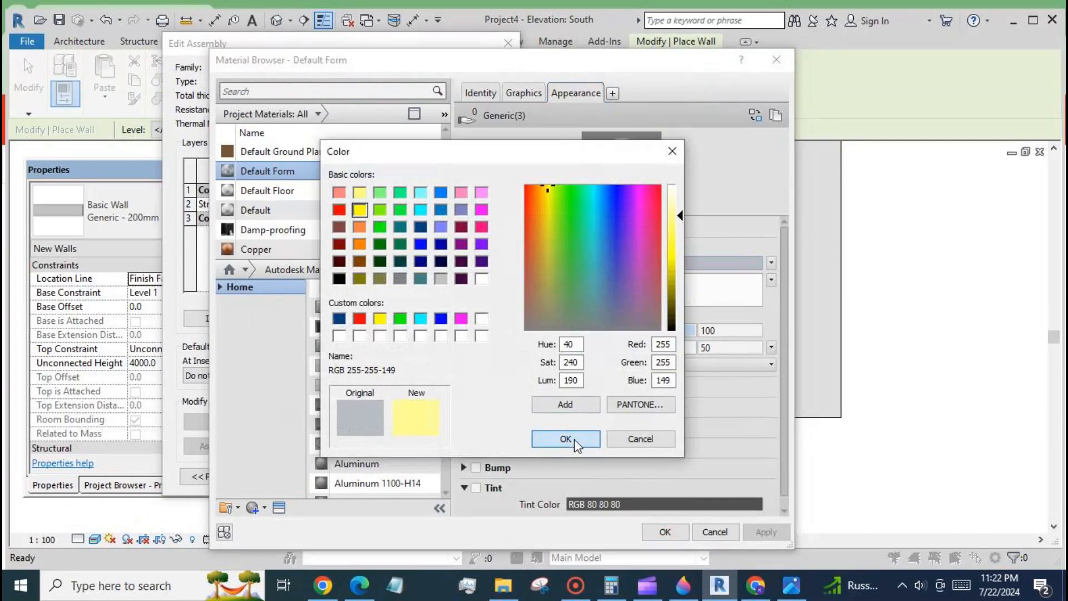
click(565, 438)
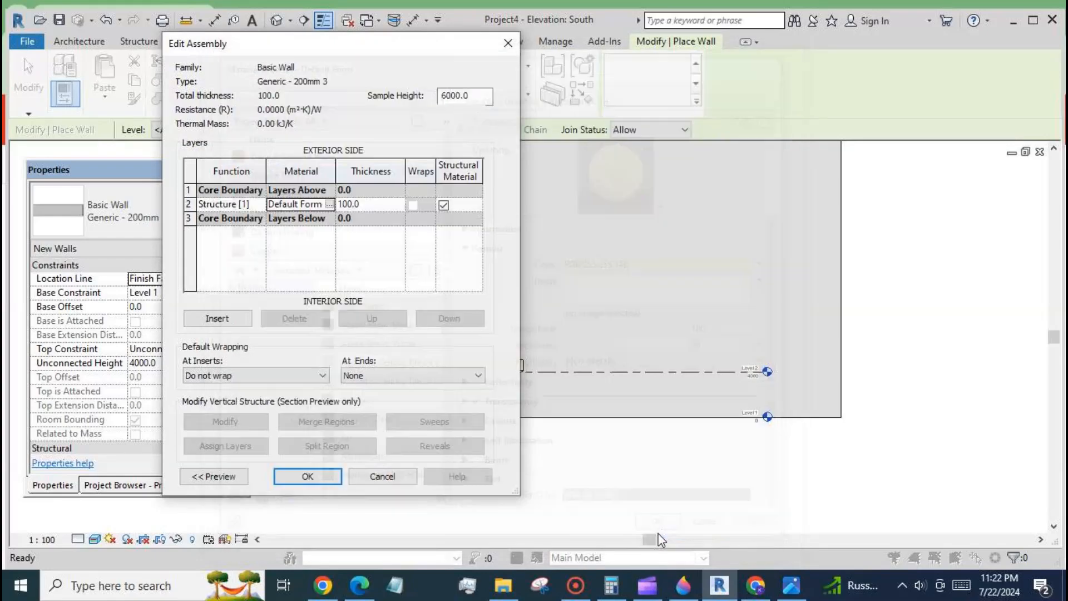
click(307, 475)
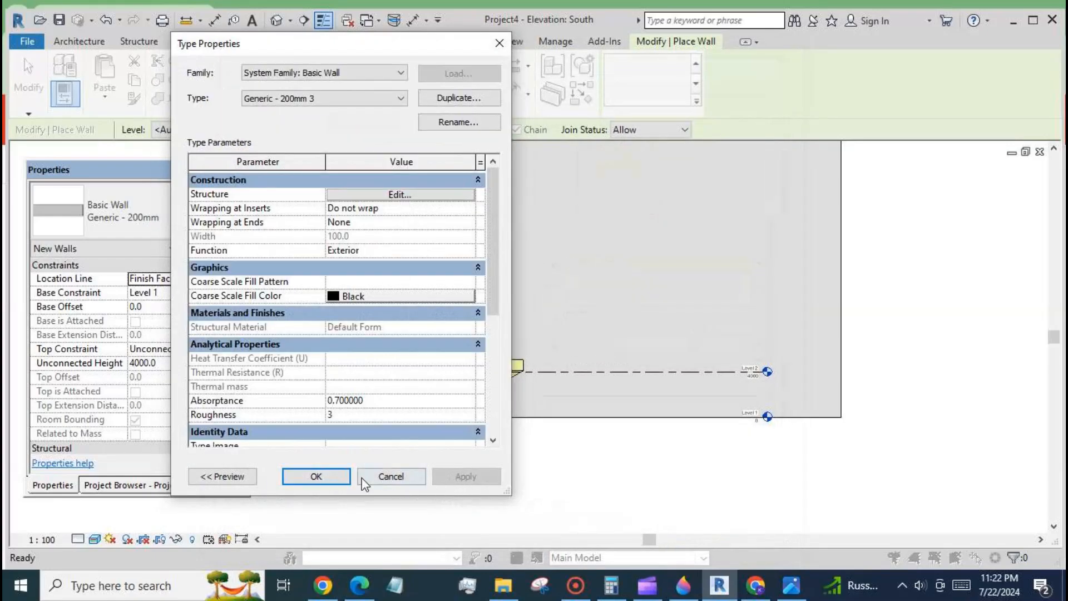
click(315, 475)
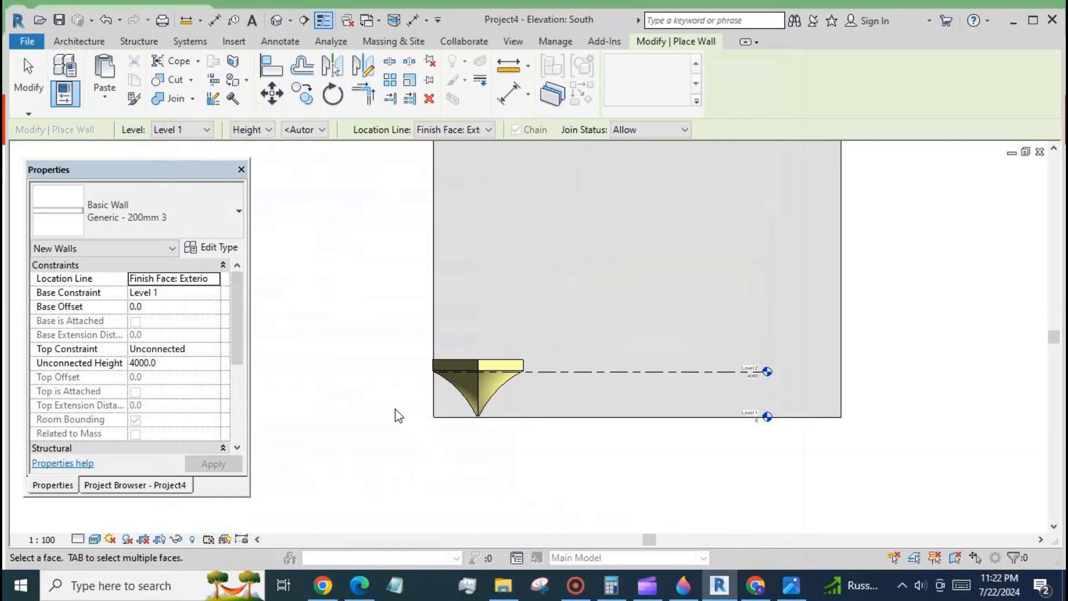
- Array the petal mass into a row of five along the wall
click(393, 41)
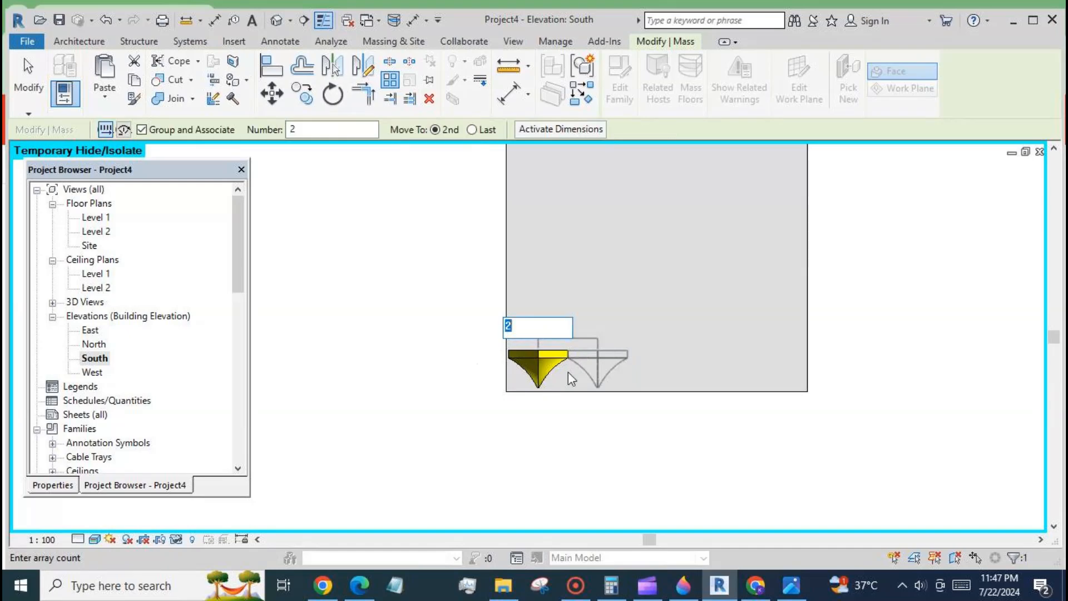
text(5)
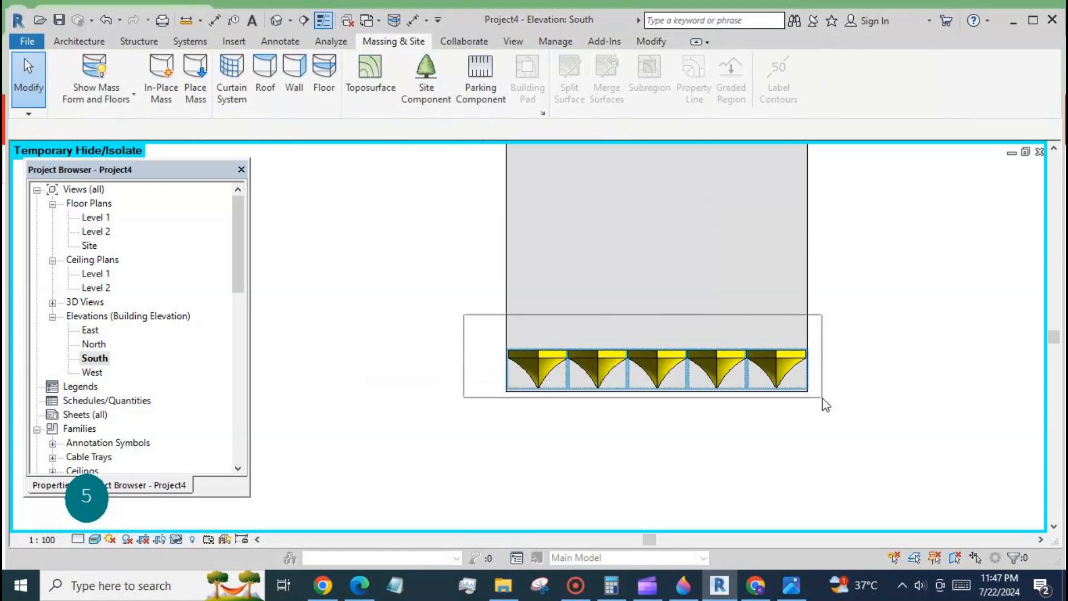
click(654, 368)
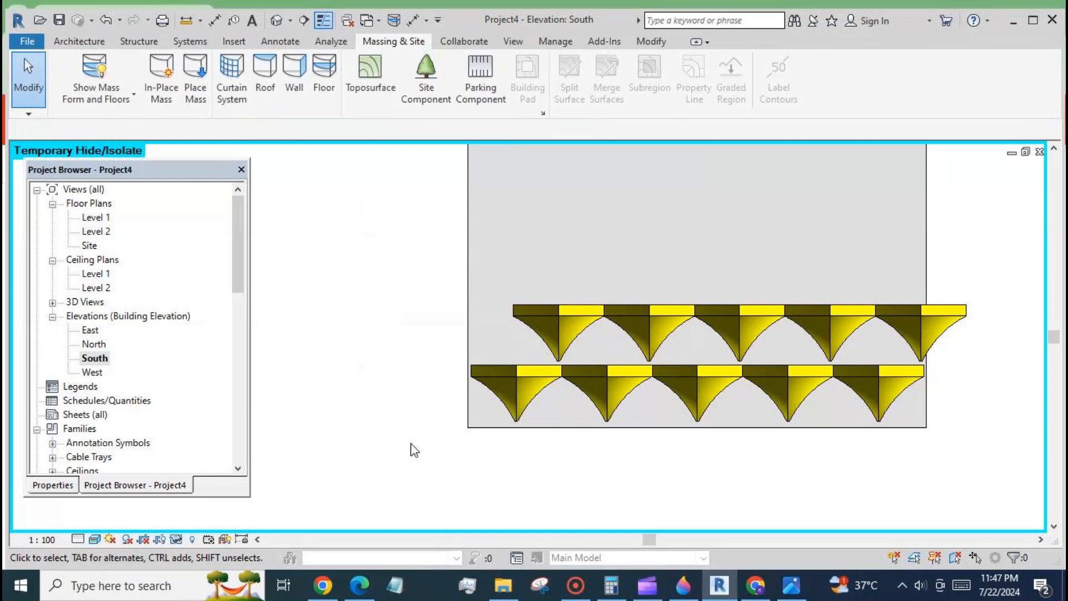
mouse_move(564, 363)
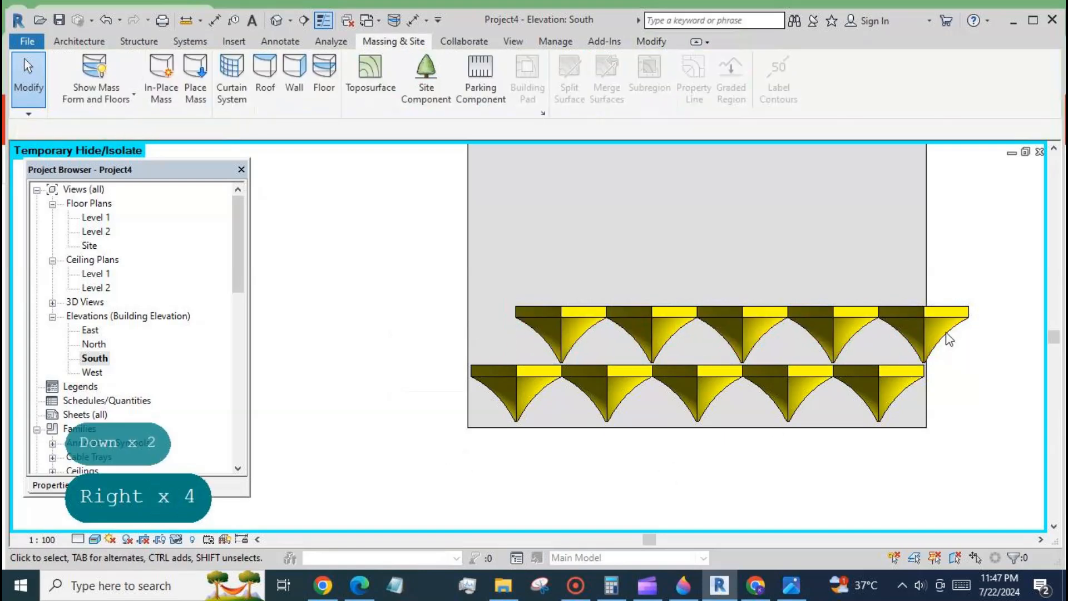
- Array both staggered petal rows upward with count 3, accepting the mesh geometry warning
click(715, 328)
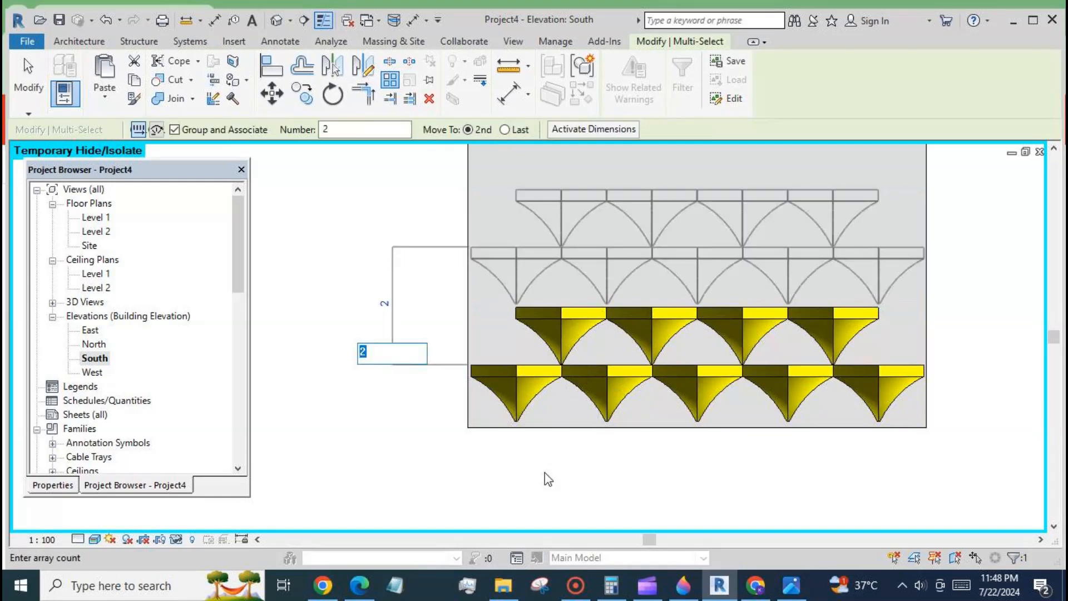
key(Down)
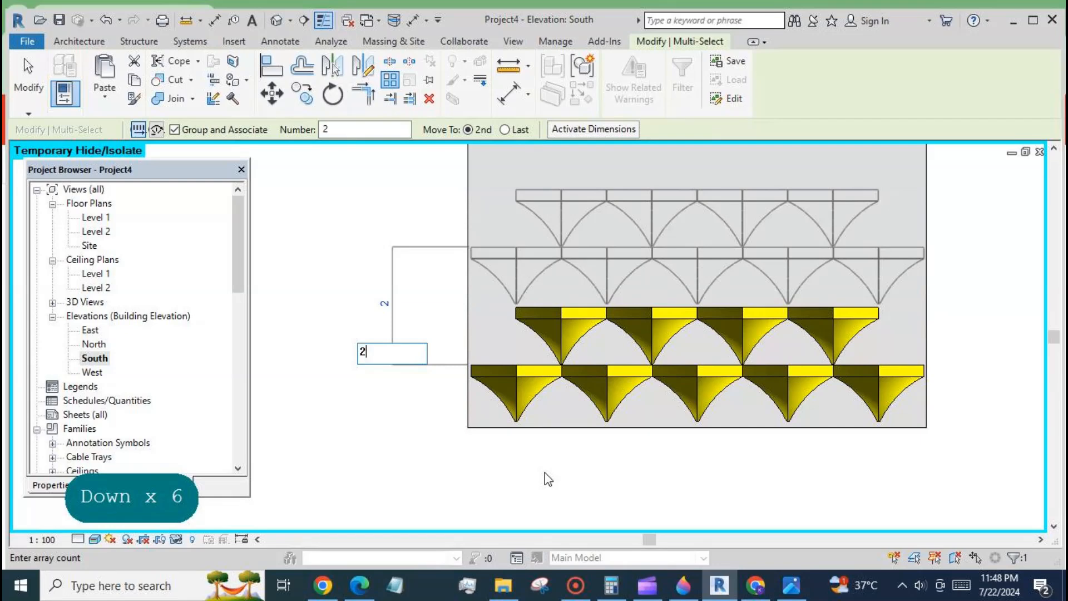
key(Backspace)
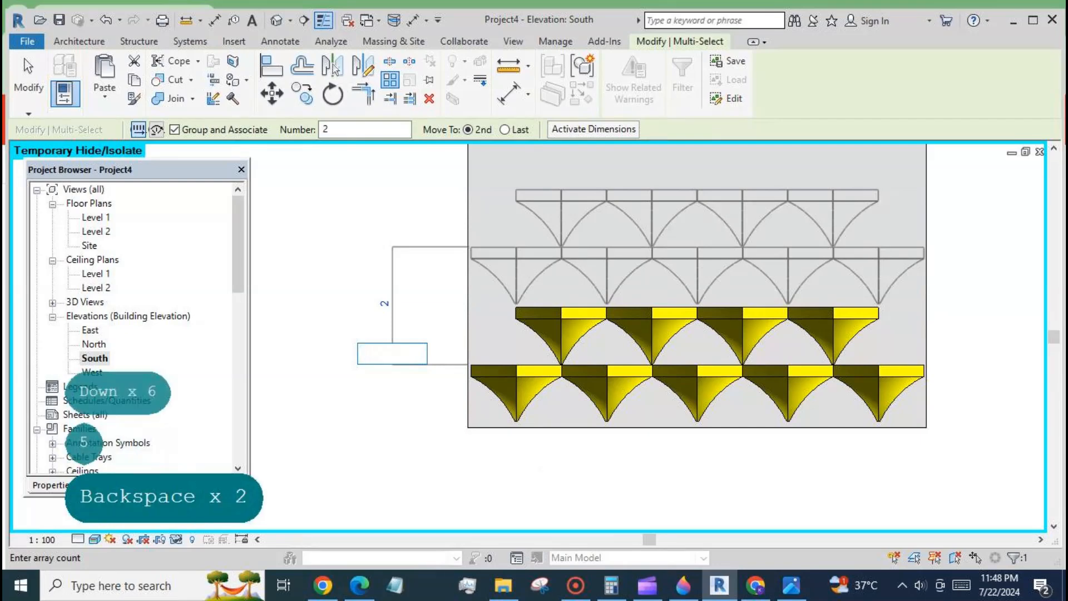
text(3)
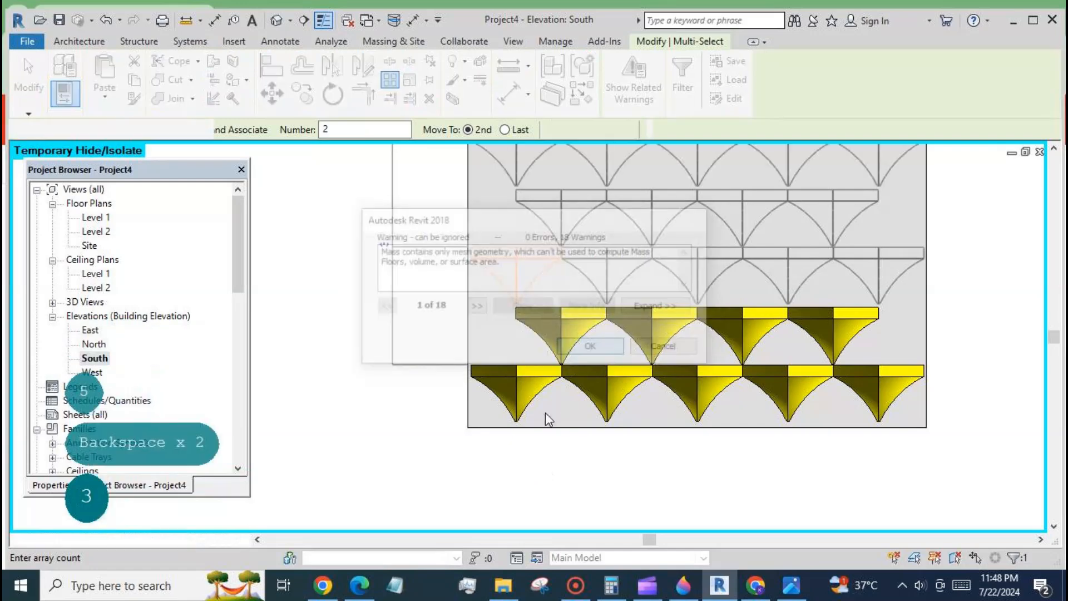
click(589, 346)
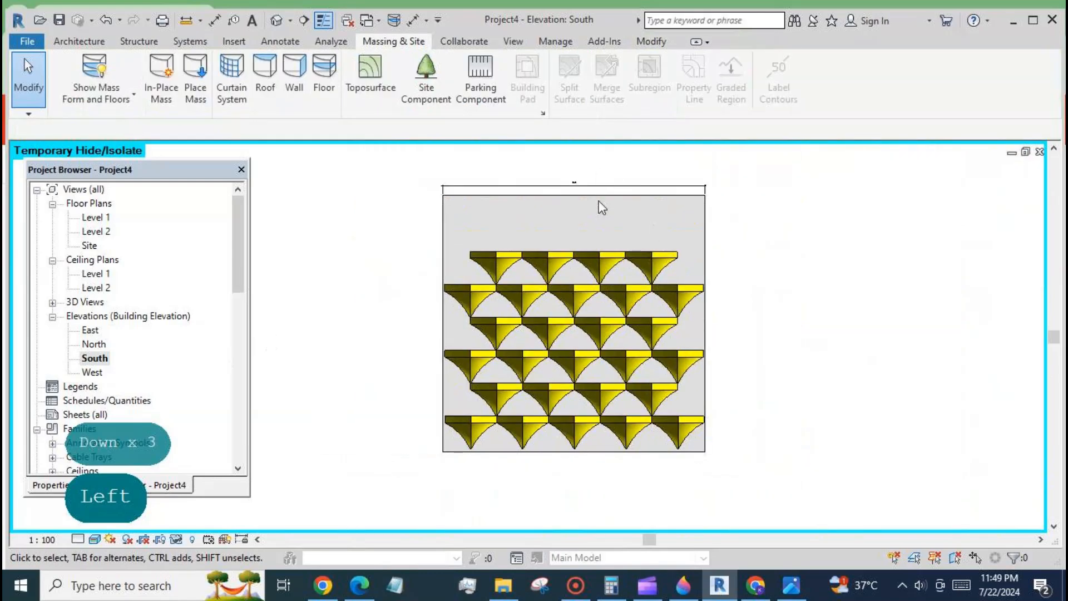
- Start Wall by Face with the Generic - 200mm 3 type to cover the bottom petal row
click(601, 207)
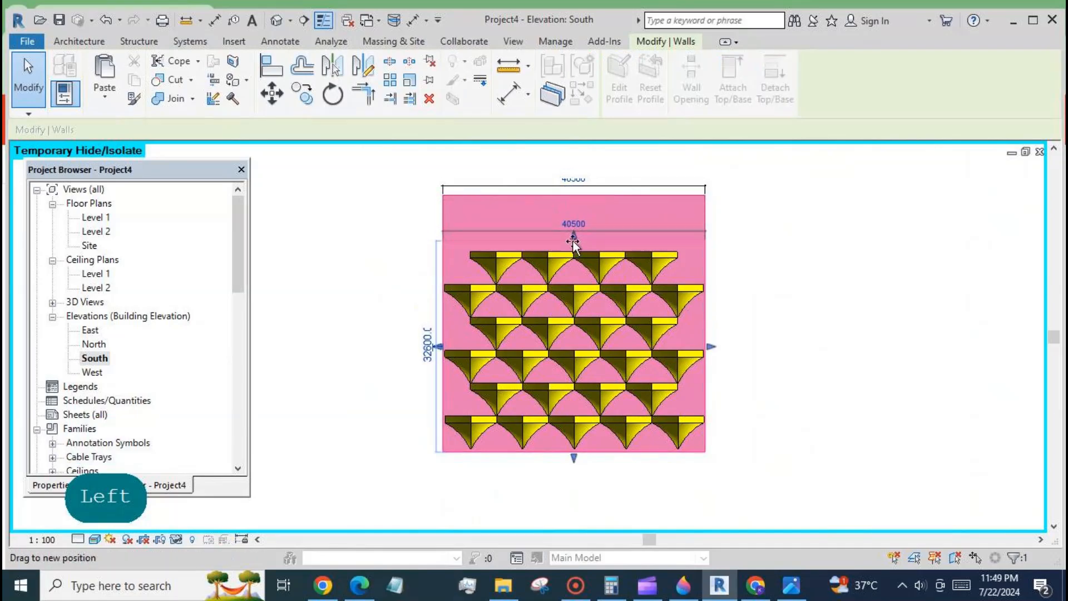
click(392, 42)
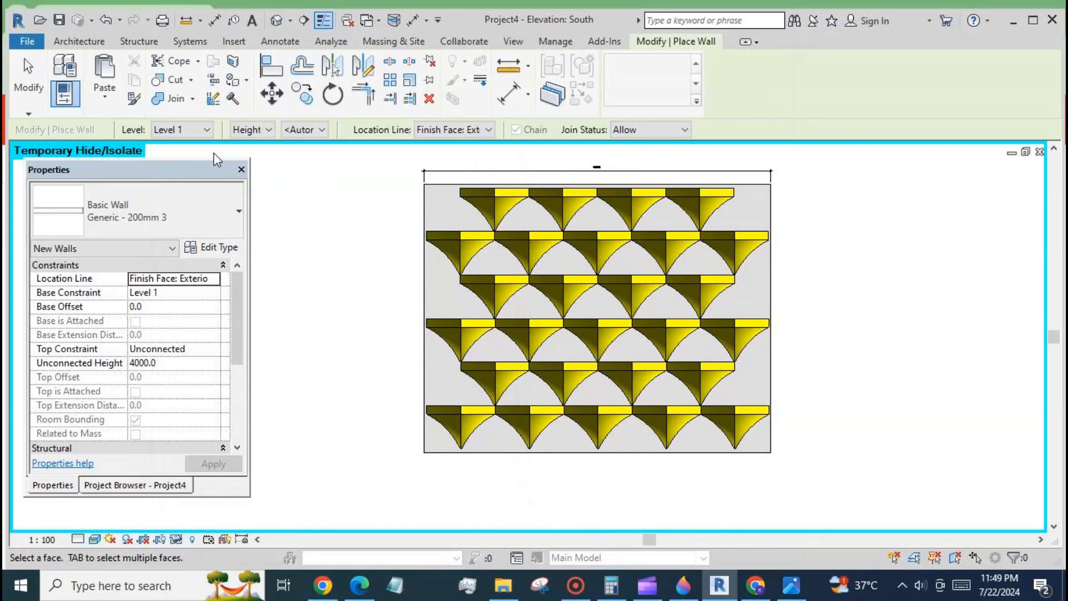
click(392, 41)
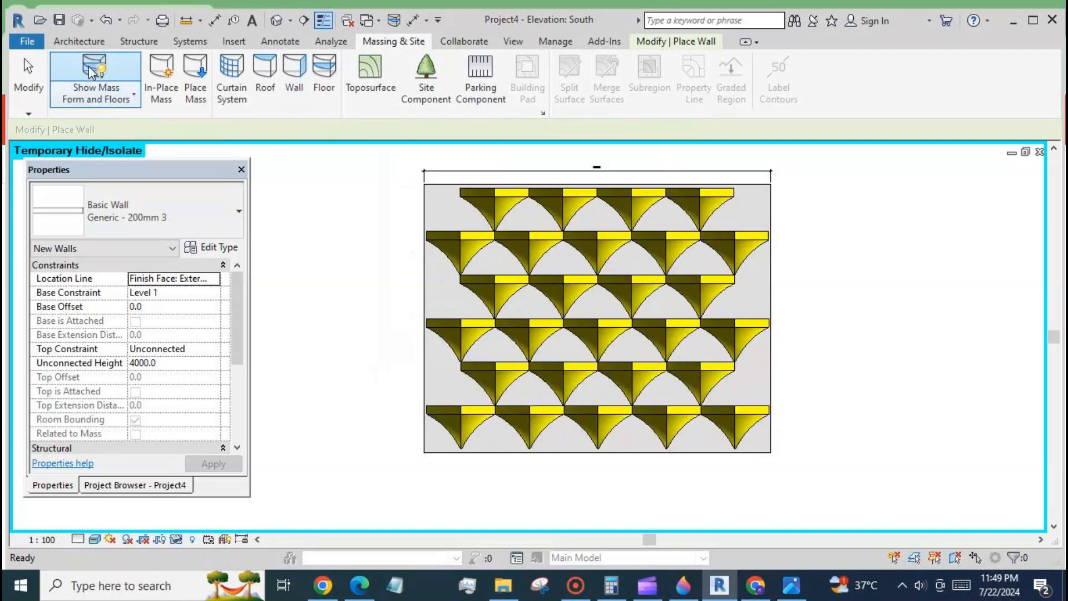
click(294, 75)
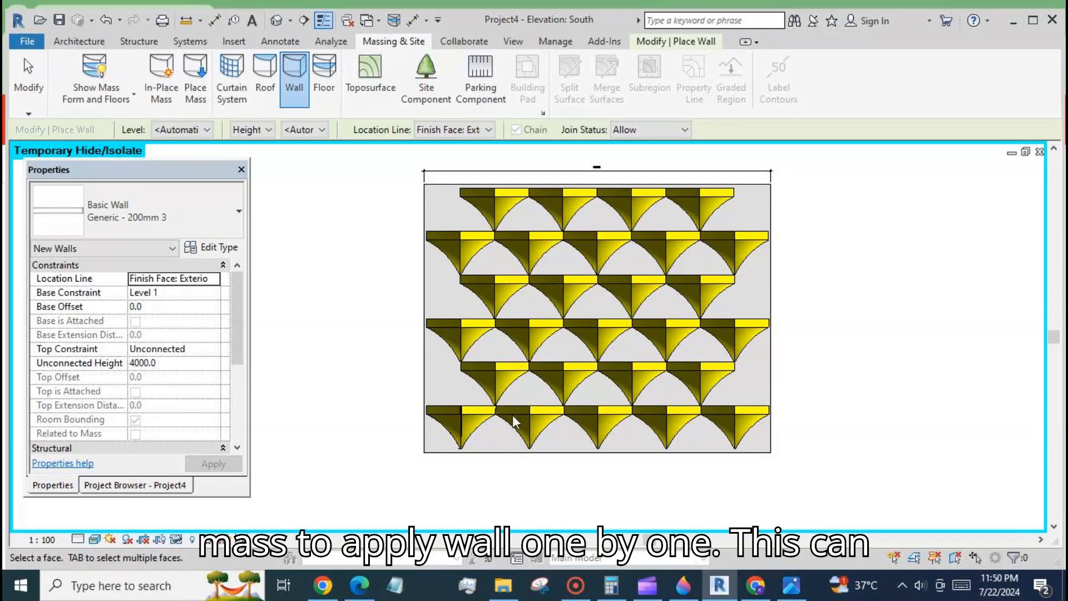
mouse_move(549, 412)
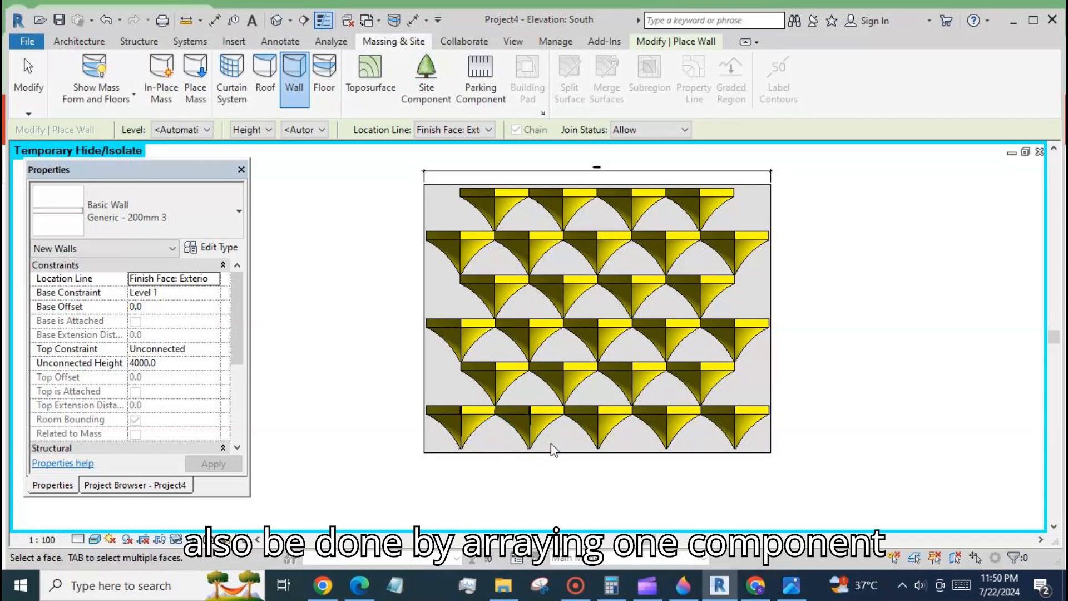
mouse_move(611, 414)
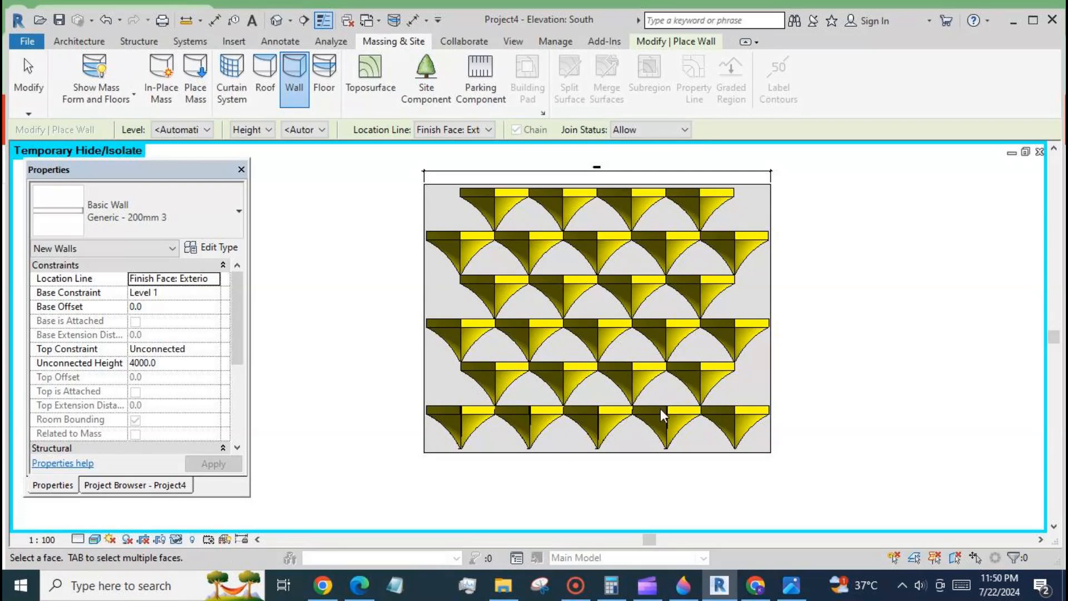
mouse_move(748, 411)
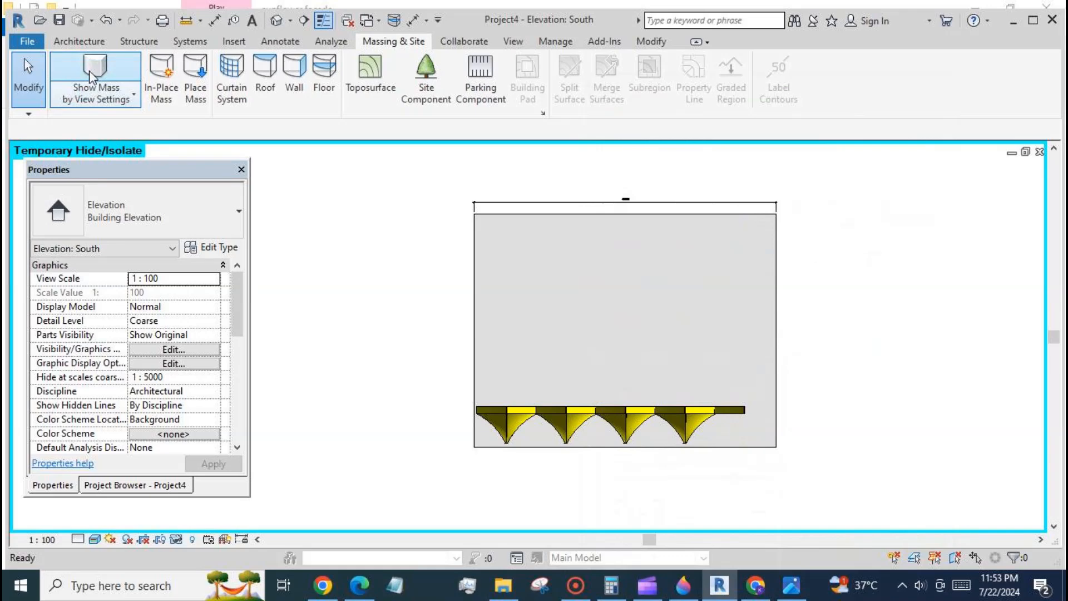
- Place face-based walls on the second-row and third-row petals, toggling mass display to verify coverage
click(95, 78)
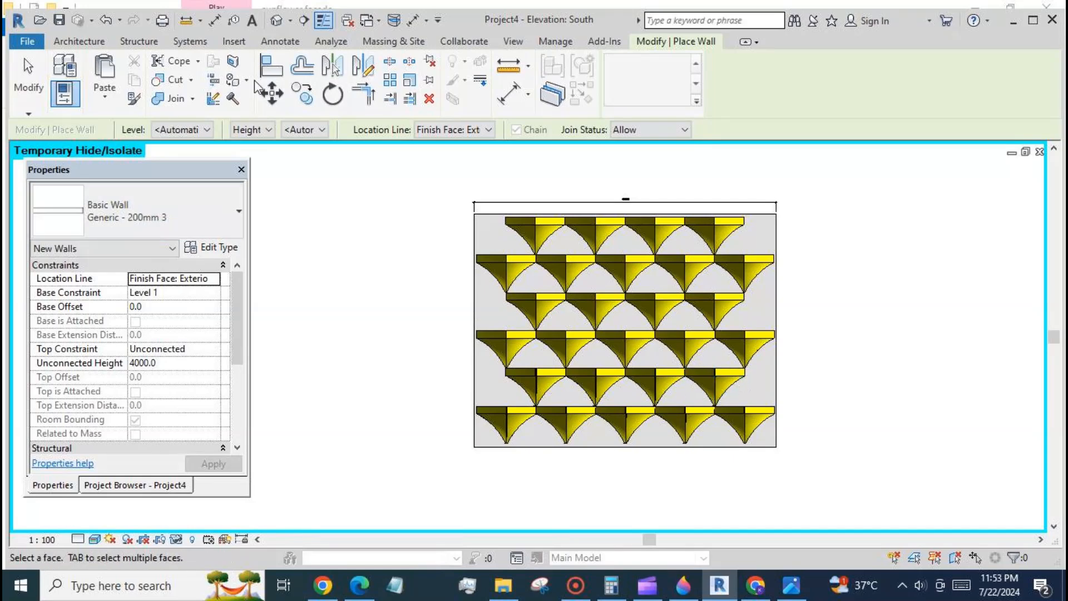
click(393, 41)
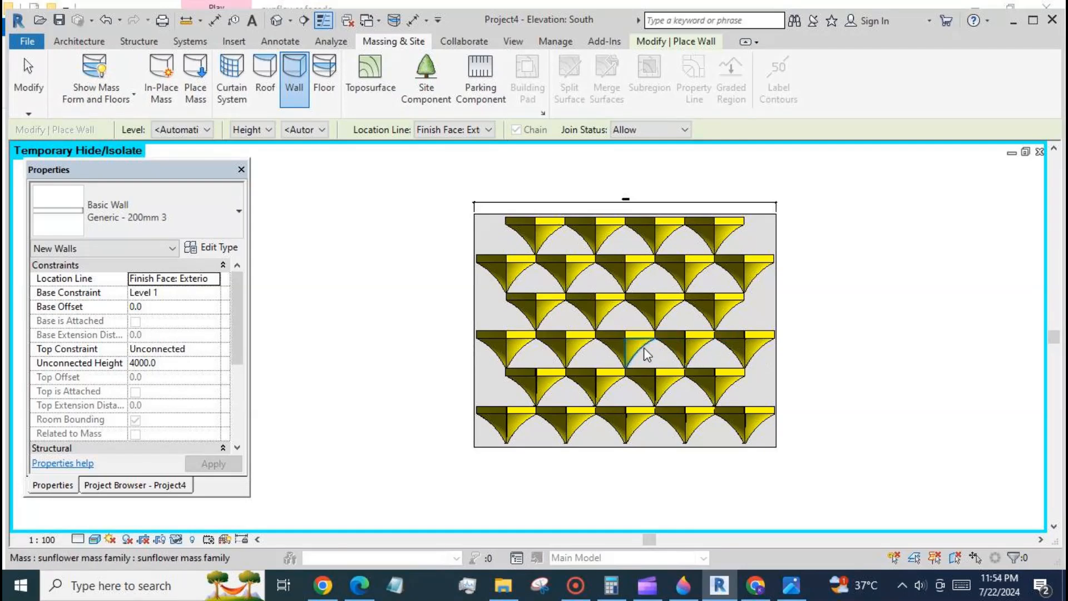
mouse_move(616, 340)
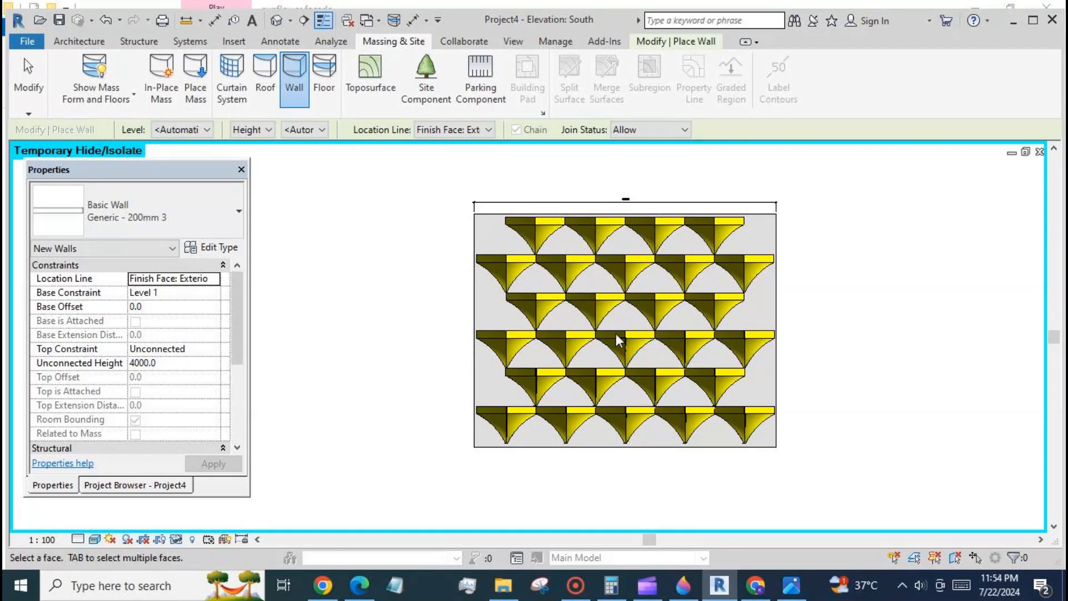
mouse_move(272, 204)
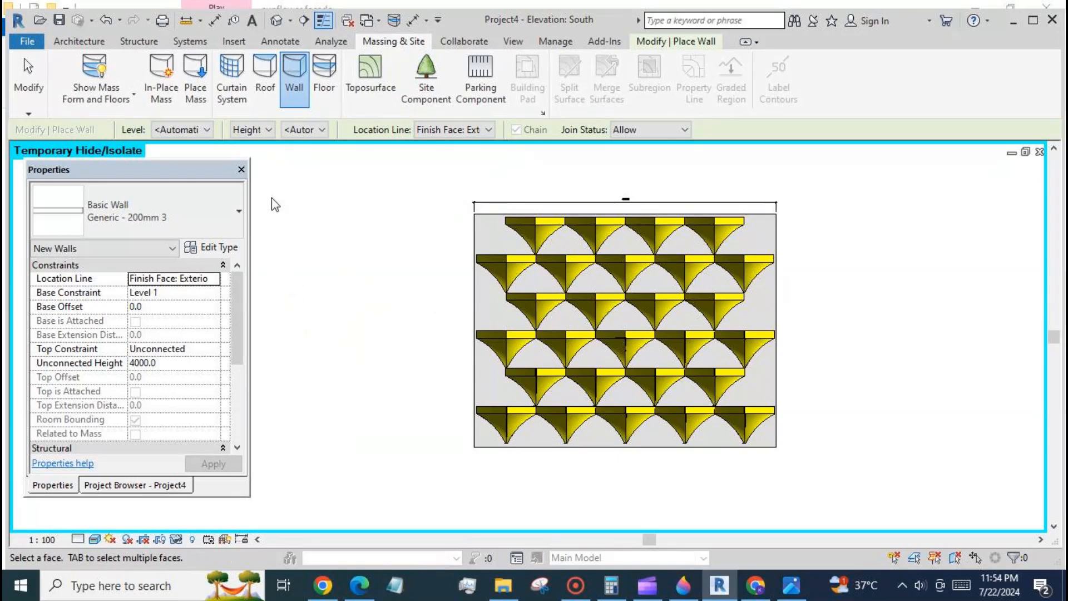
click(95, 77)
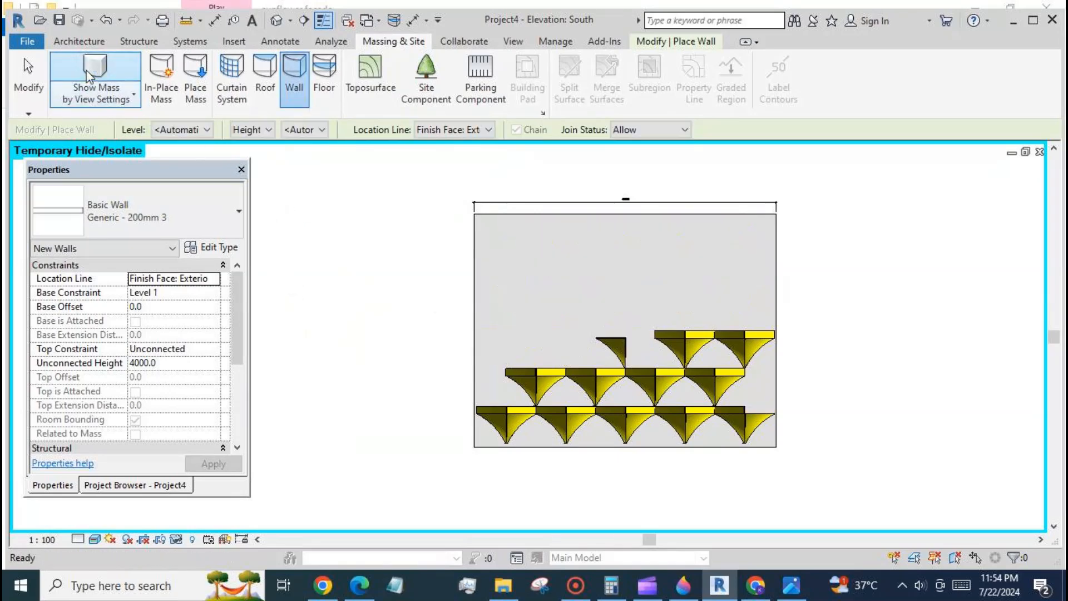
click(96, 74)
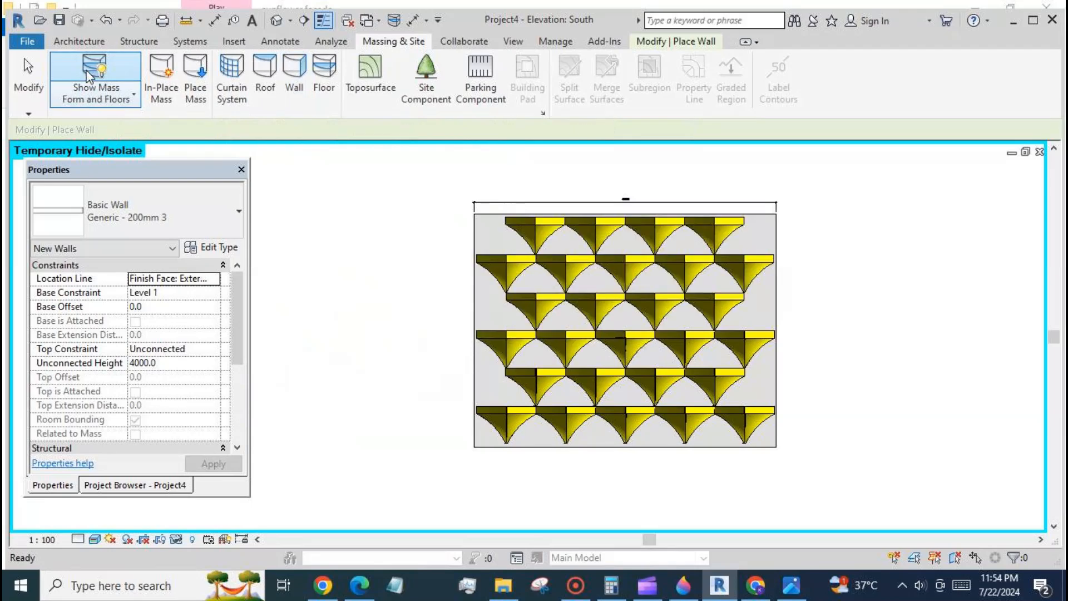
click(294, 77)
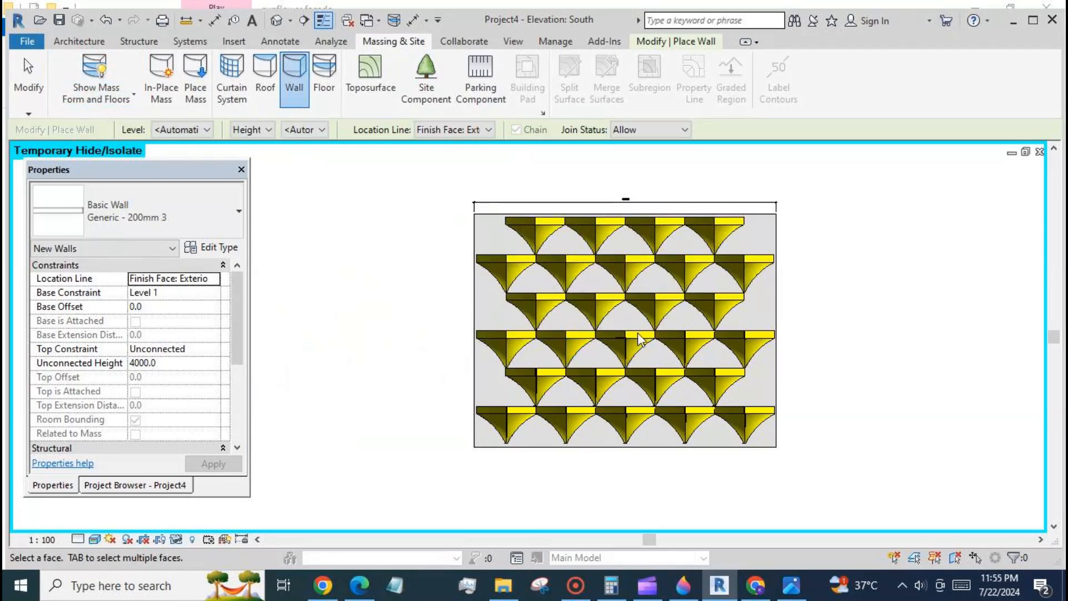
mouse_move(578, 359)
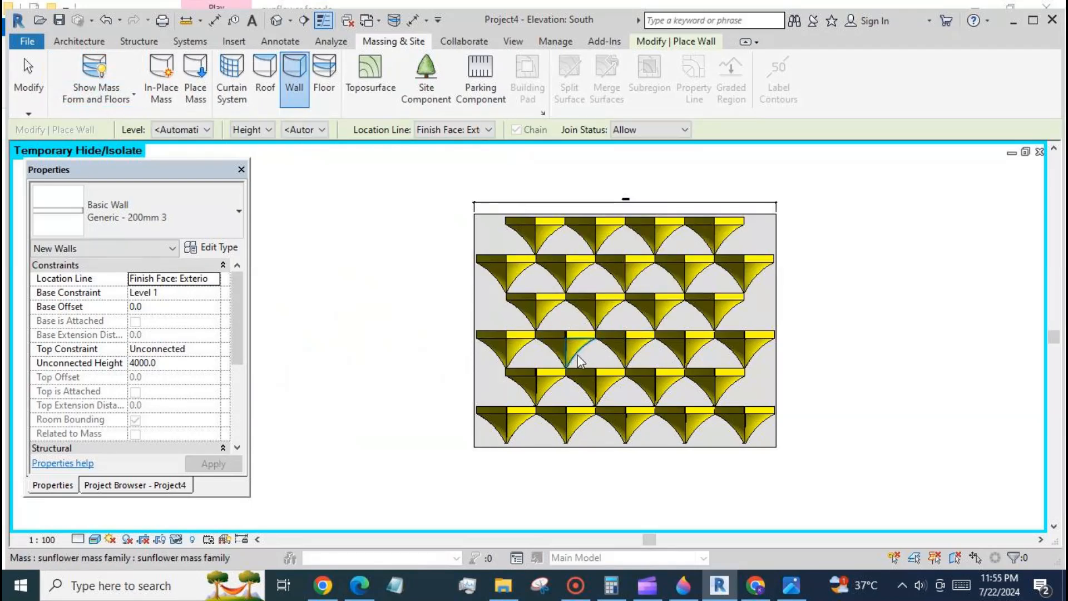